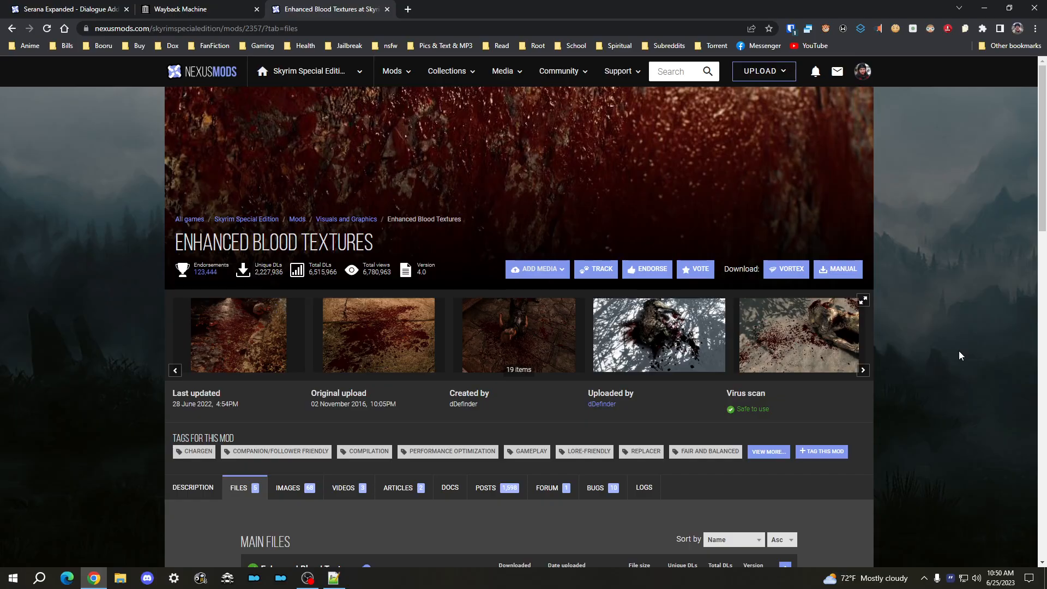
pyautogui.moveTo(929, 320)
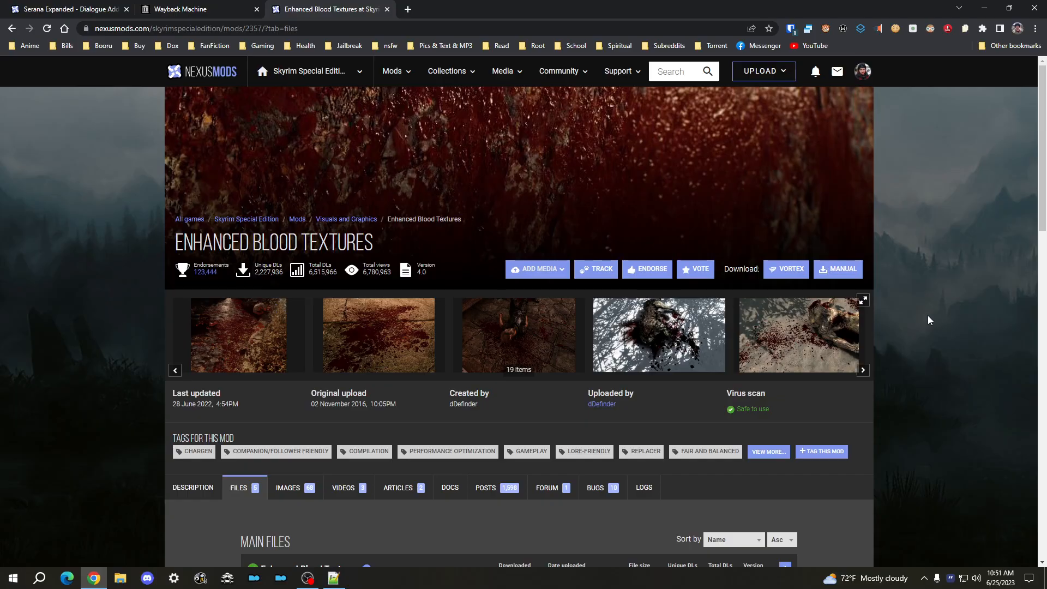
pyautogui.moveTo(899, 329)
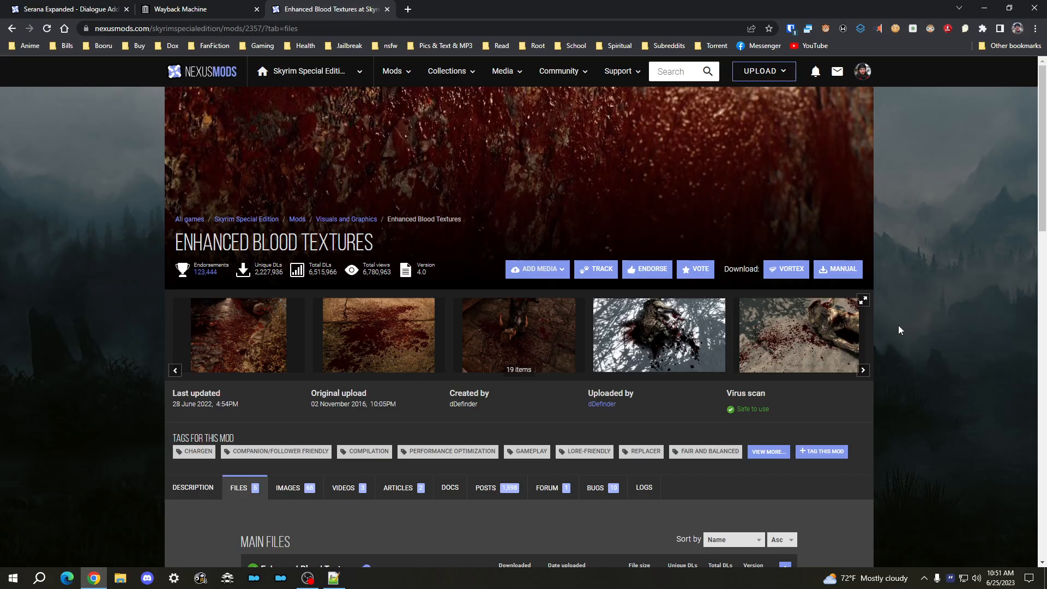
pyautogui.moveTo(848, 350)
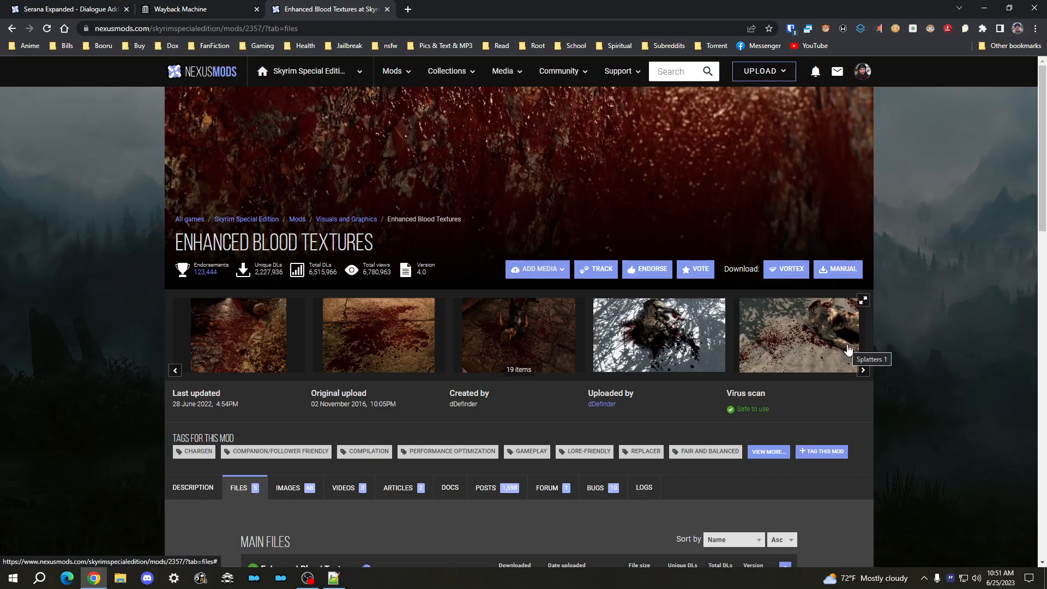
pyautogui.moveTo(471, 391)
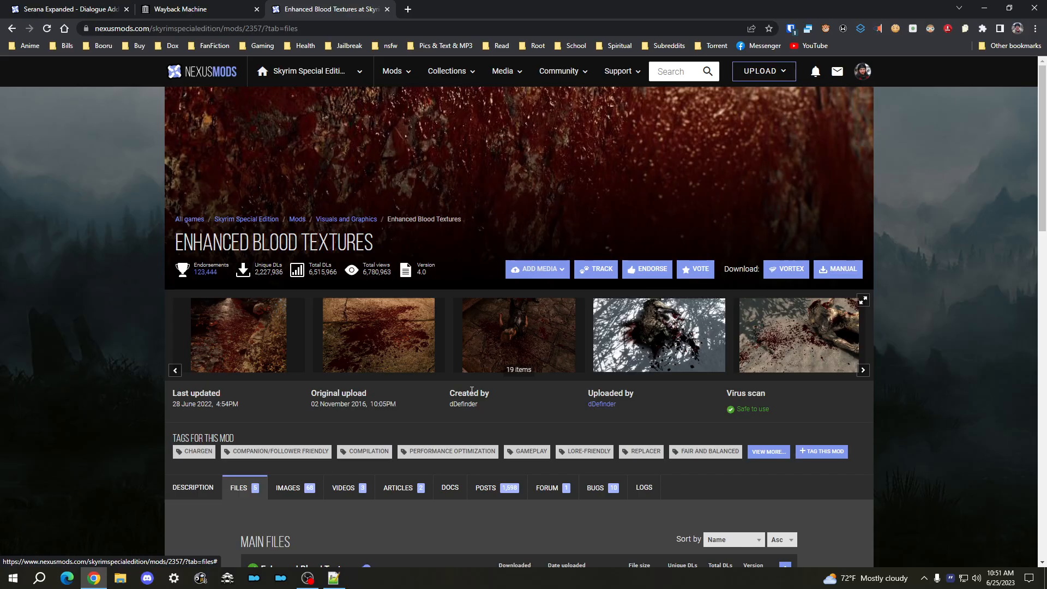
pyautogui.moveTo(496, 249)
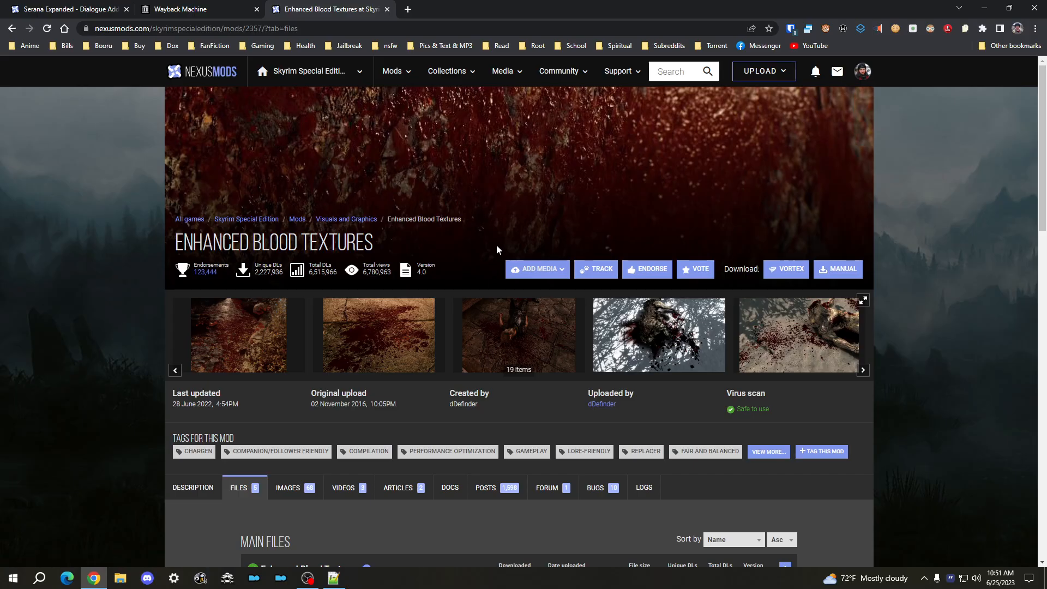
pyautogui.moveTo(565, 175)
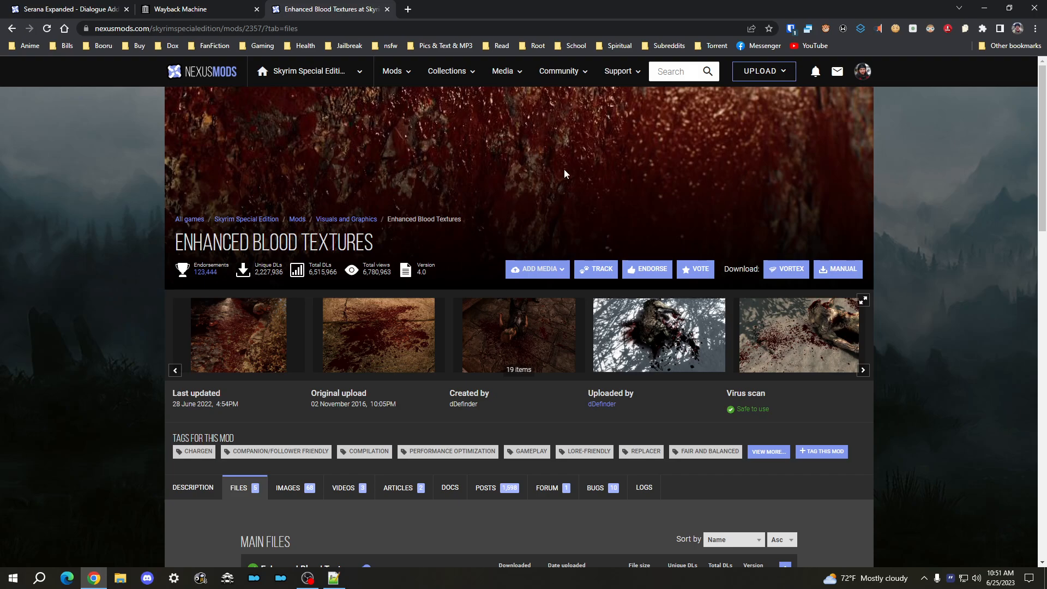
pyautogui.moveTo(605, 164)
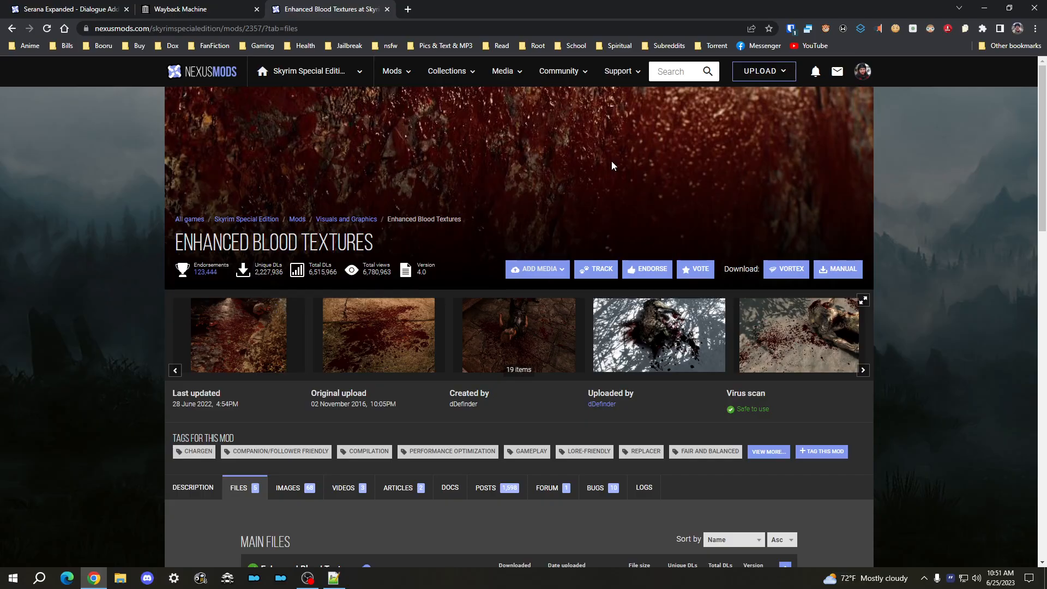
pyautogui.moveTo(608, 143)
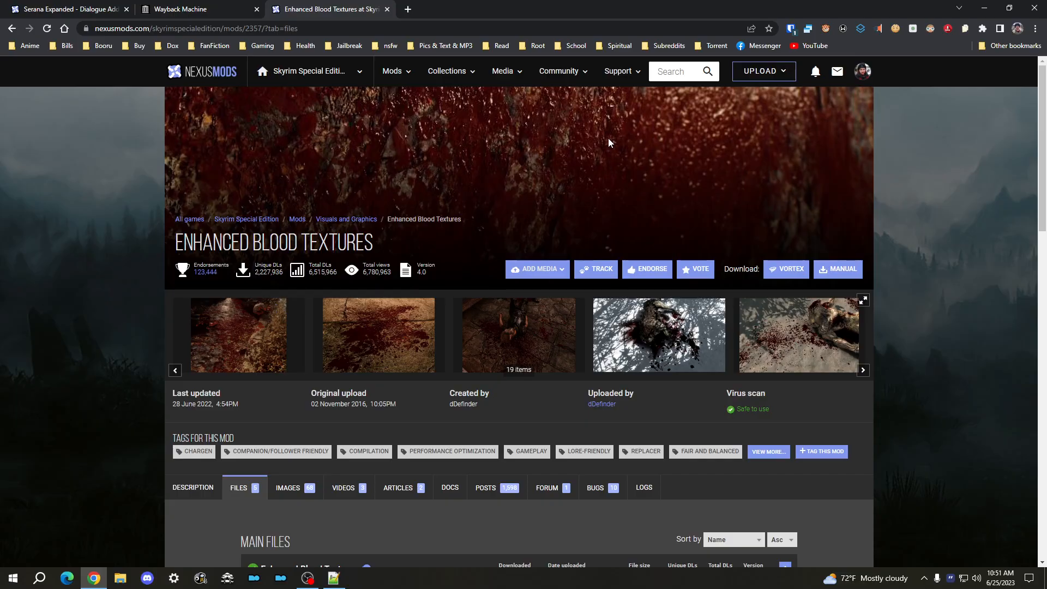
pyautogui.moveTo(619, 160)
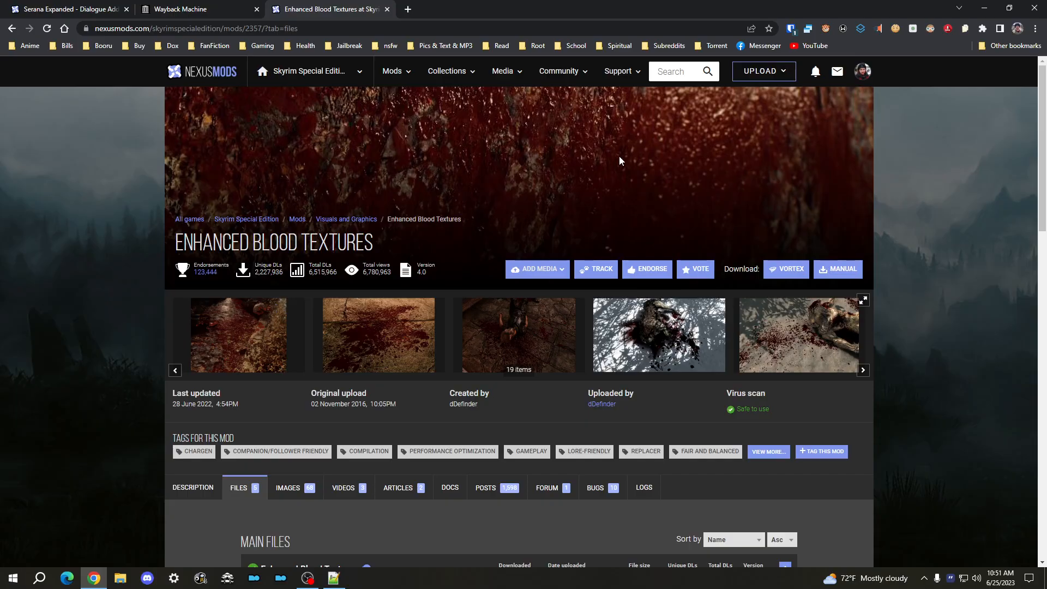
pyautogui.moveTo(594, 190)
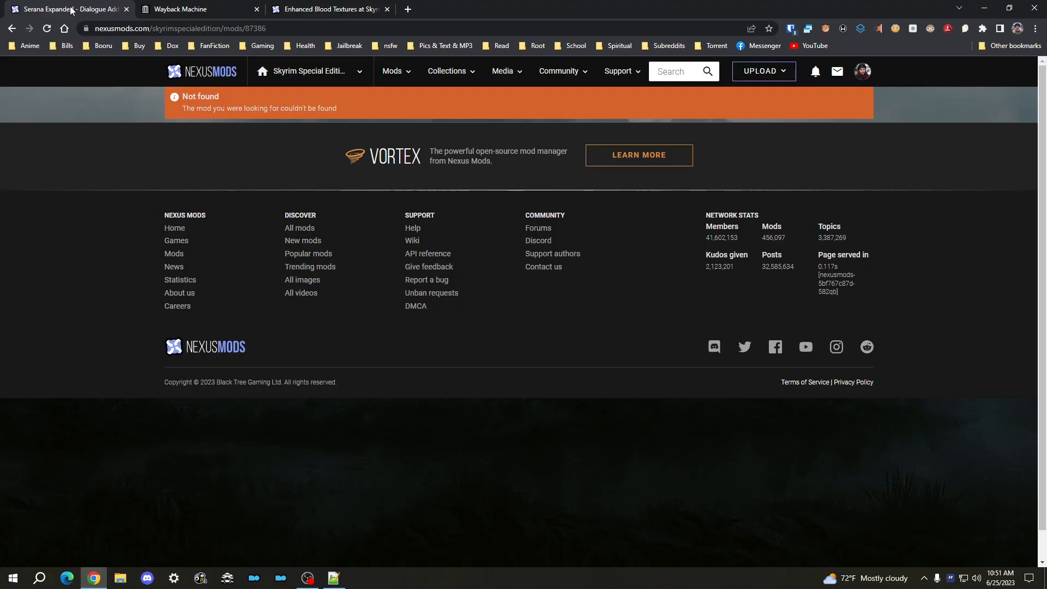
pyautogui.moveTo(63, 9)
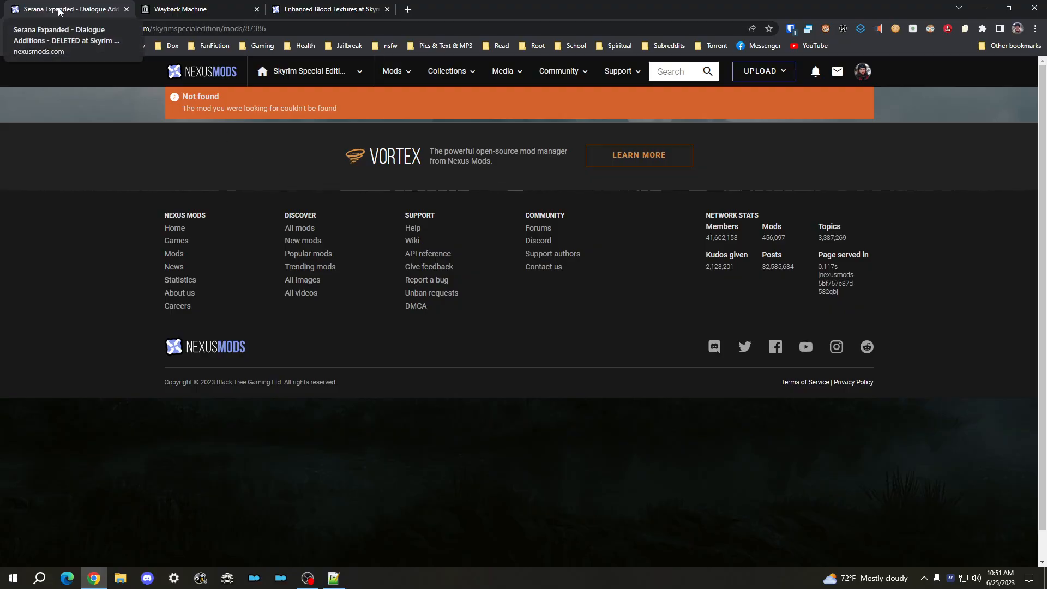
pyautogui.moveTo(128, 131)
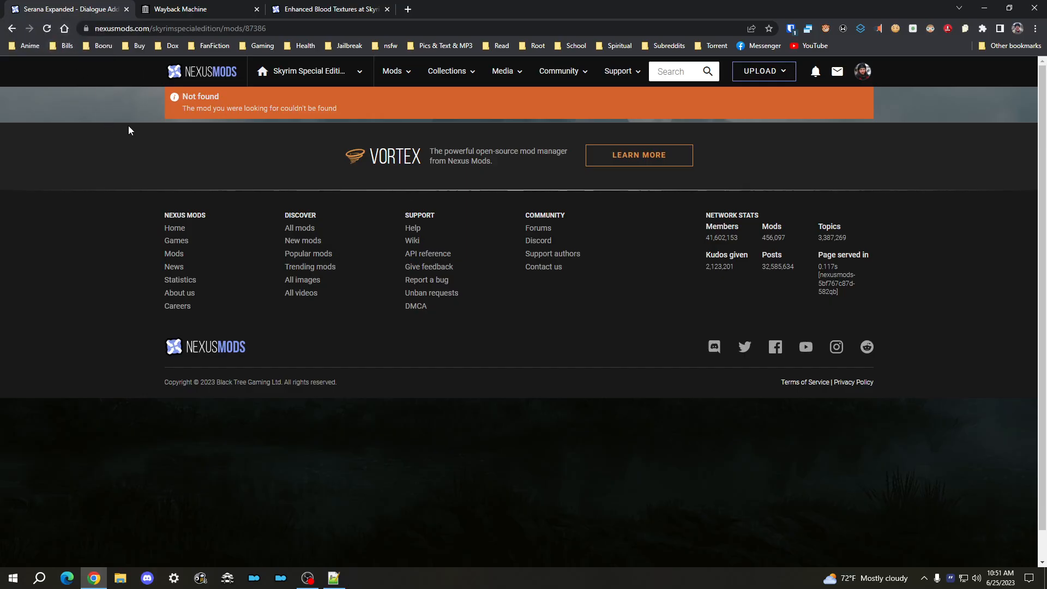
pyautogui.moveTo(214, 156)
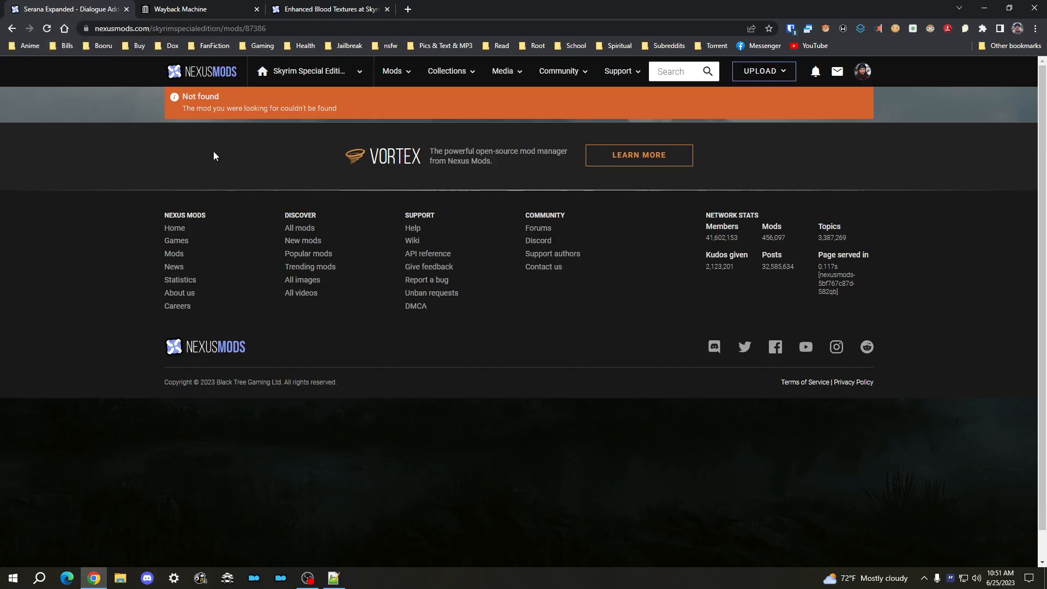
pyautogui.moveTo(223, 154)
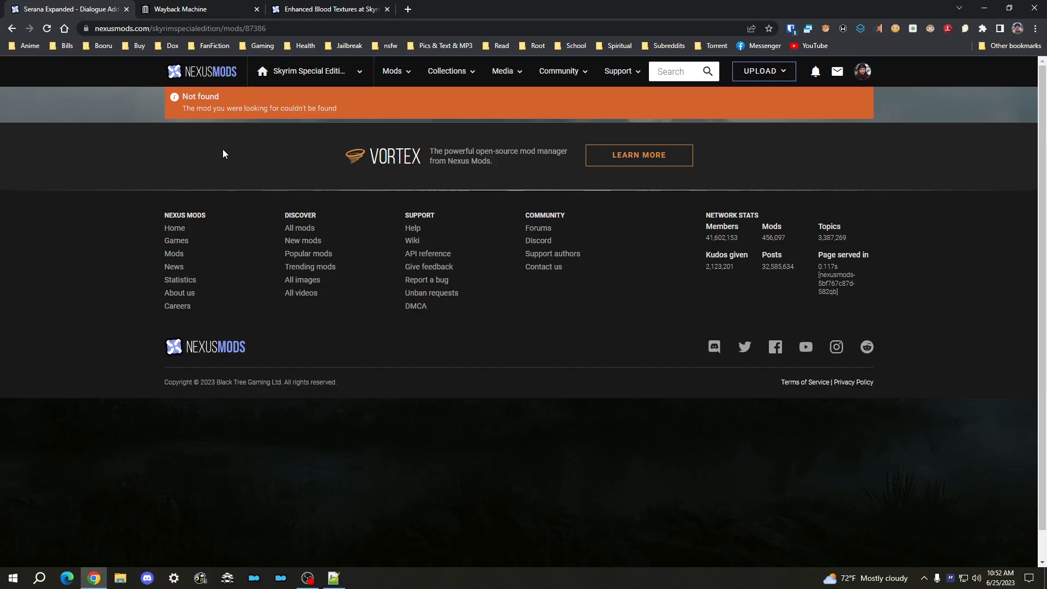
pyautogui.moveTo(218, 146)
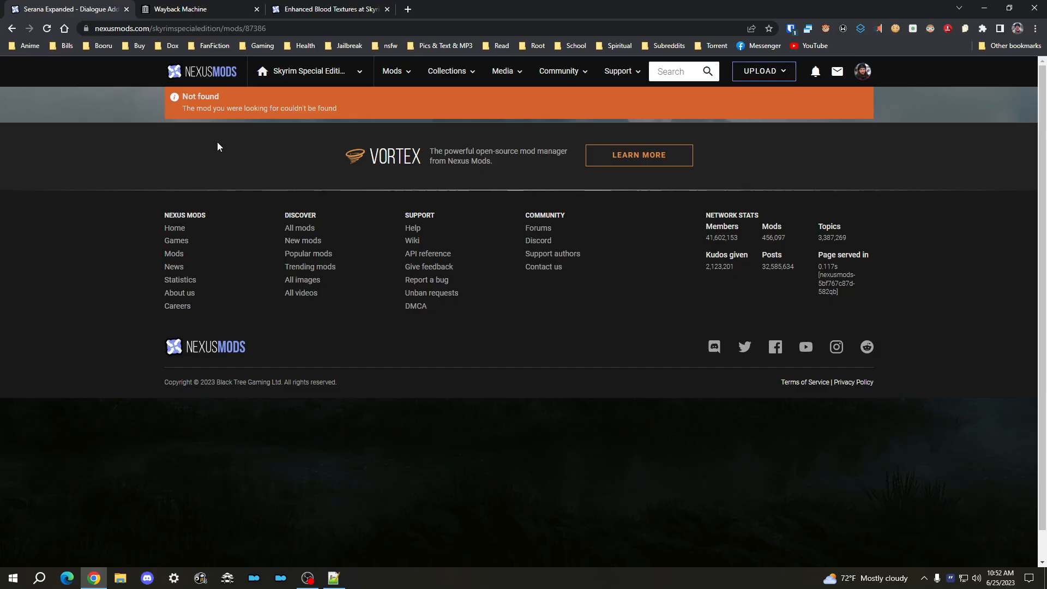
pyautogui.moveTo(212, 167)
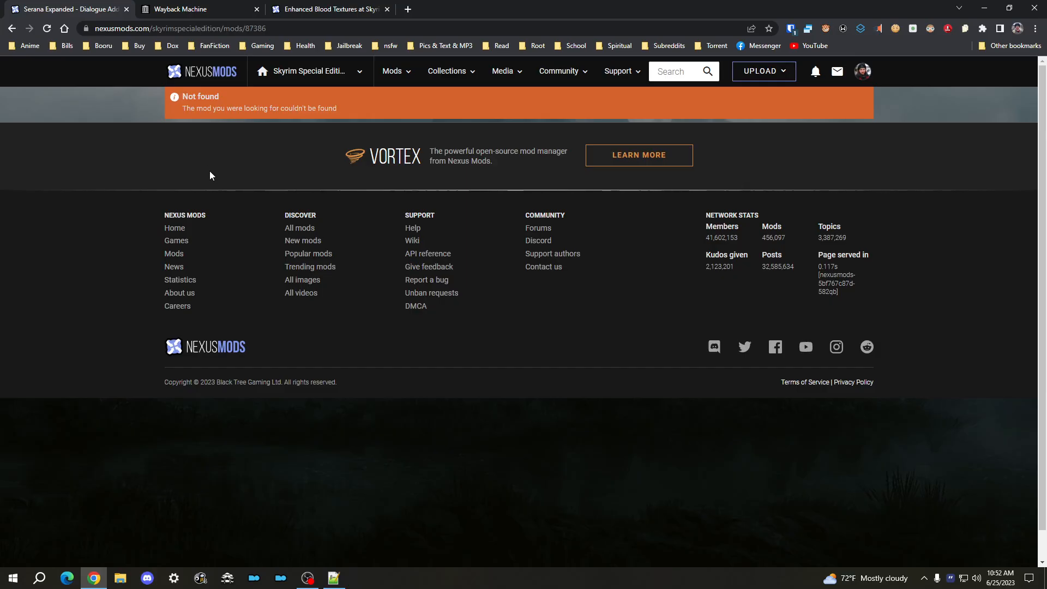
pyautogui.moveTo(207, 171)
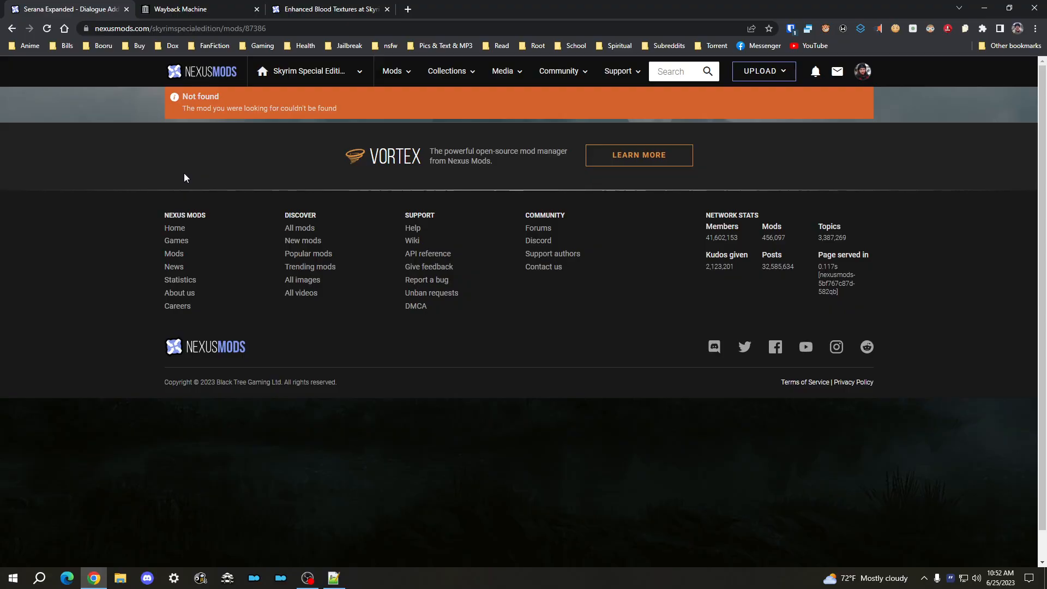
pyautogui.moveTo(195, 165)
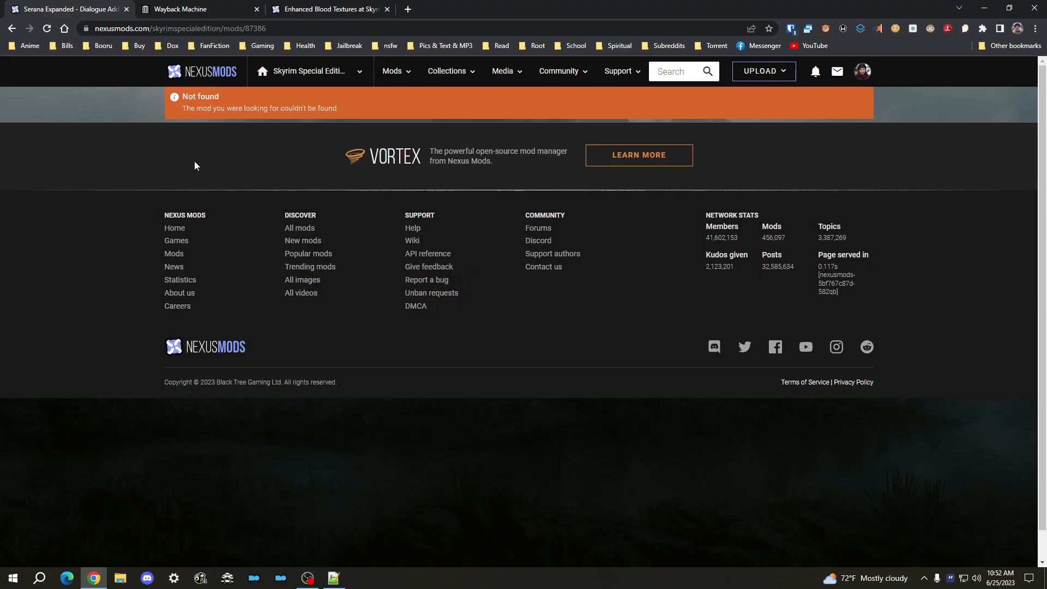
pyautogui.moveTo(243, 108)
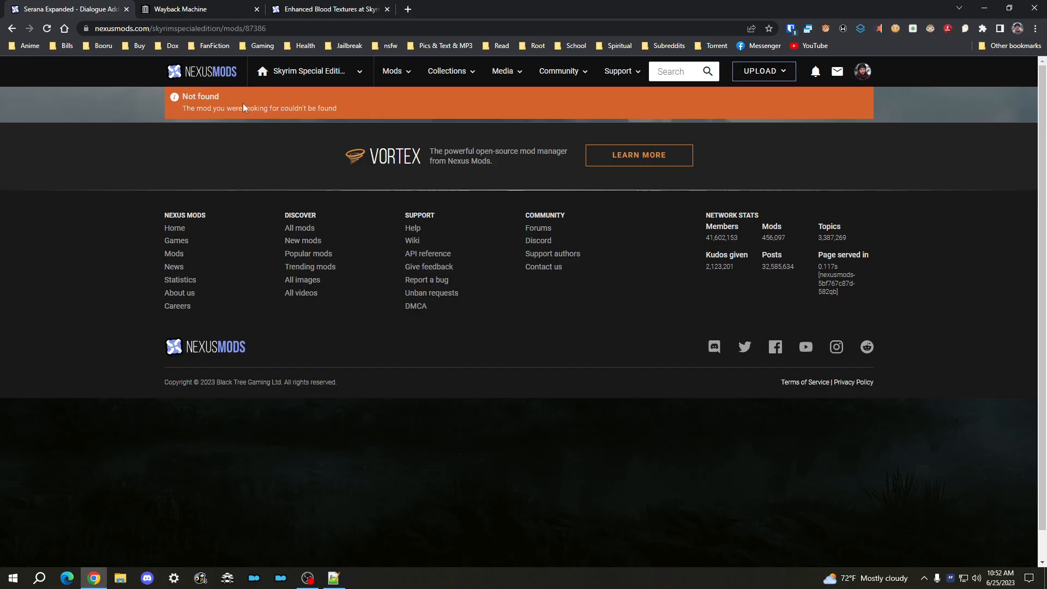
pyautogui.moveTo(301, 119)
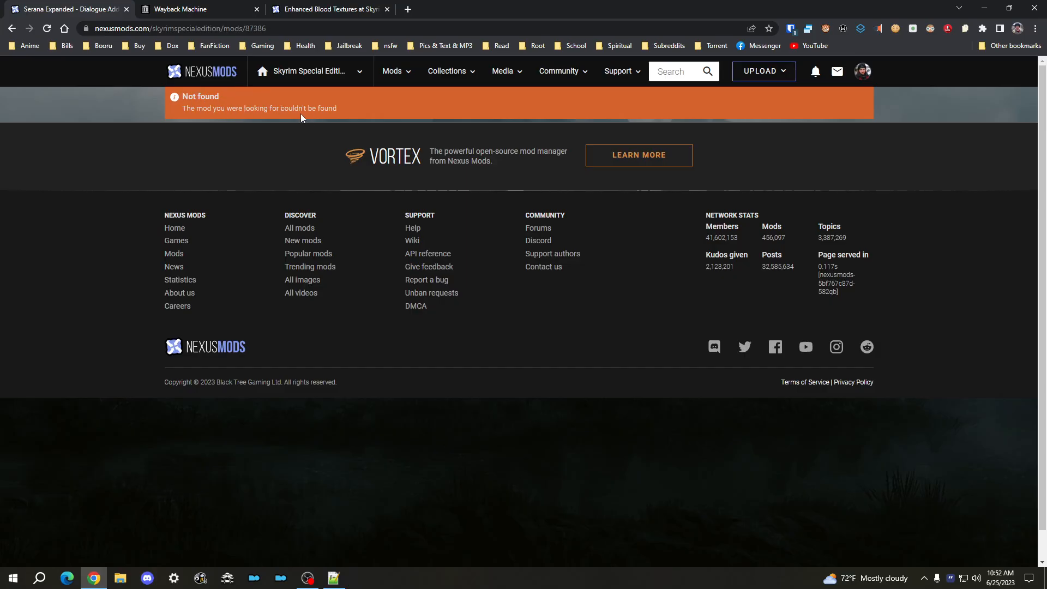
pyautogui.moveTo(284, 151)
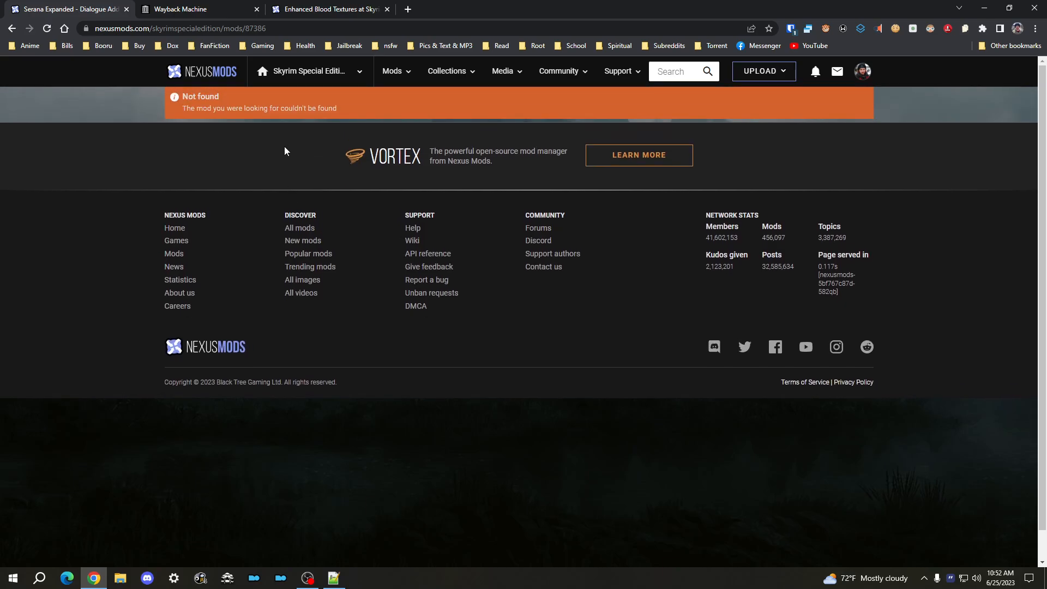
pyautogui.moveTo(321, 289)
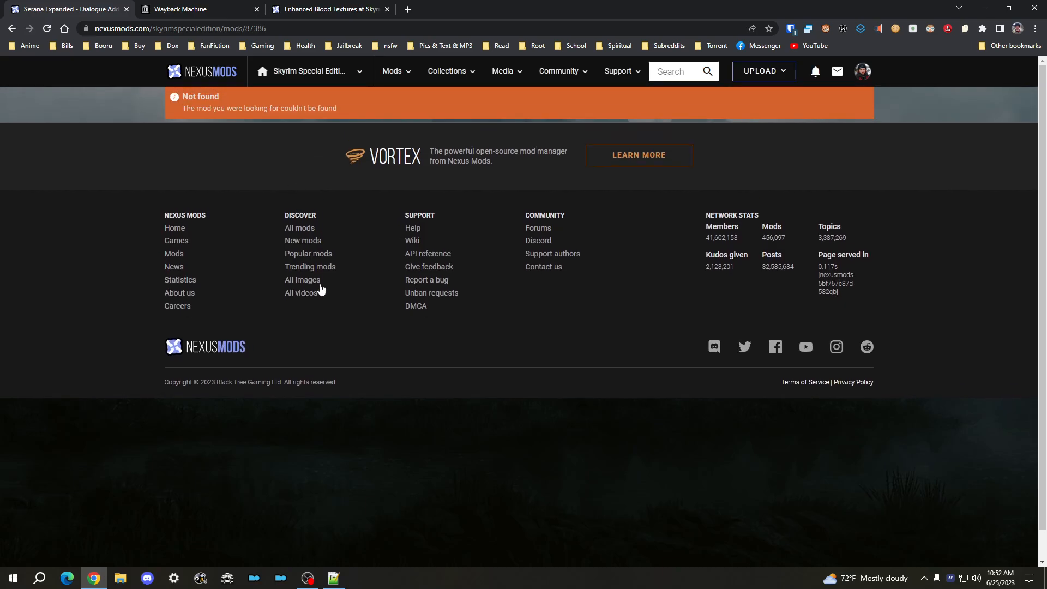
# Step: Switch from the Serana Expanded 'Not found' page to the Notepad++ mod-recovery notes
pyautogui.click(332, 577)
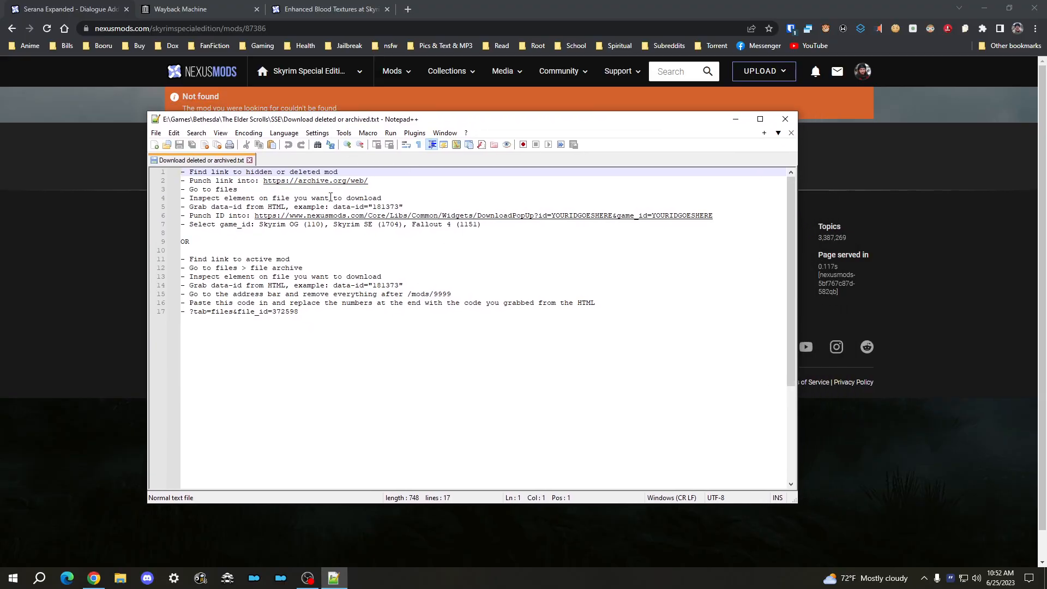
# Step: Highlight the 'Go to files' note, then return to the Wayback Machine home page
pyautogui.click(334, 302)
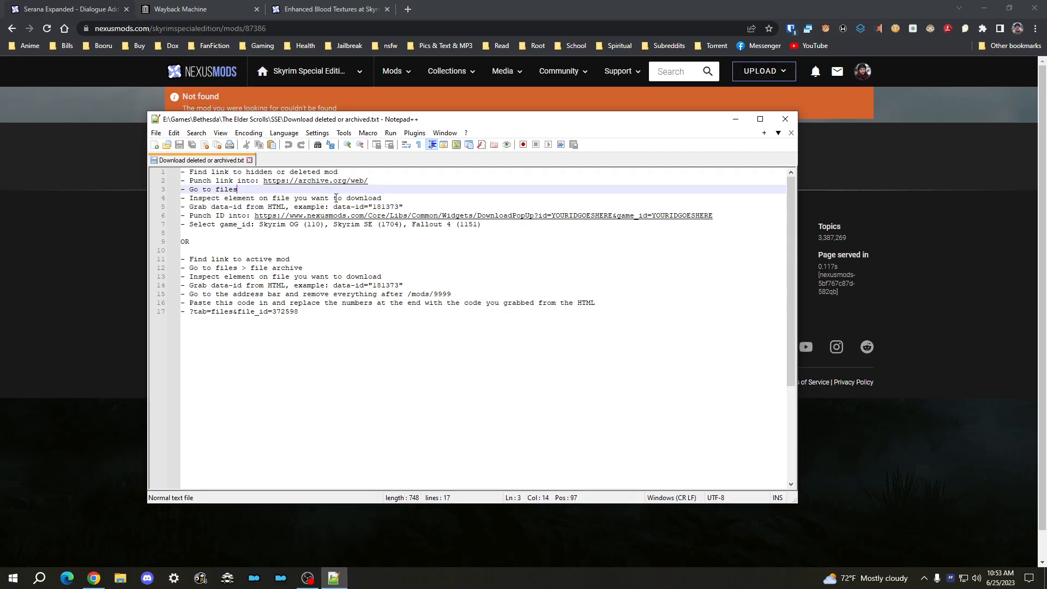
pyautogui.click(193, 9)
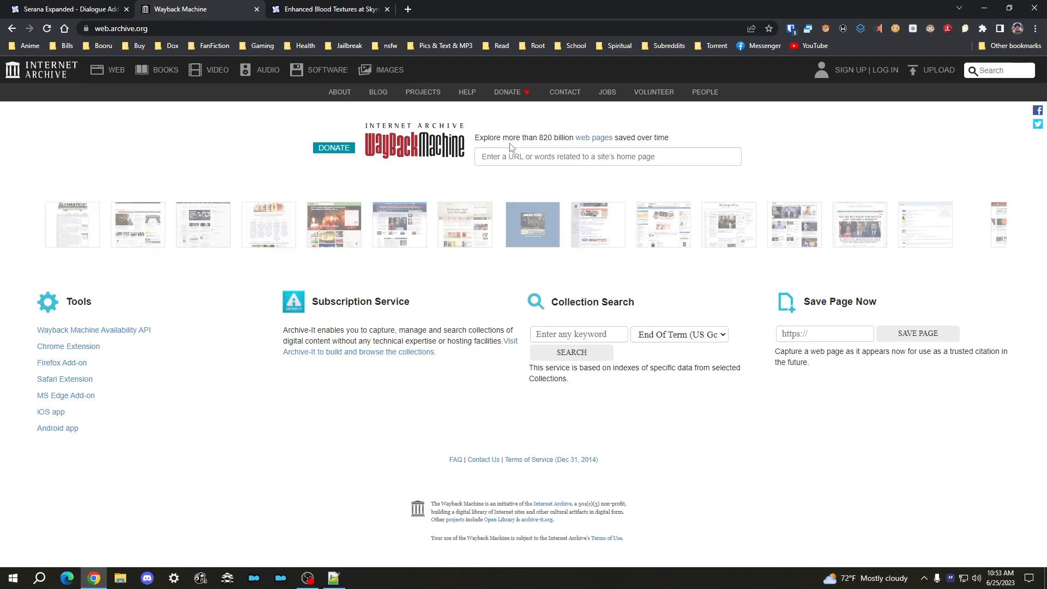
pyautogui.hscroll(-3)
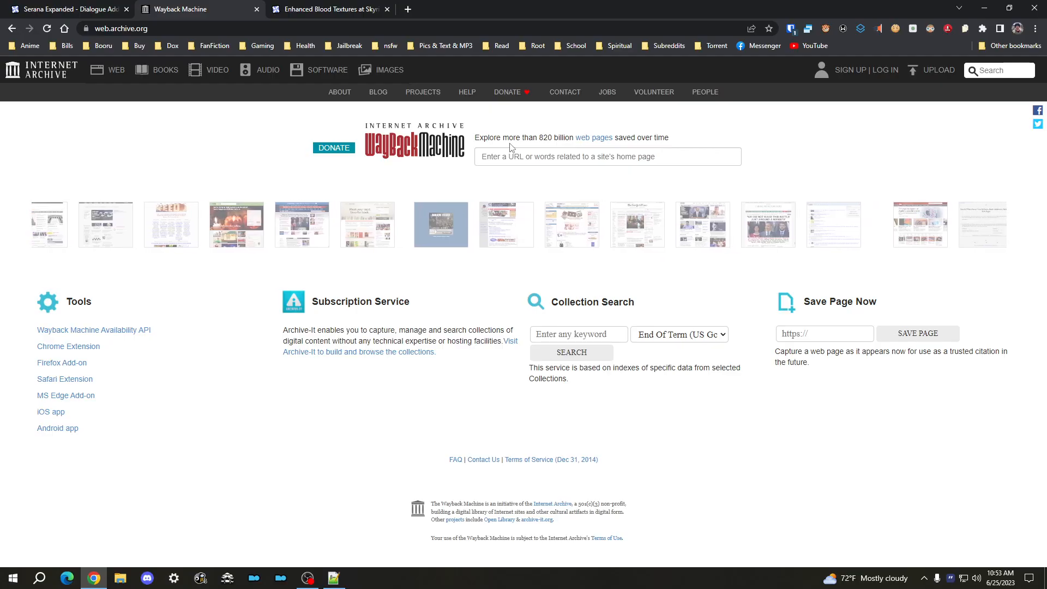
pyautogui.moveTo(484, 225)
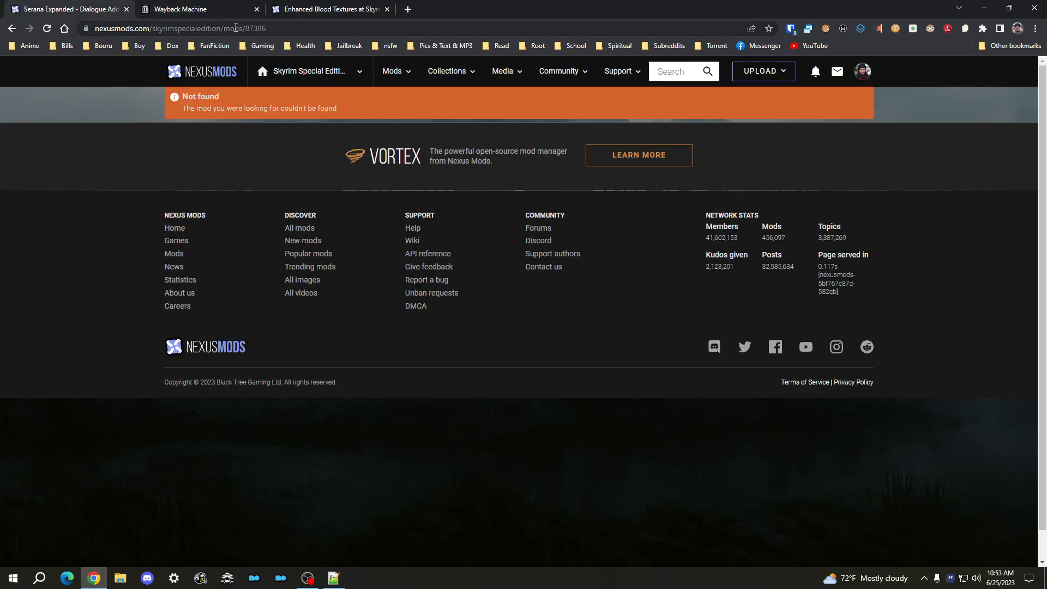
# Step: Look up the deleted mods/87386 page address in the Wayback Machine capture calendar
pyautogui.click(267, 28)
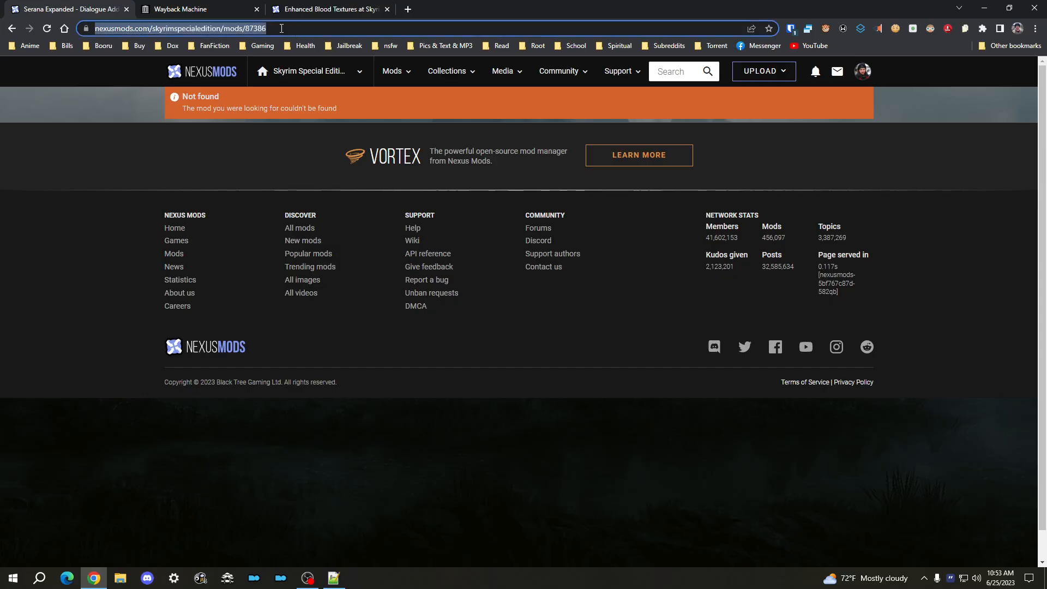
pyautogui.click(184, 8)
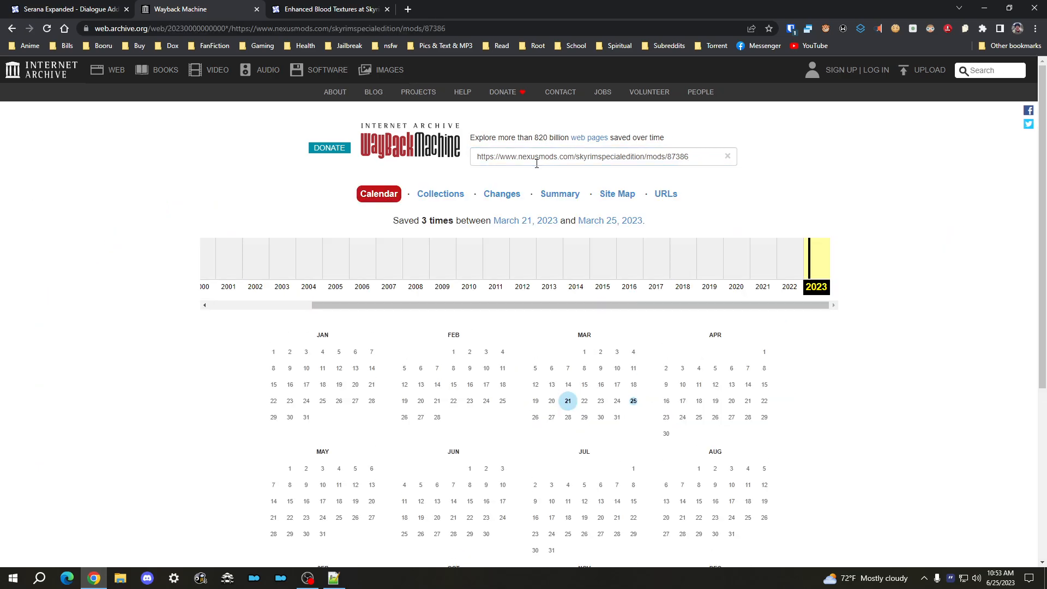
pyautogui.scroll(-3)
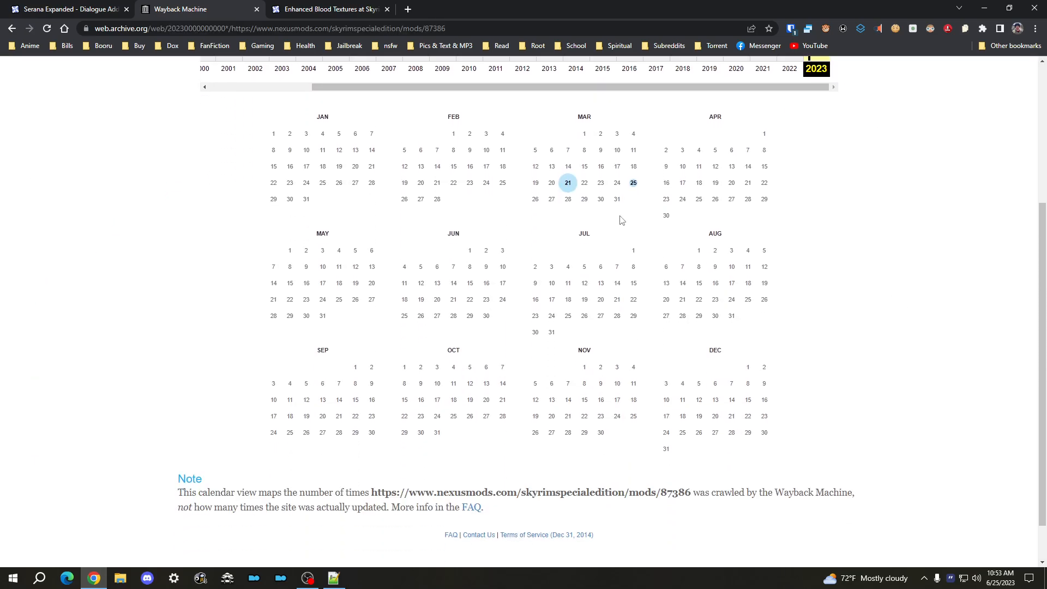
pyautogui.moveTo(633, 182)
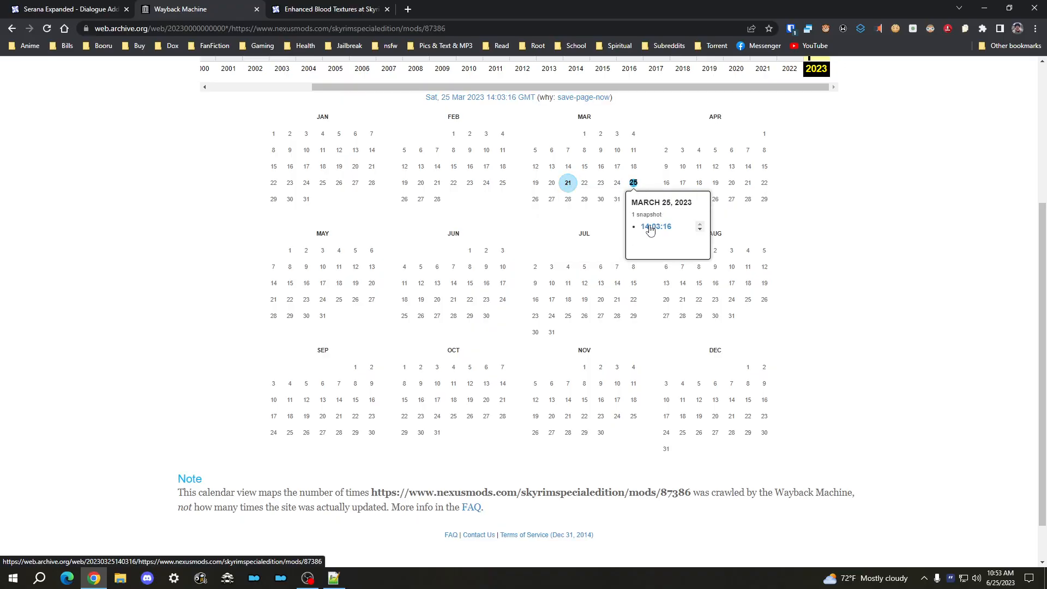
# Step: Open the archived Serana Expanded mod page capture and browse through it
pyautogui.click(655, 227)
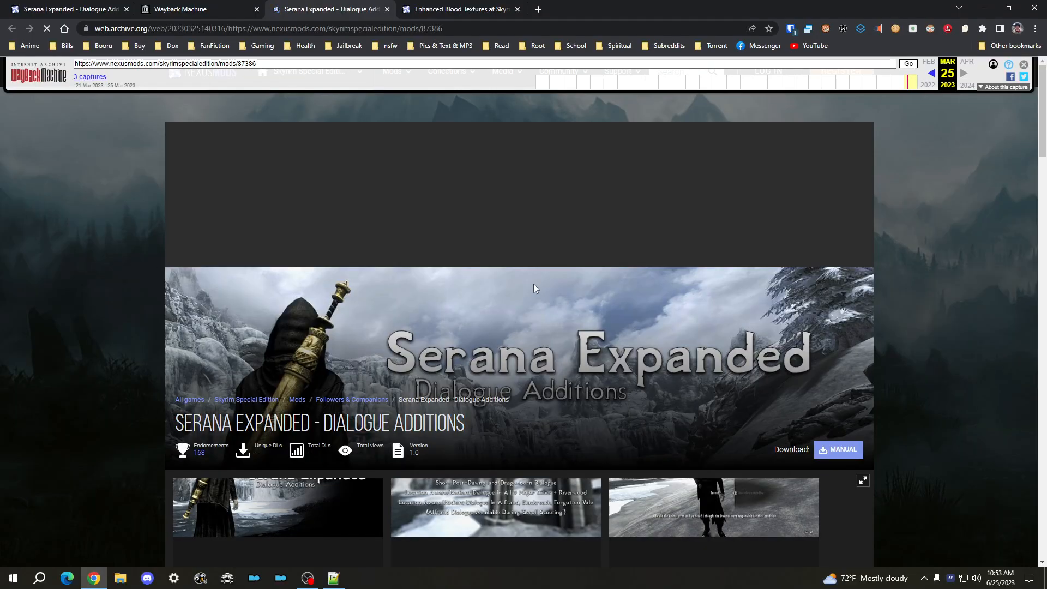
pyautogui.scroll(-3)
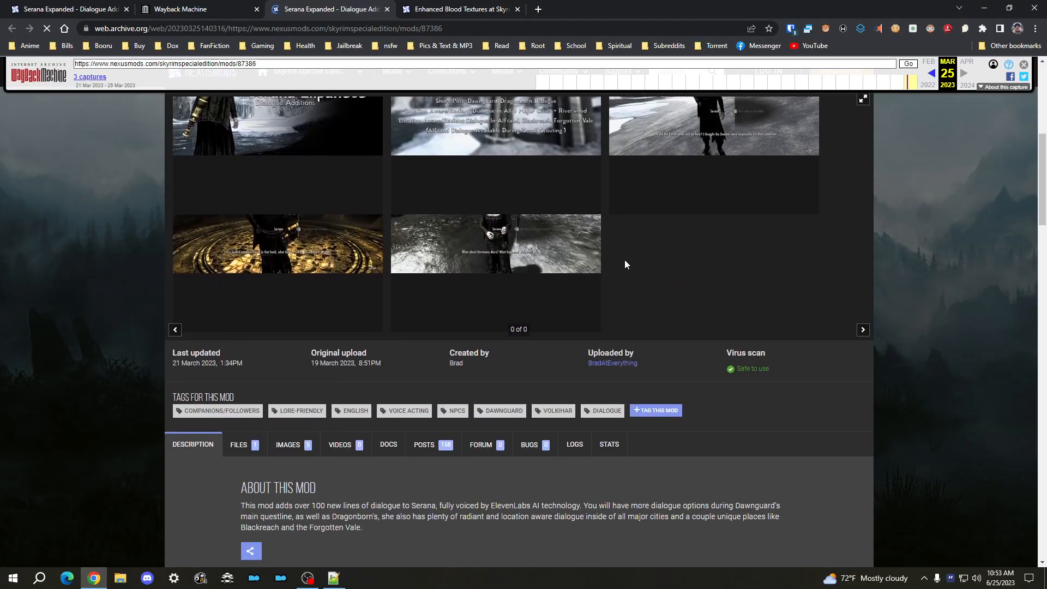
pyautogui.scroll(-3)
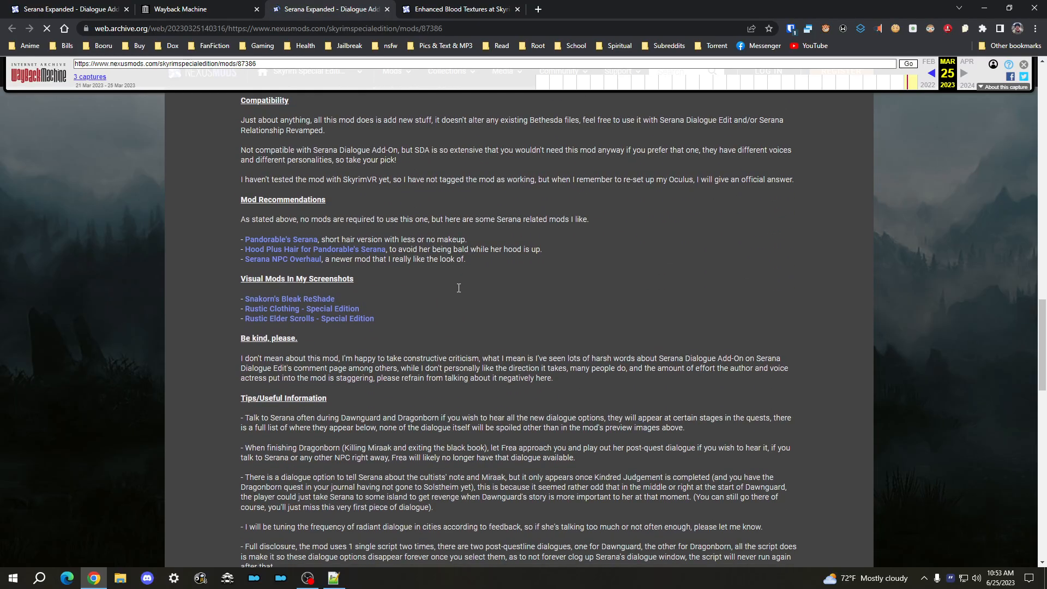
pyautogui.scroll(-3)
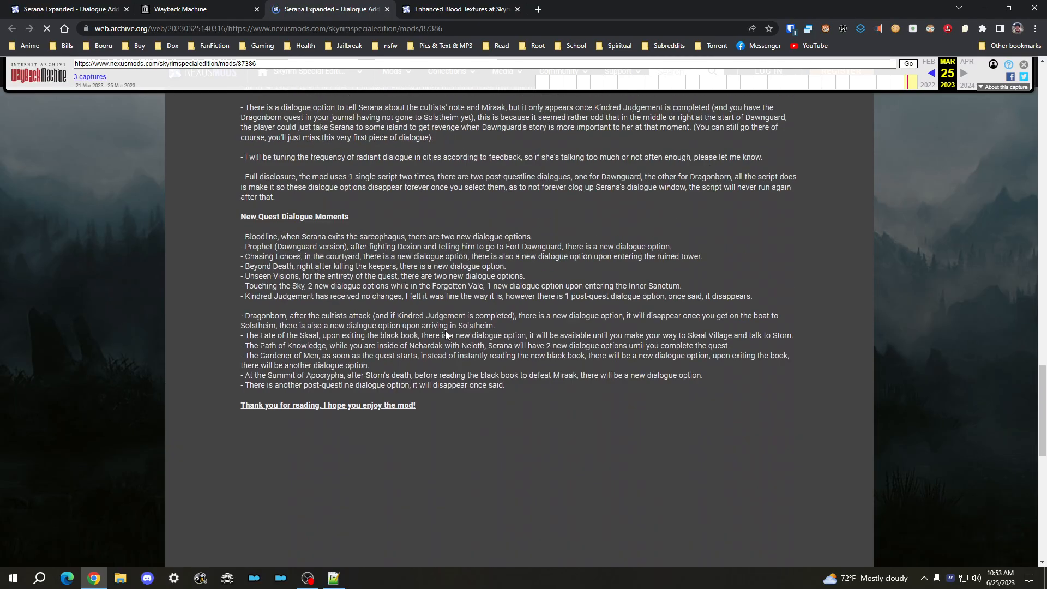
pyautogui.scroll(3)
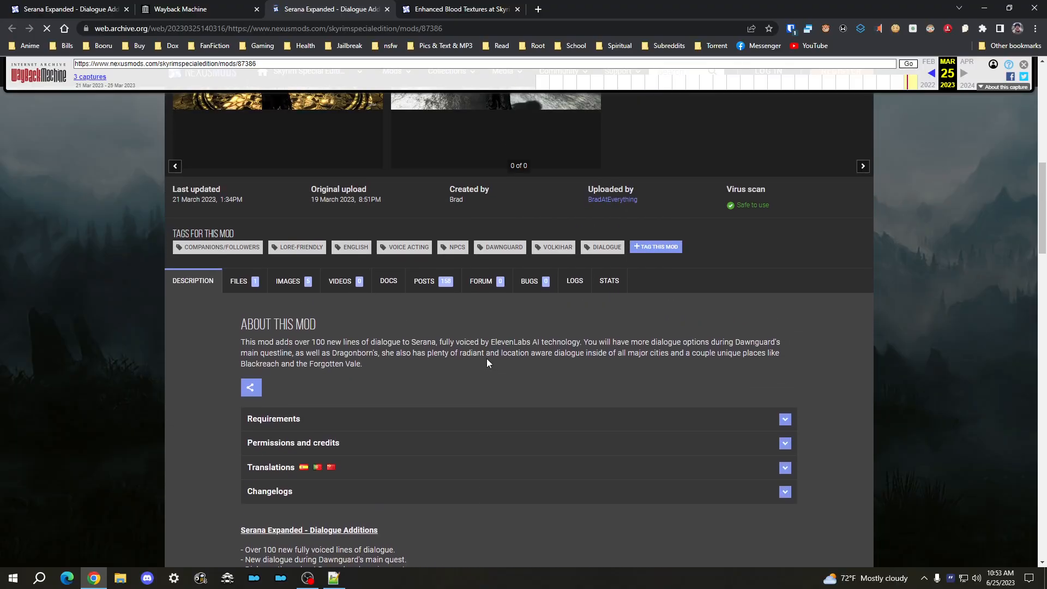
pyautogui.scroll(3)
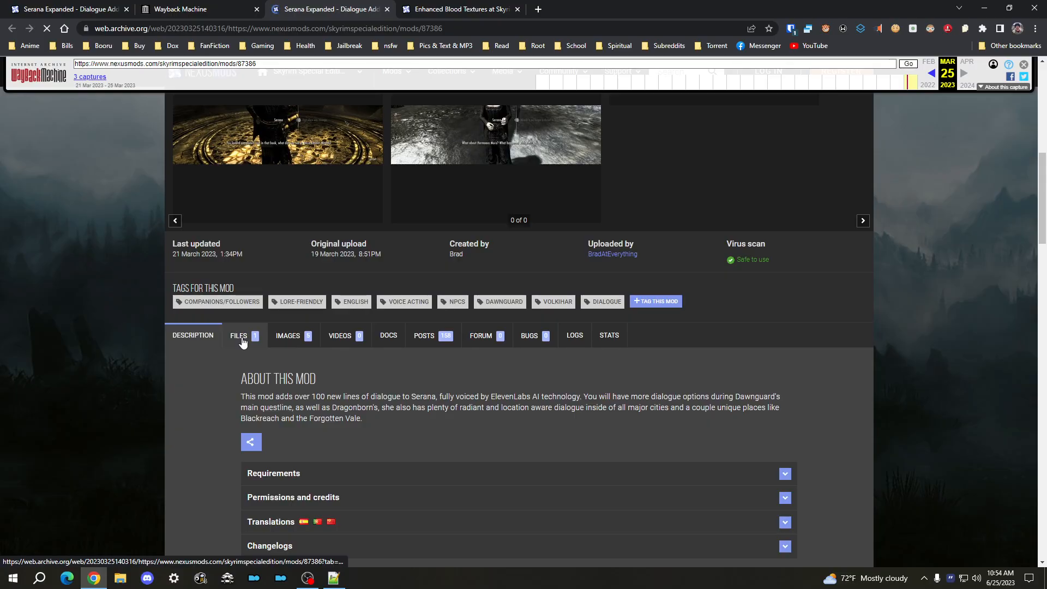
pyautogui.scroll(3)
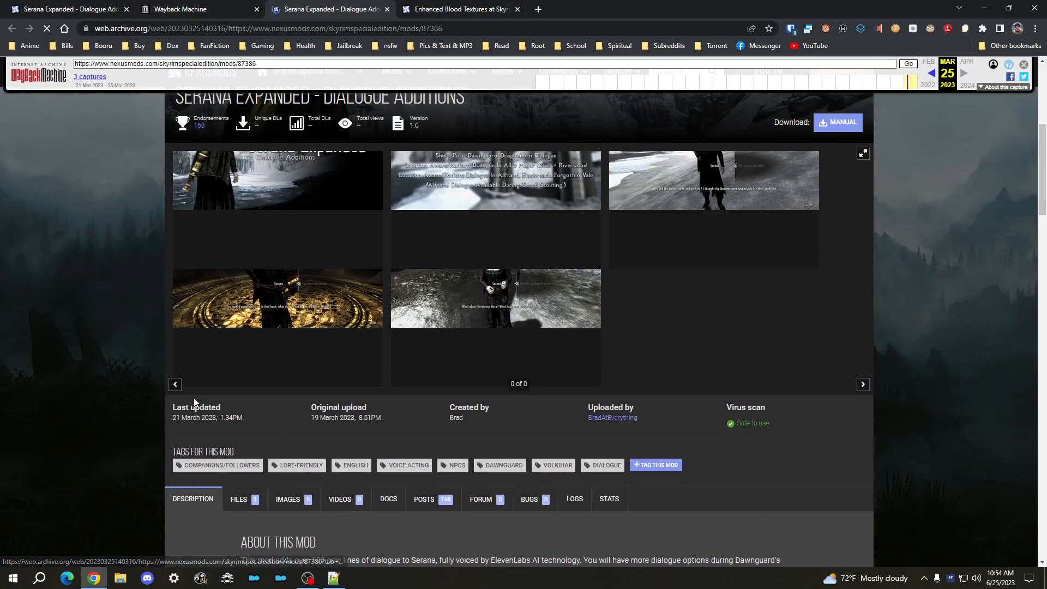
pyautogui.scroll(3)
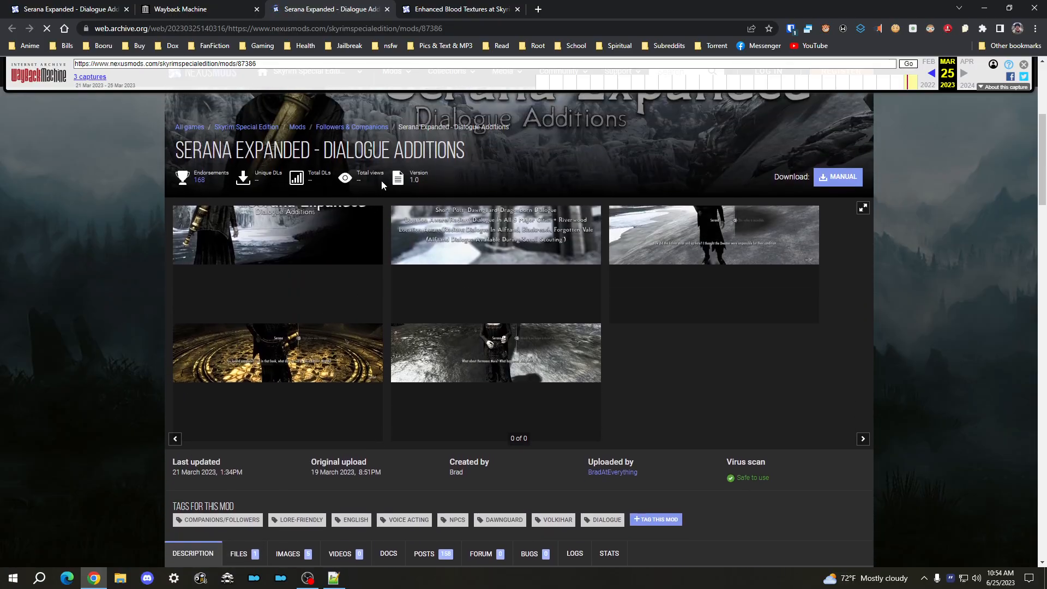
pyautogui.moveTo(332, 261)
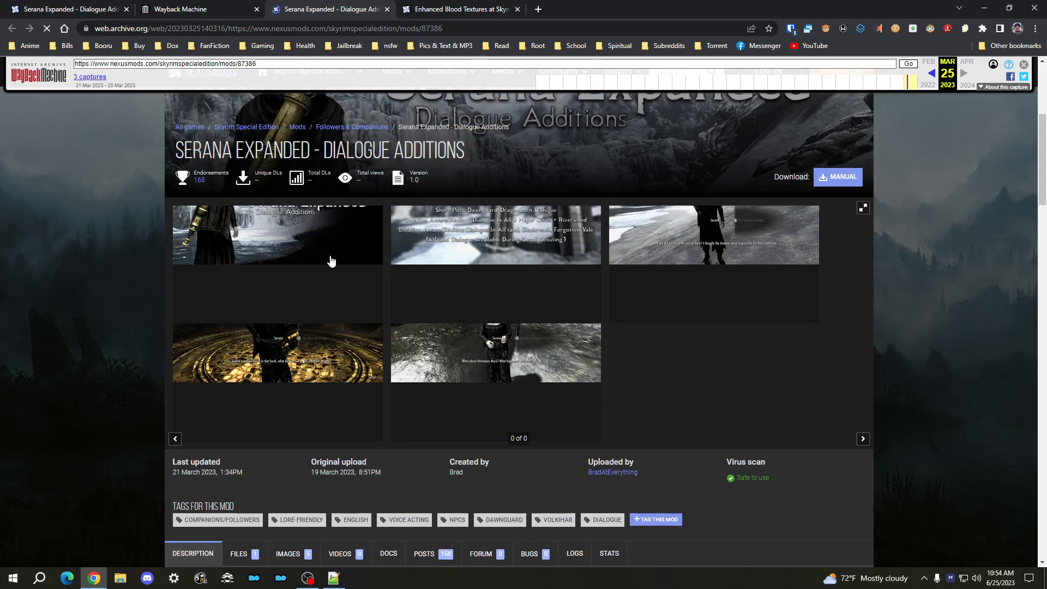
# Step: Open the archived mod's Files tab and scroll to the main file's download options
pyautogui.scroll(-3)
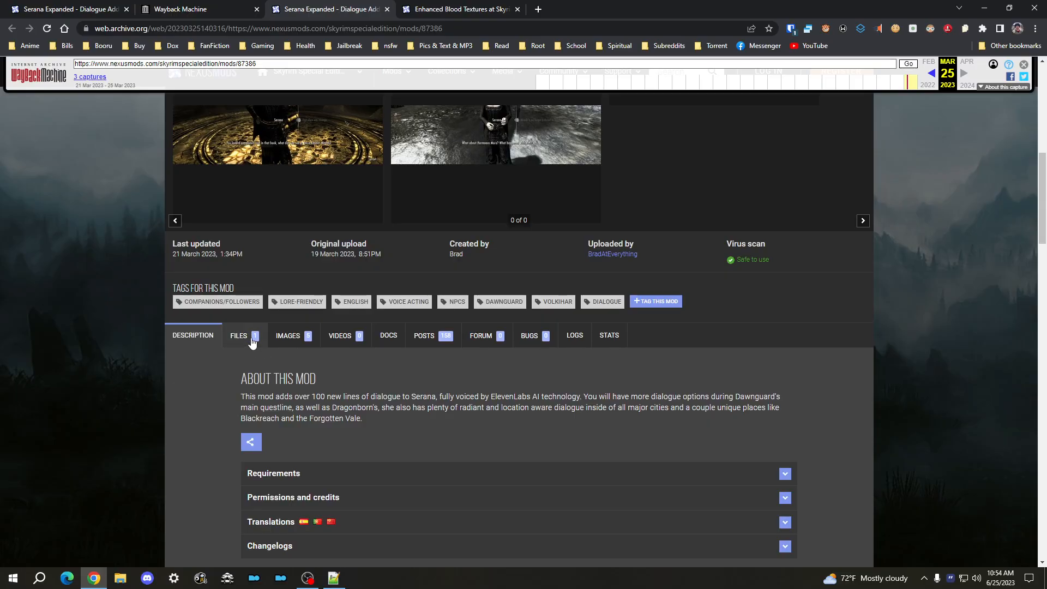
pyautogui.click(238, 335)
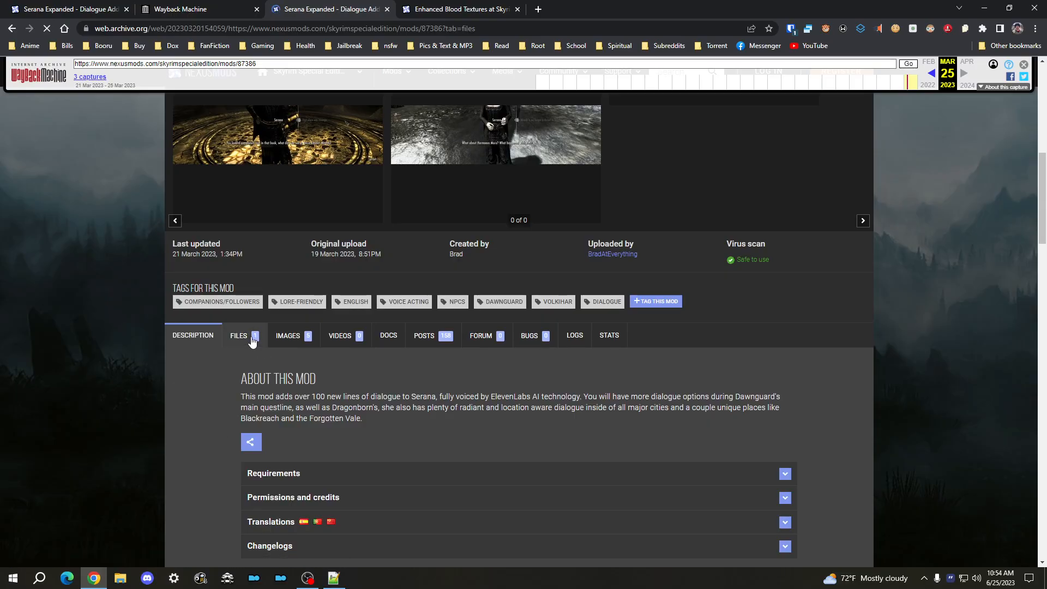
pyautogui.moveTo(296, 408)
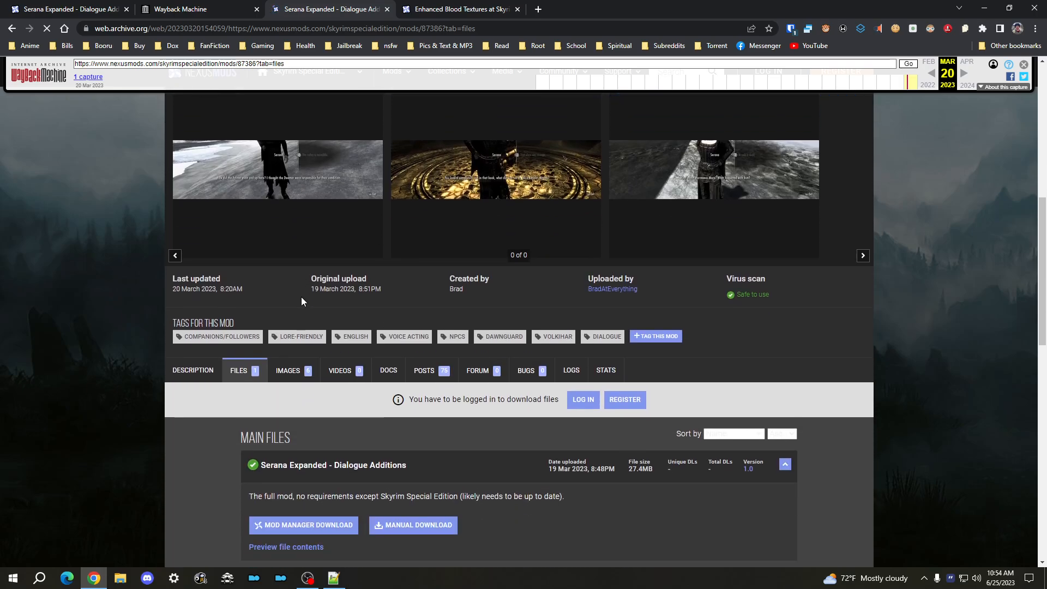
pyautogui.scroll(-3)
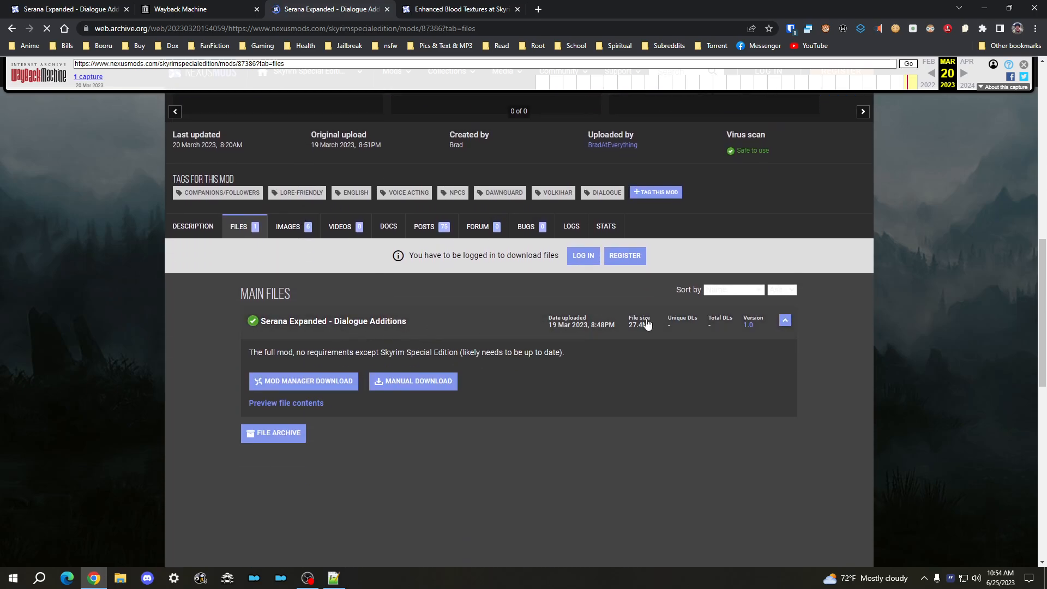
pyautogui.moveTo(413, 380)
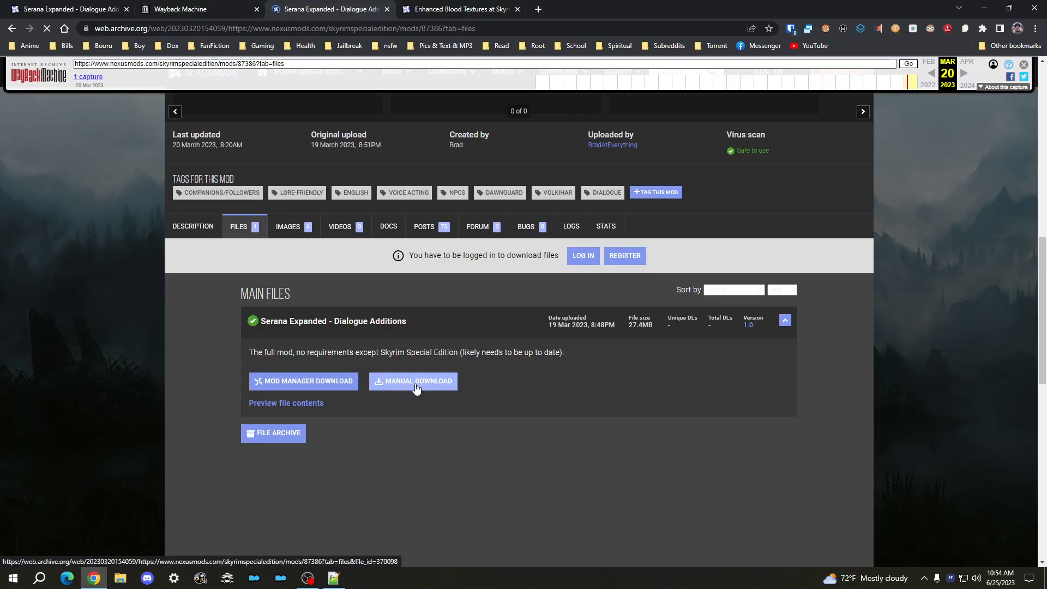
pyautogui.moveTo(409, 387)
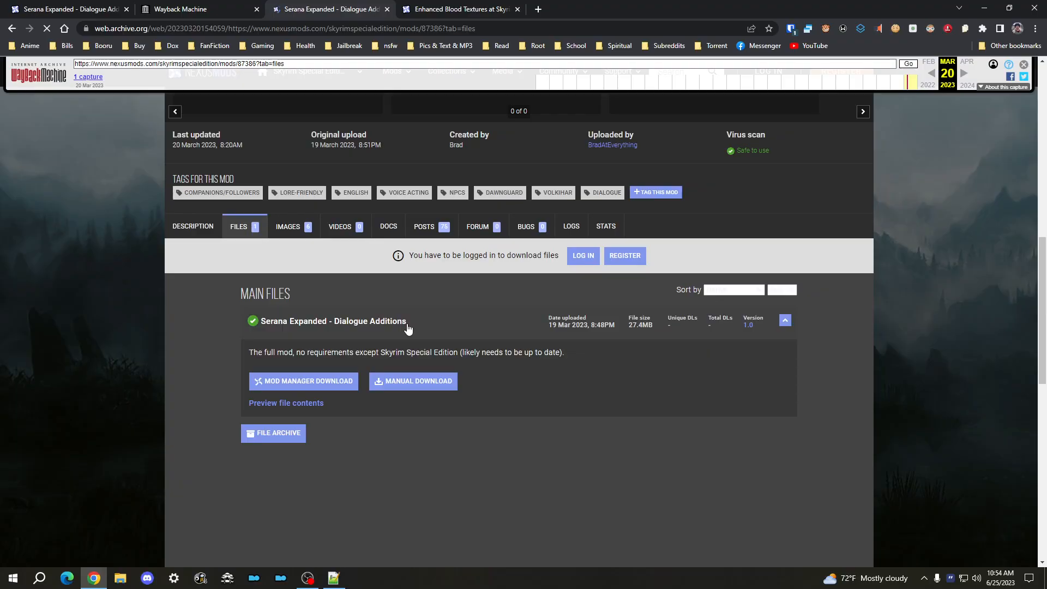
pyautogui.moveTo(413, 380)
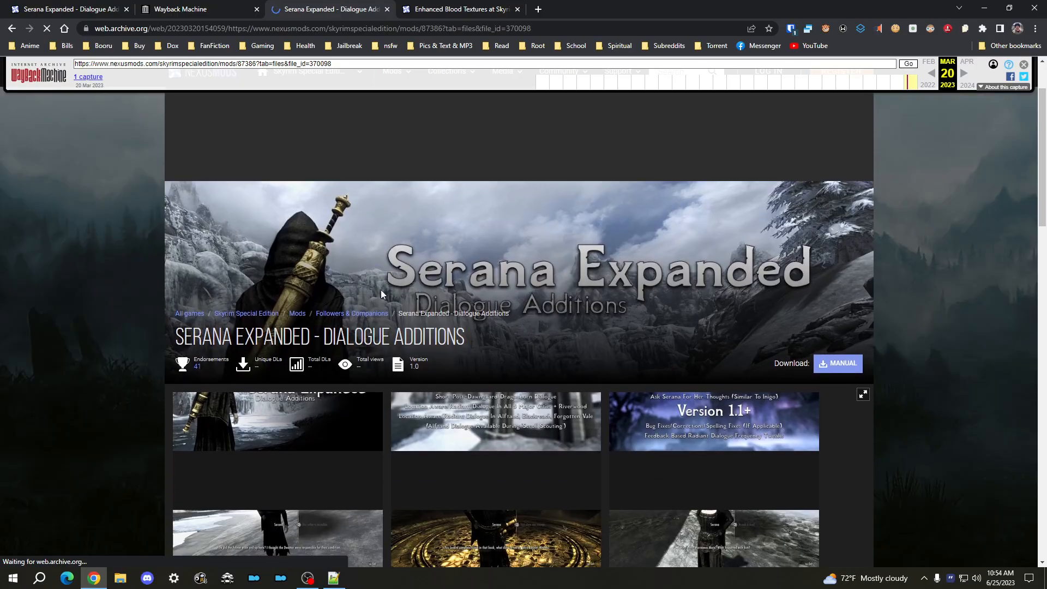
# Step: Check the login-required .rar download page, go back to the files list, and bring up the notes
pyautogui.click(837, 362)
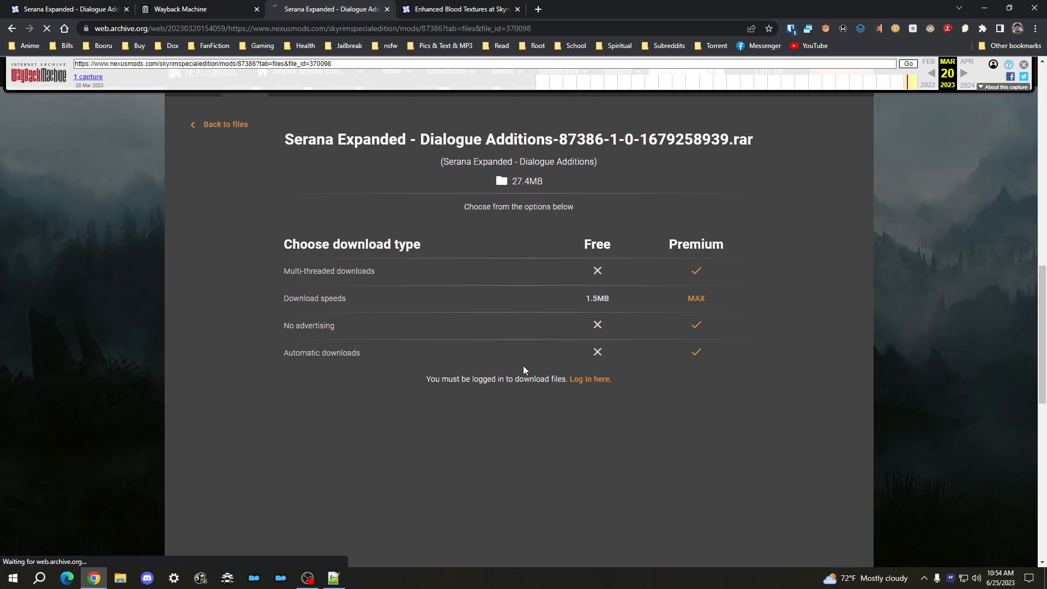
pyautogui.scroll(3)
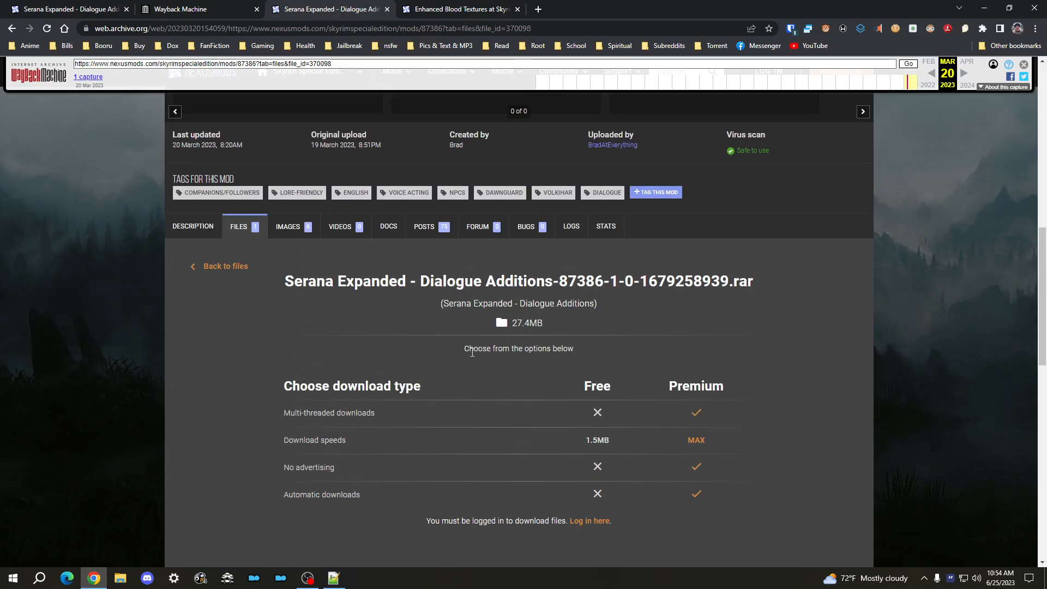
pyautogui.scroll(-3)
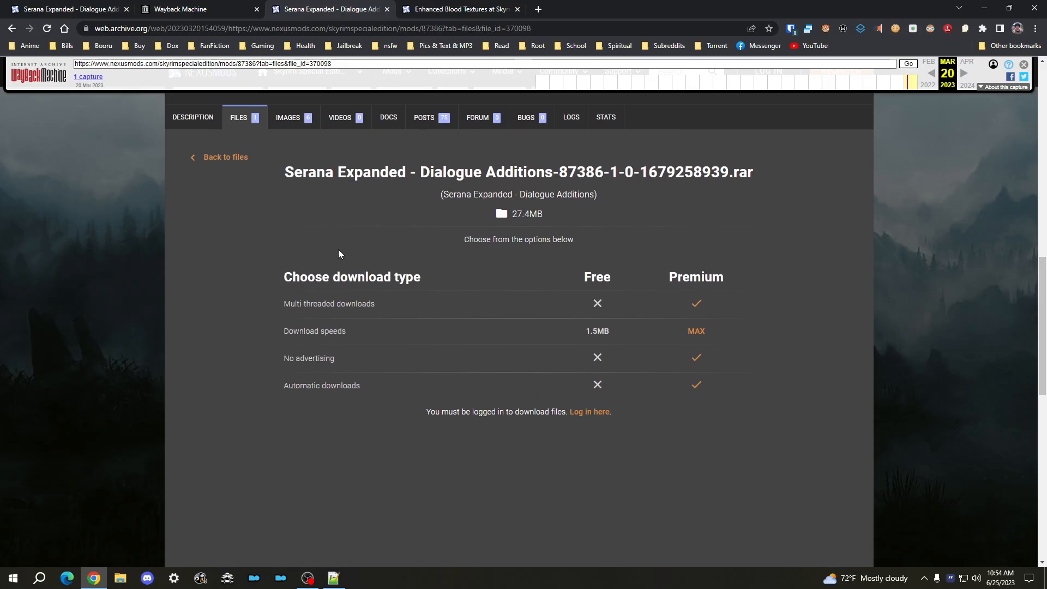
pyautogui.moveTo(590, 411)
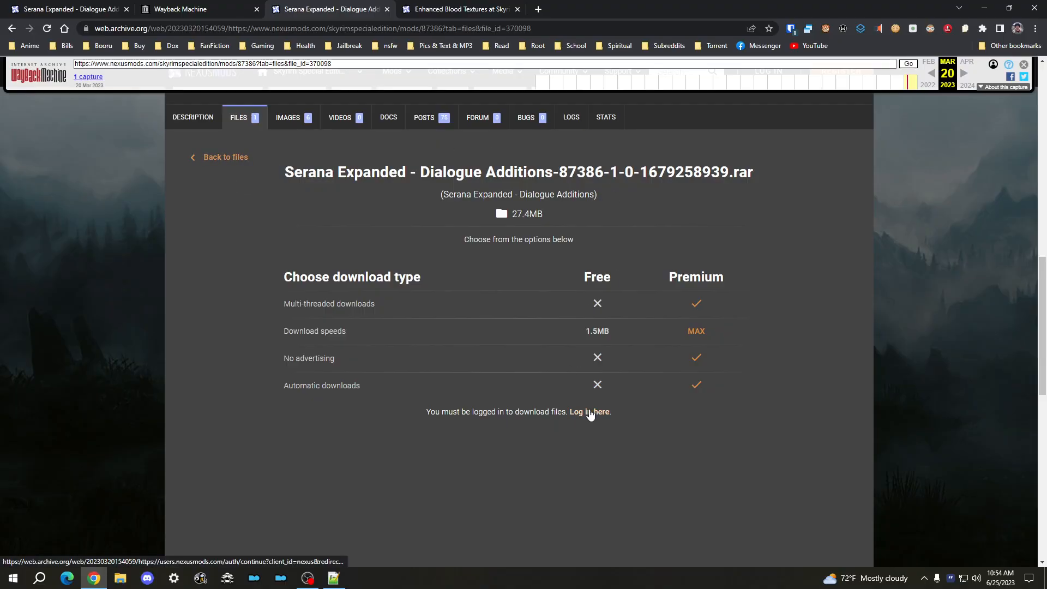
pyautogui.moveTo(405, 217)
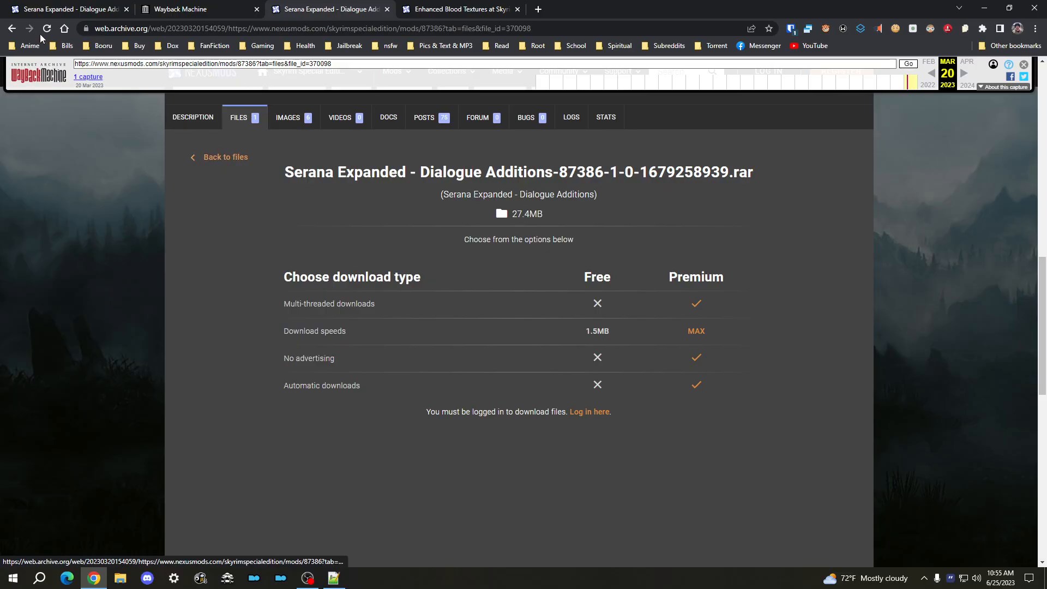
pyautogui.click(221, 157)
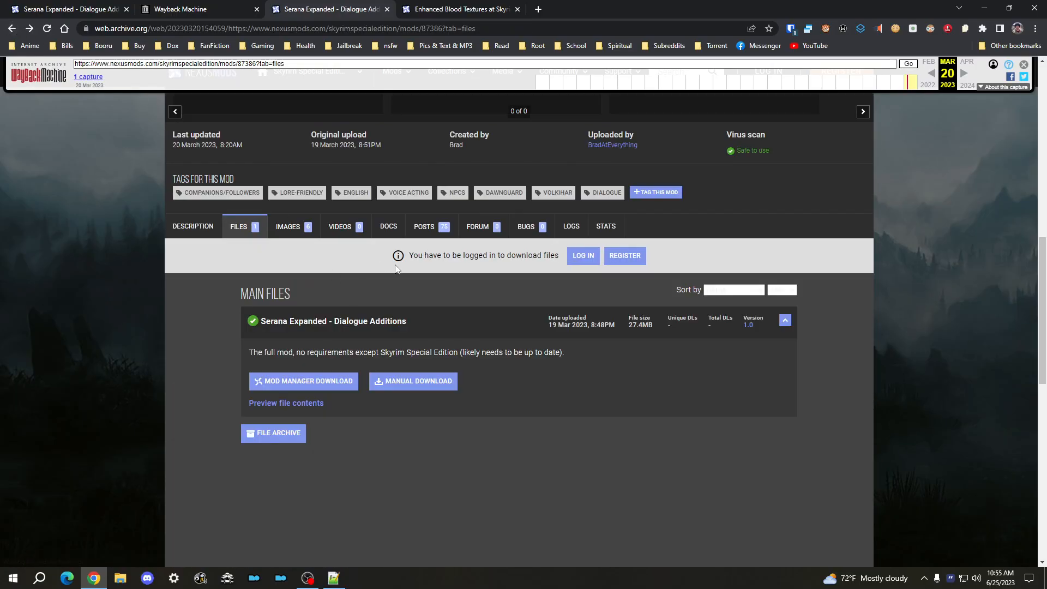
pyautogui.moveTo(351, 520)
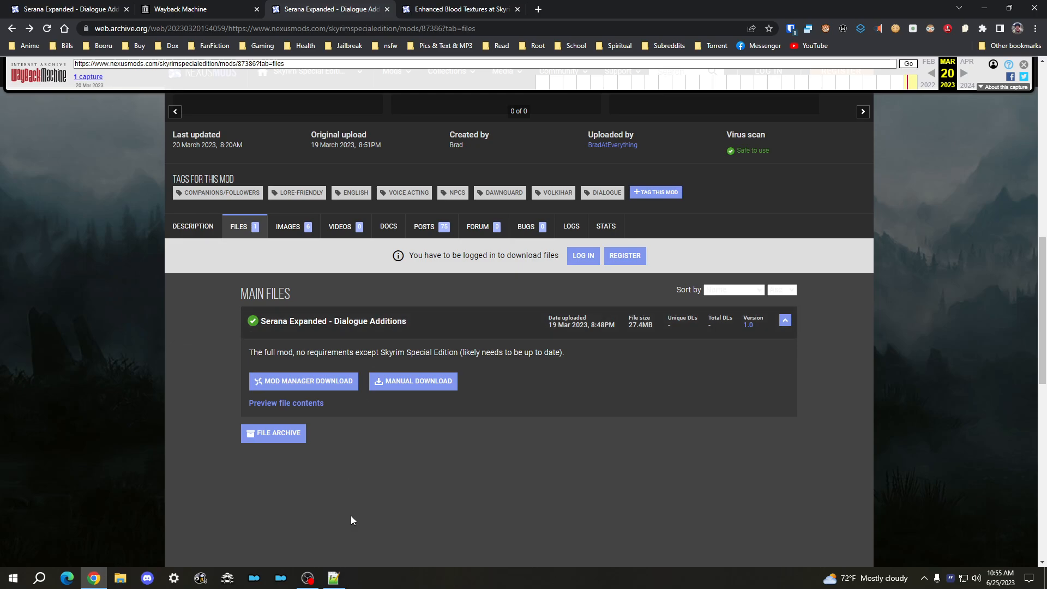
pyautogui.click(332, 577)
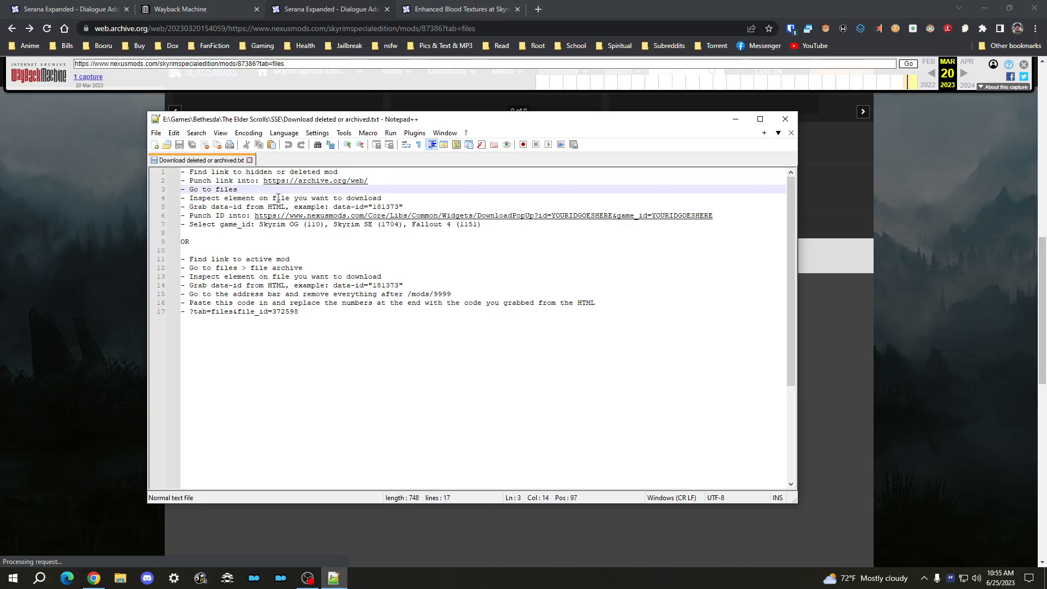
# Step: Inspect the main file entry's HTML to find data-id 370098, then open a new tab
pyautogui.click(320, 198)
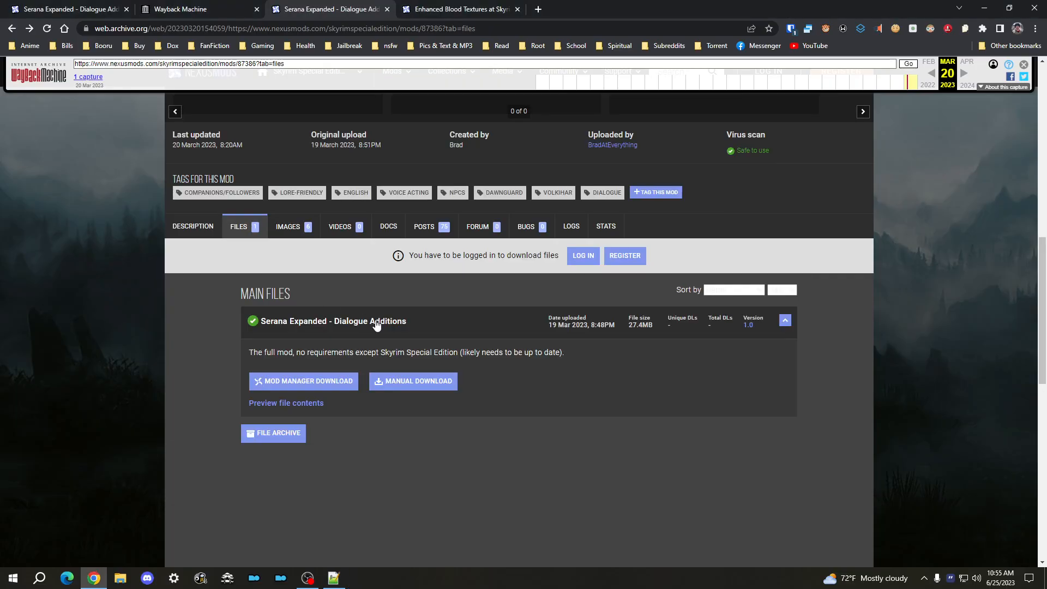
pyautogui.rightClick(375, 325)
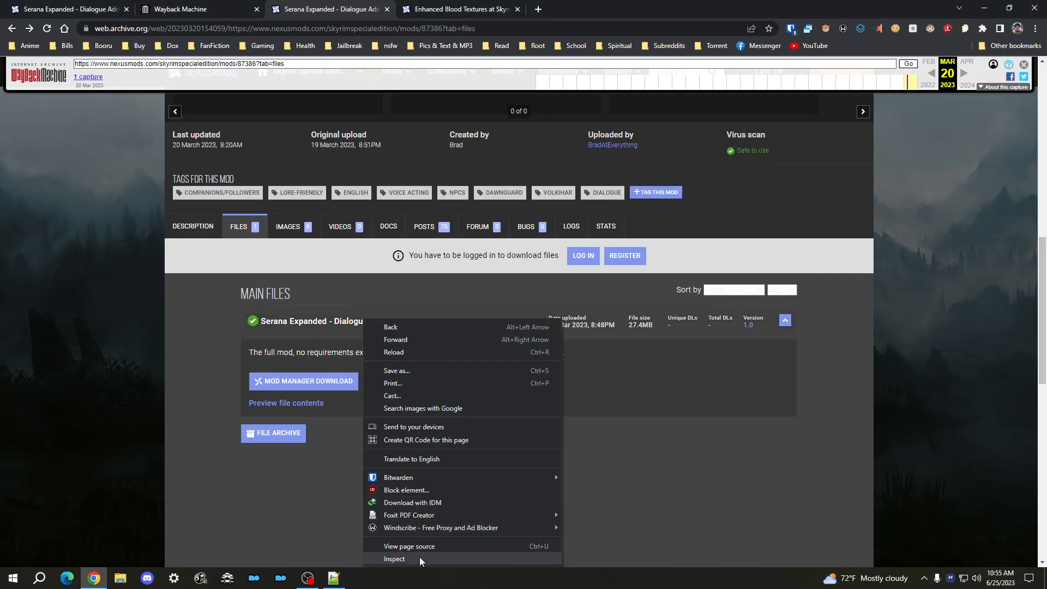
pyautogui.click(393, 559)
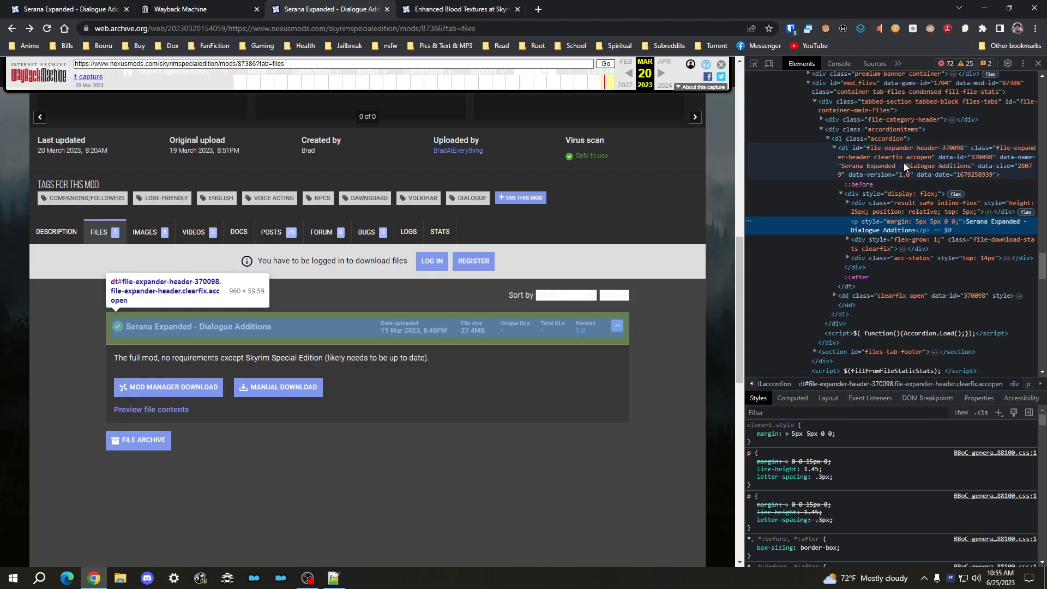
pyautogui.rightClick(901, 166)
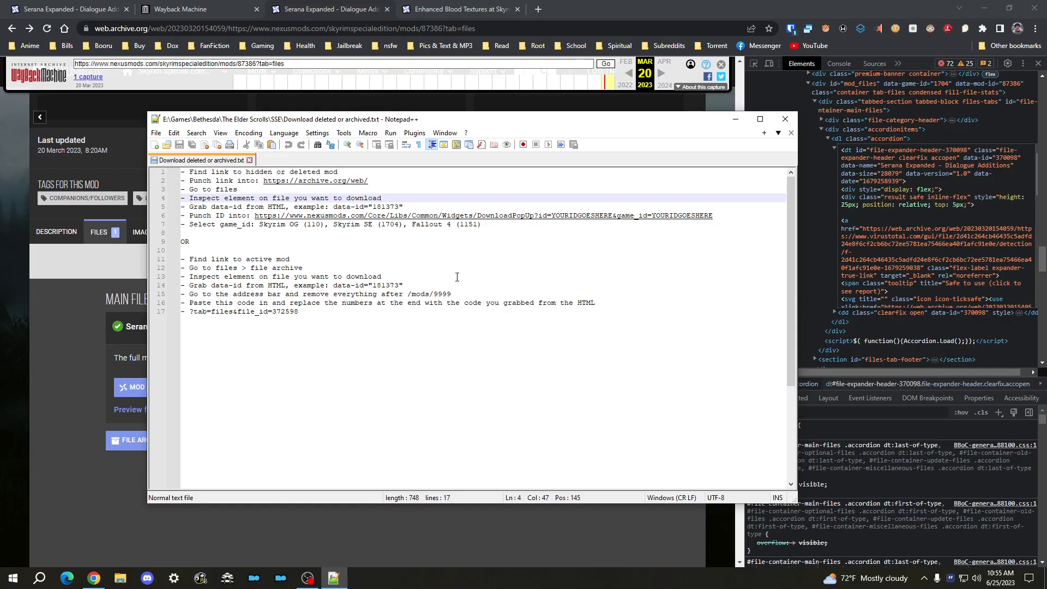
pyautogui.moveTo(476, 220)
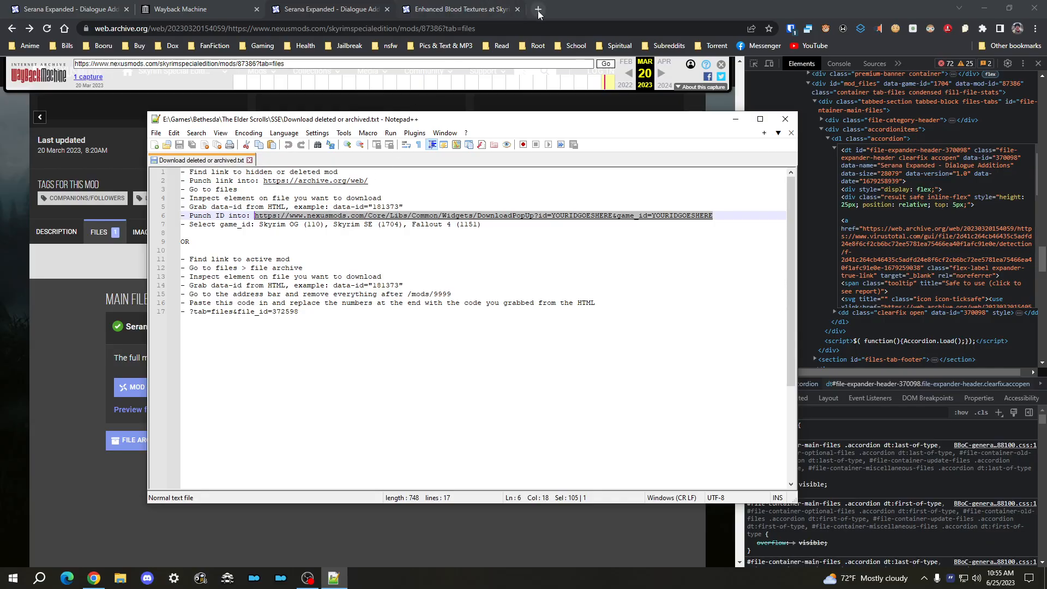
pyautogui.click(538, 9)
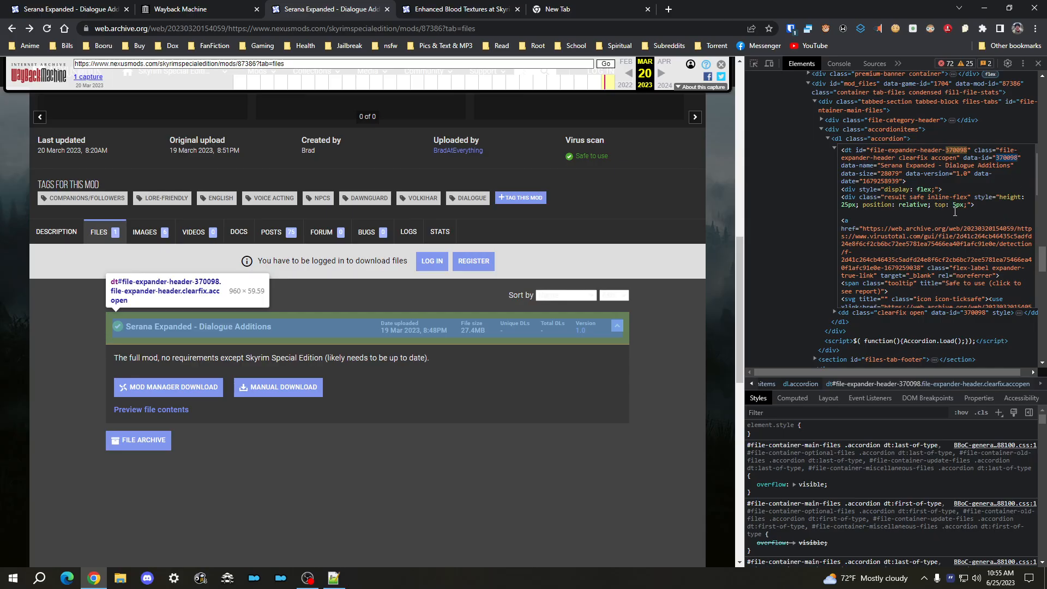
pyautogui.moveTo(584, 5)
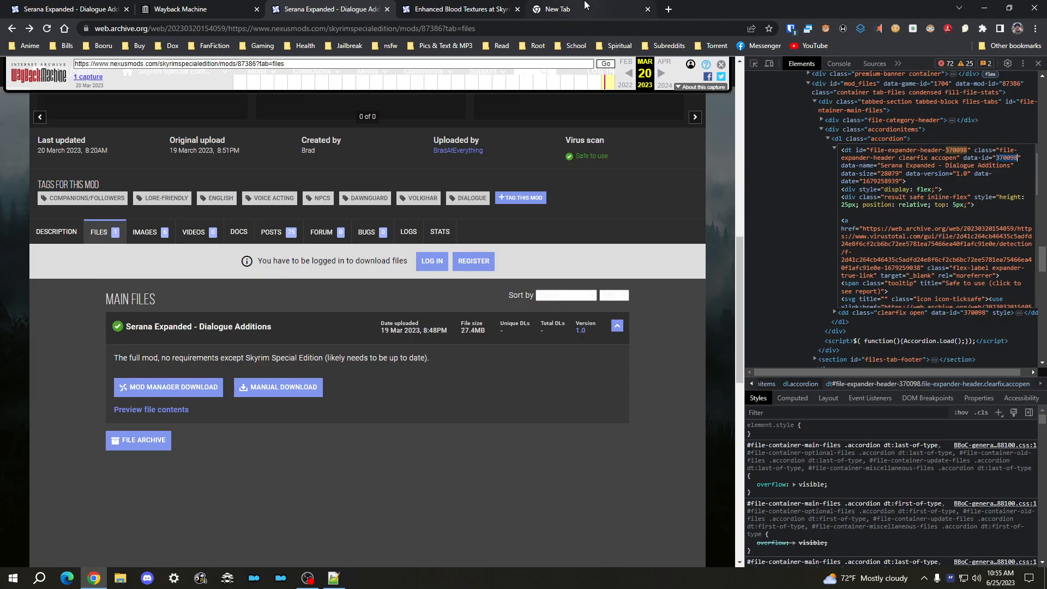
# Step: Replace the URL's id placeholder with 370098 and check Skyrim SE game id 1704
pyautogui.click(574, 9)
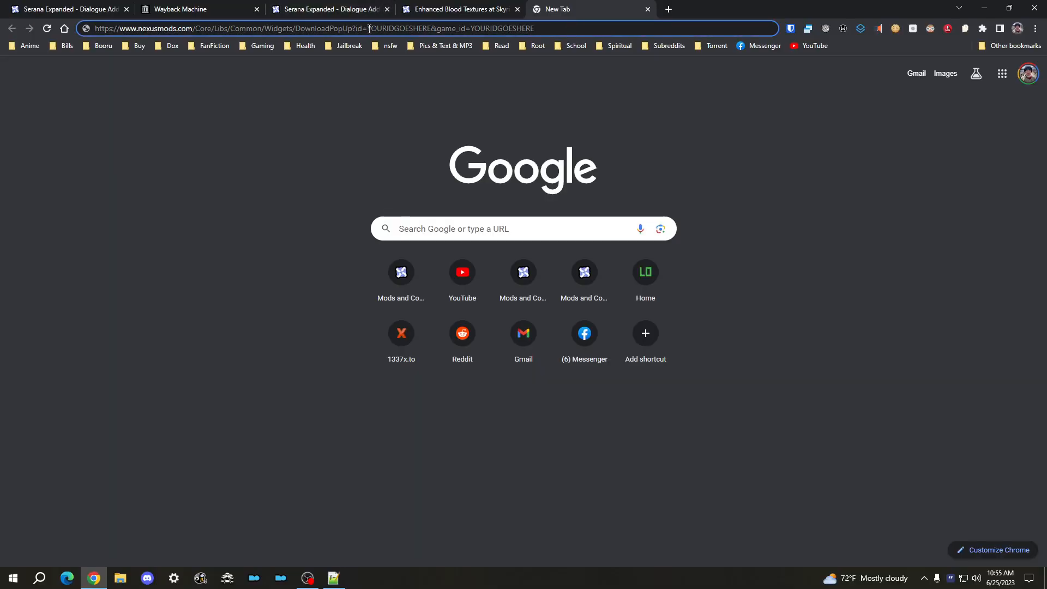
pyautogui.doubleClick(401, 28)
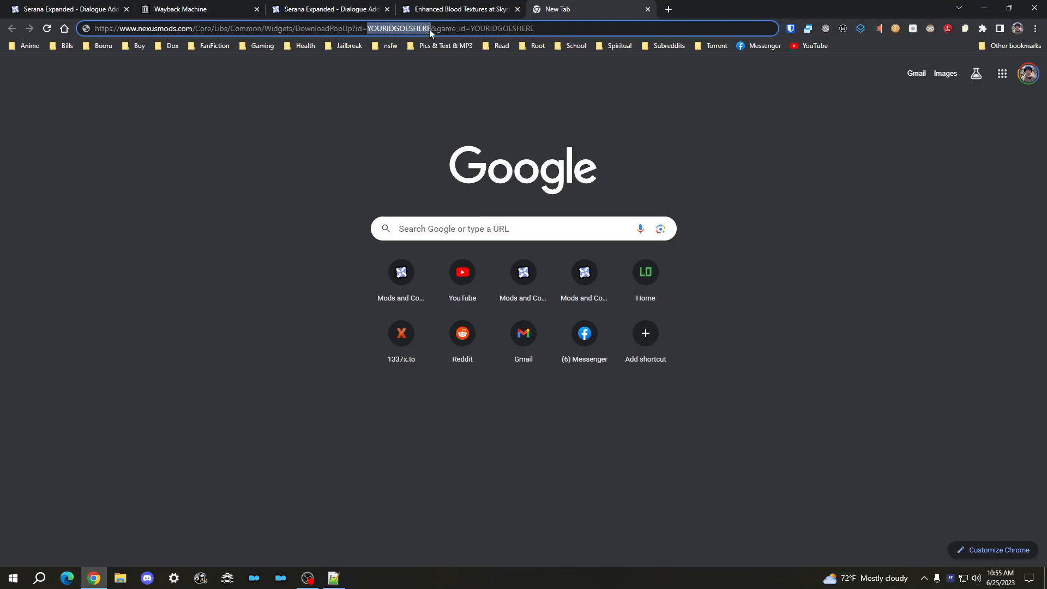
pyautogui.write('370098')
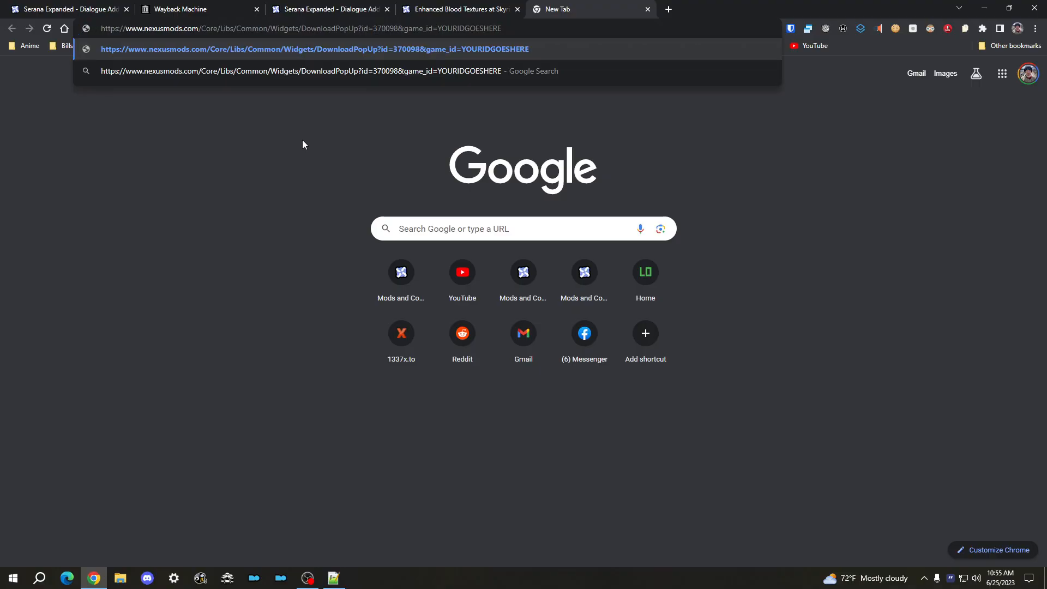
pyautogui.click(333, 578)
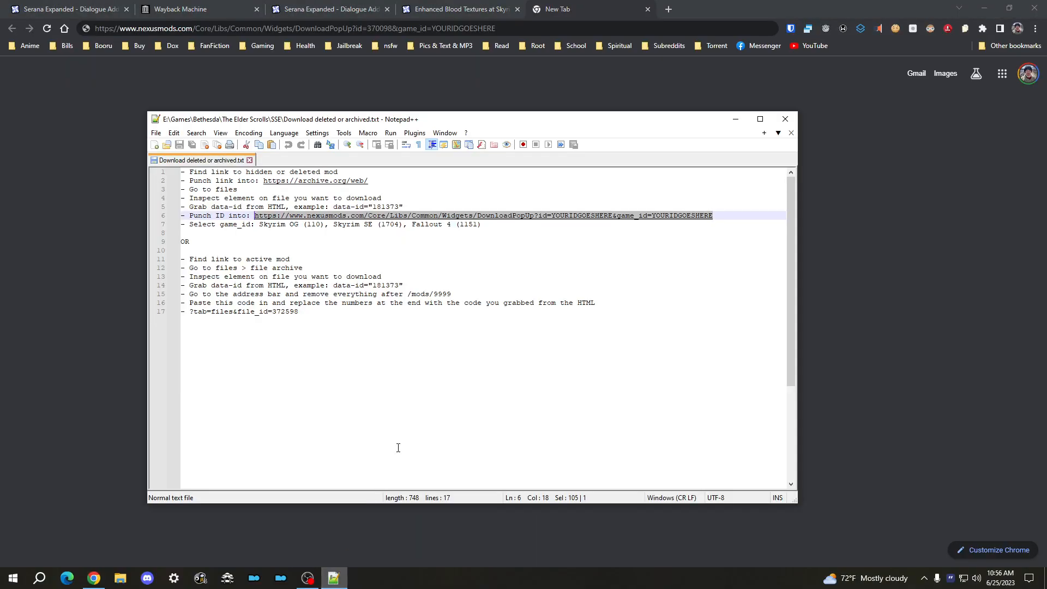
pyautogui.moveTo(491, 264)
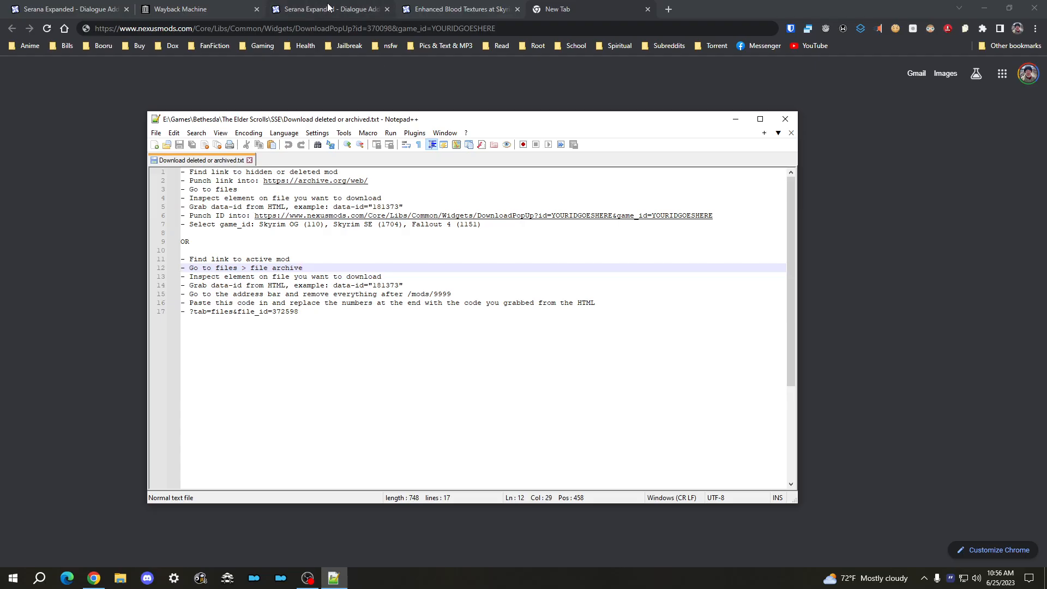
pyautogui.click(380, 224)
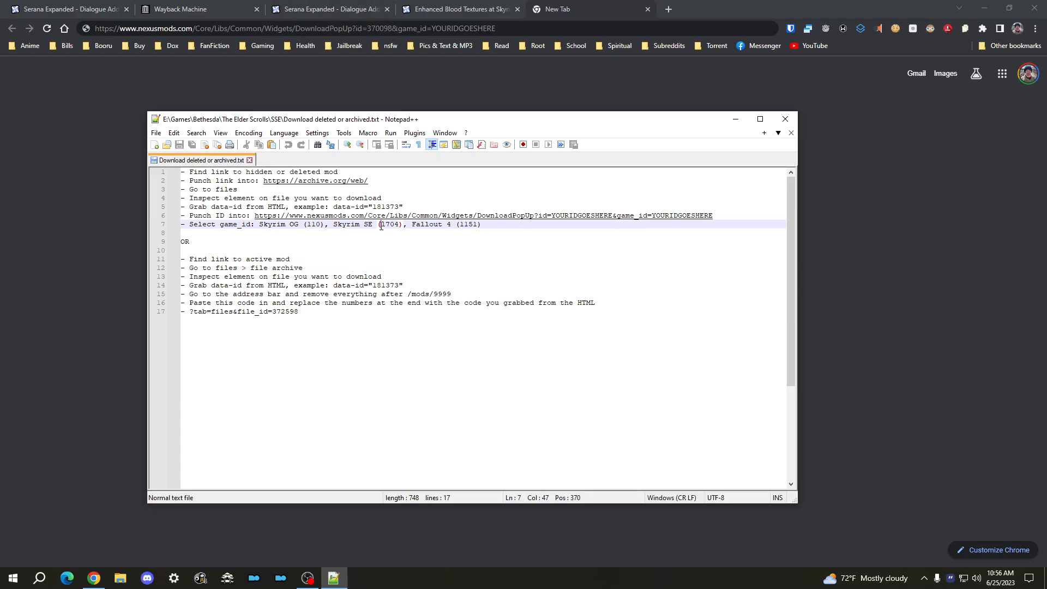
pyautogui.doubleClick(389, 224)
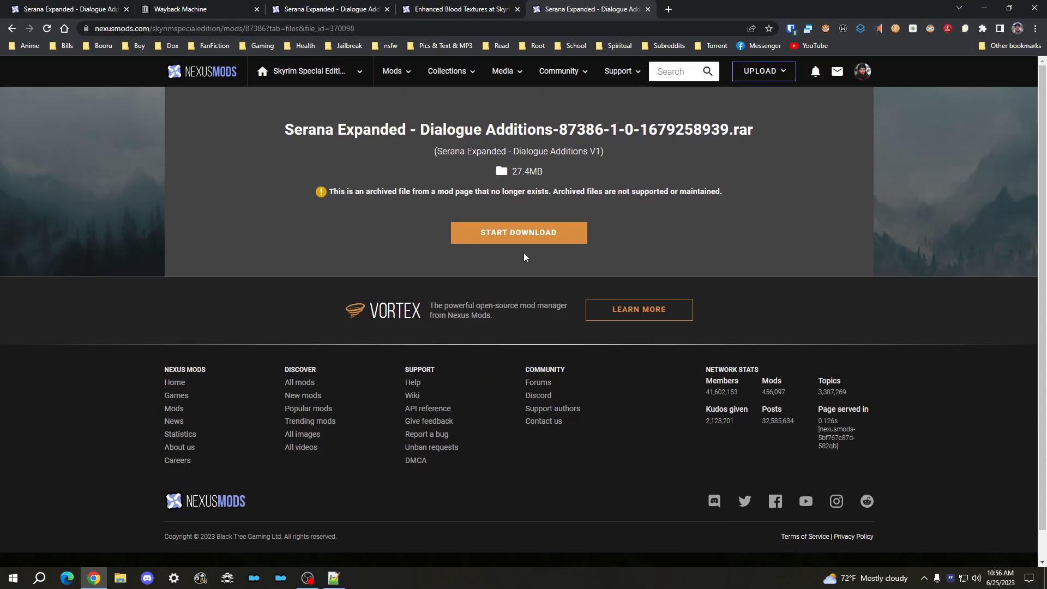
# Step: Download the 27.4 MB Serana Expanded .rar, moving the IDM progress window aside until done
pyautogui.click(518, 232)
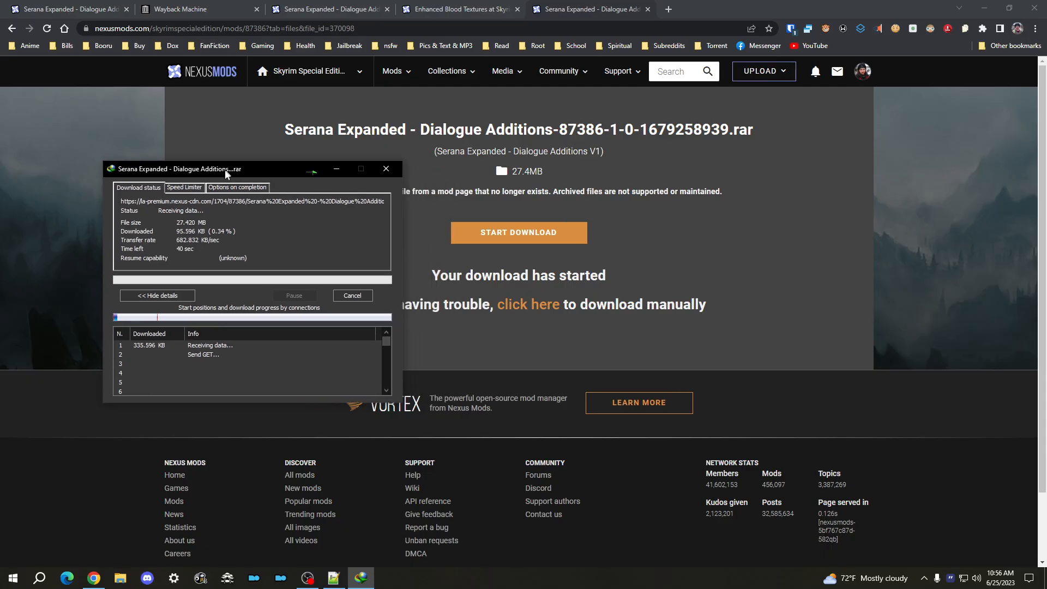
pyautogui.moveTo(194, 168); pyautogui.dragTo(193, 193)
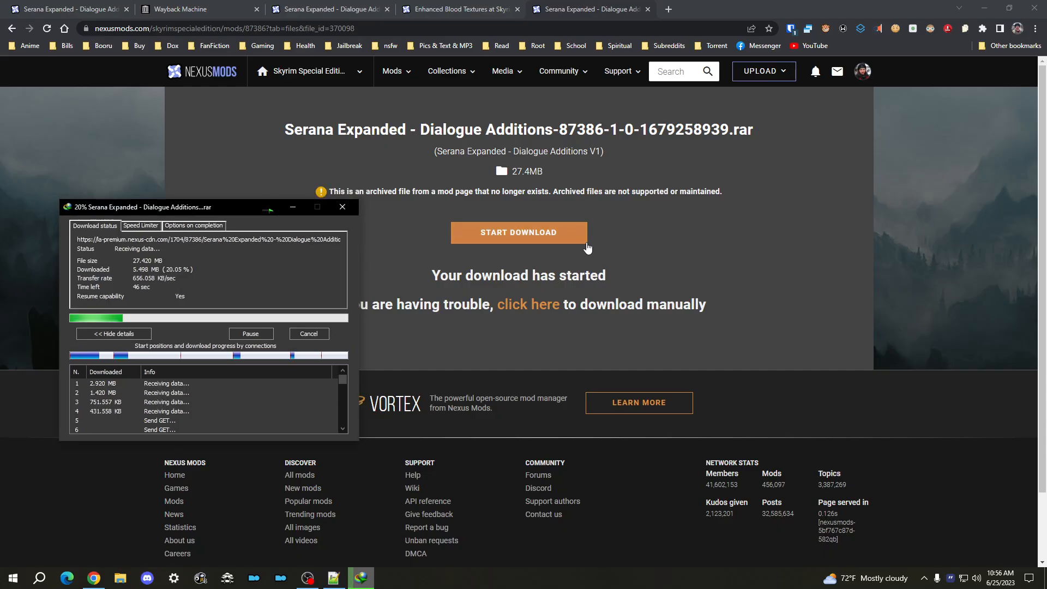
pyautogui.moveTo(473, 225)
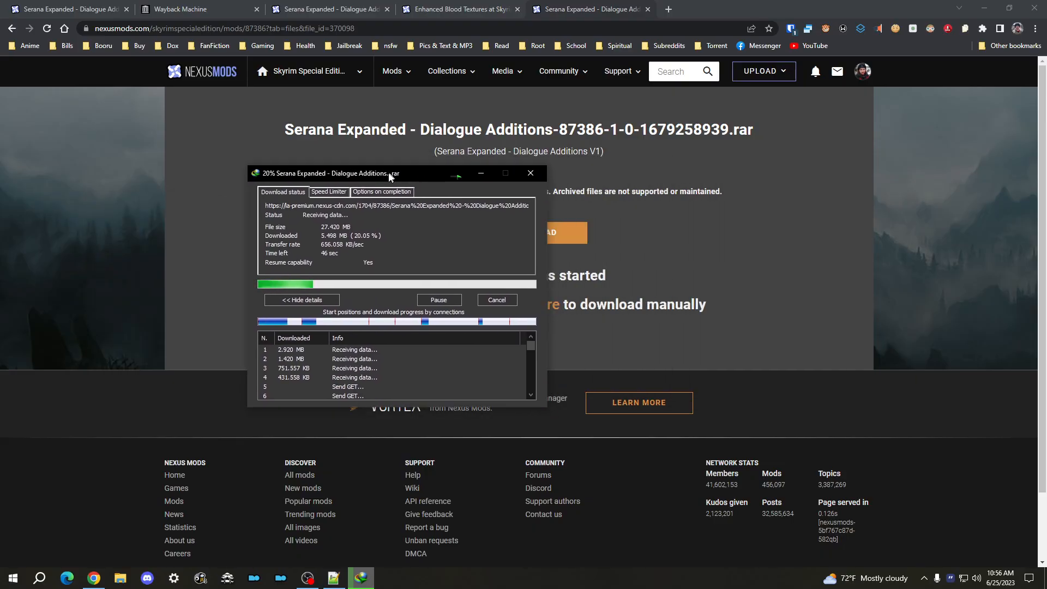
pyautogui.moveTo(389, 174); pyautogui.dragTo(292, 184)
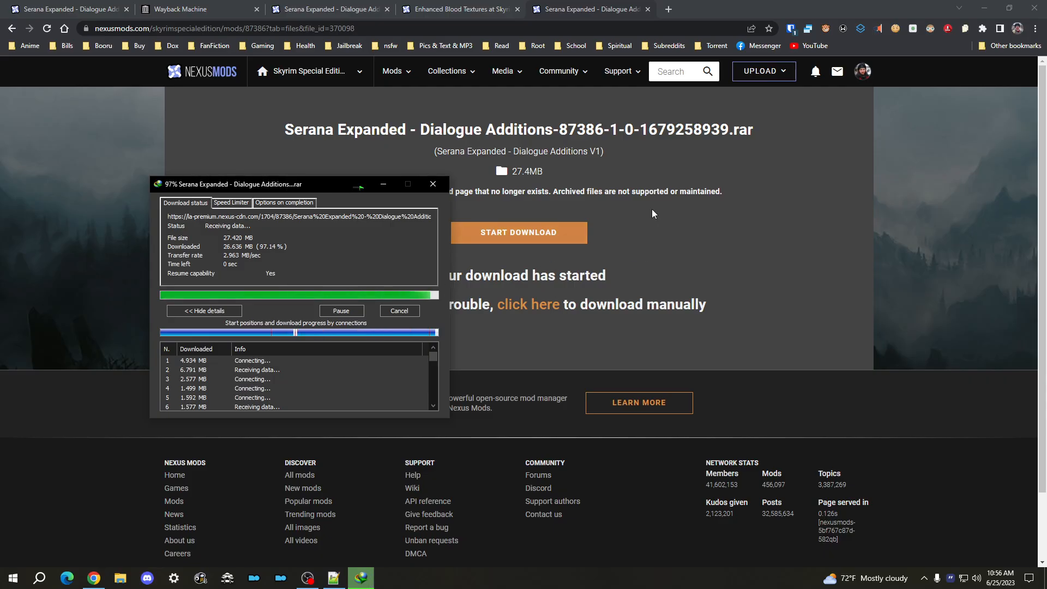
pyautogui.moveTo(530, 254)
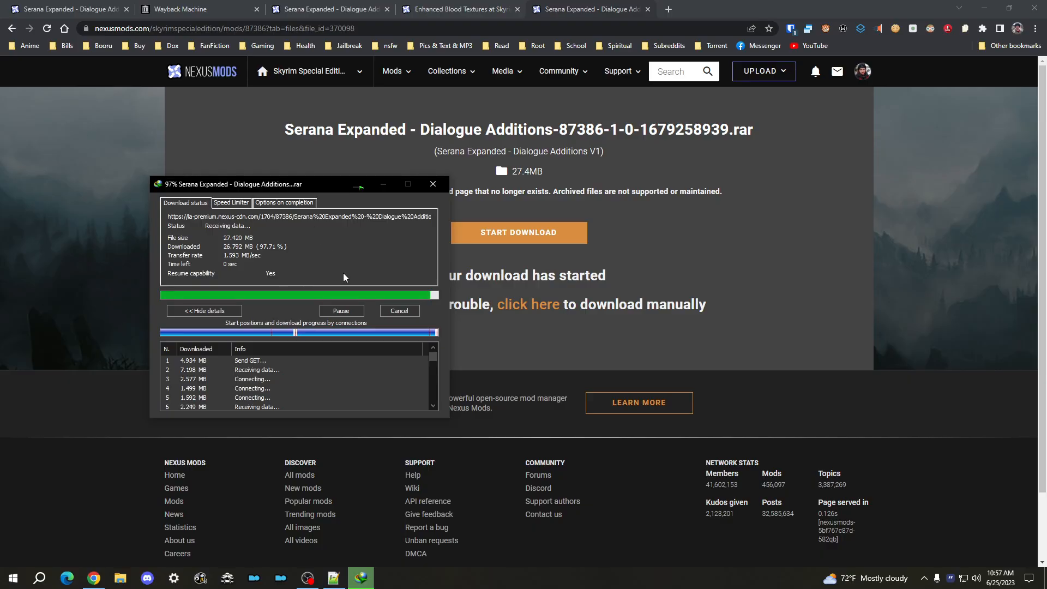
pyautogui.moveTo(313, 262)
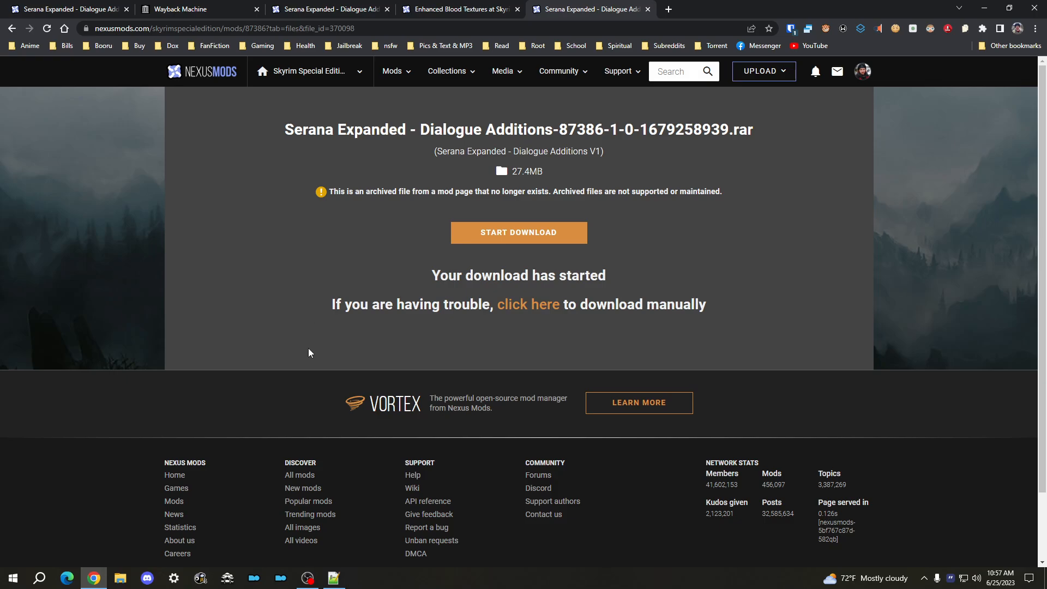
pyautogui.moveTo(321, 315)
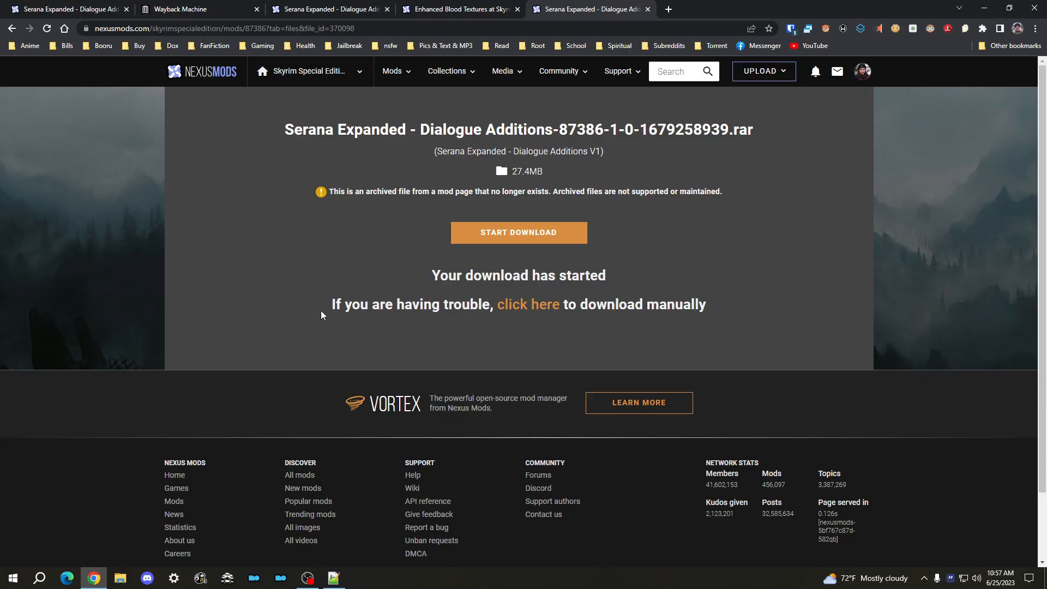
pyautogui.moveTo(332, 278)
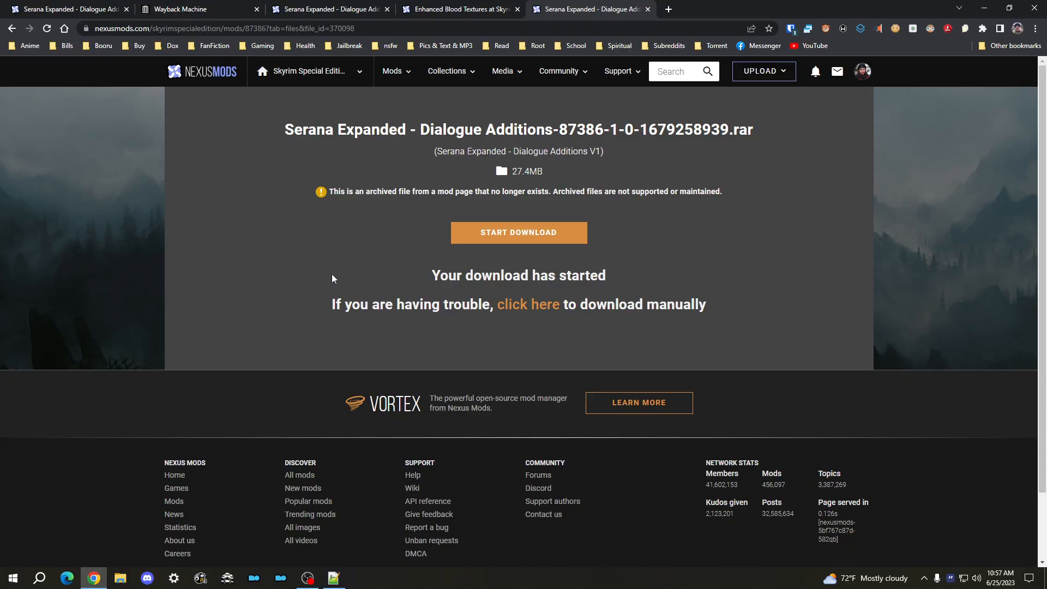
pyautogui.moveTo(477, 155)
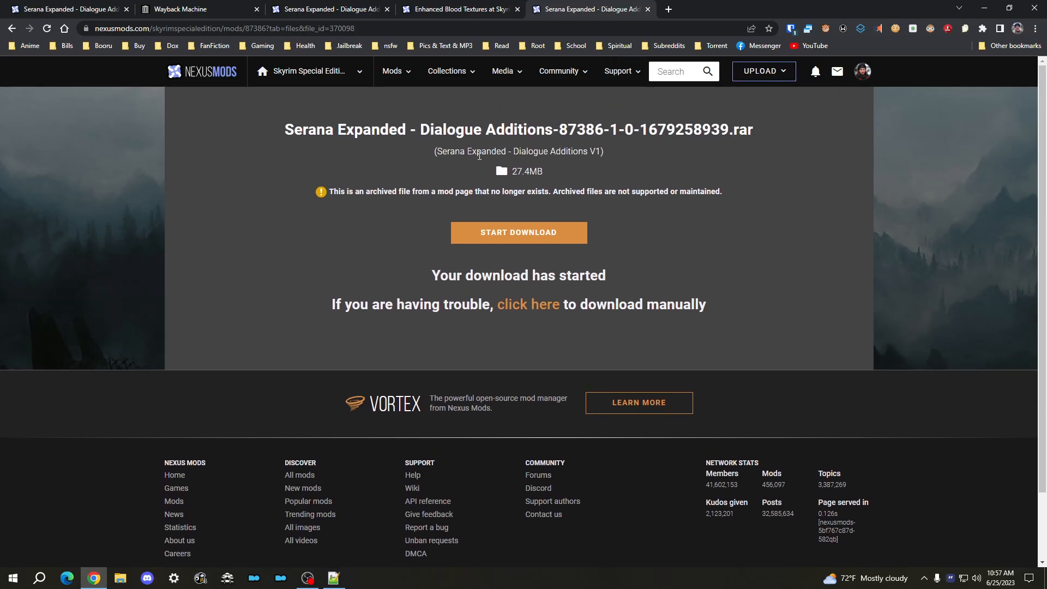
pyautogui.click(333, 578)
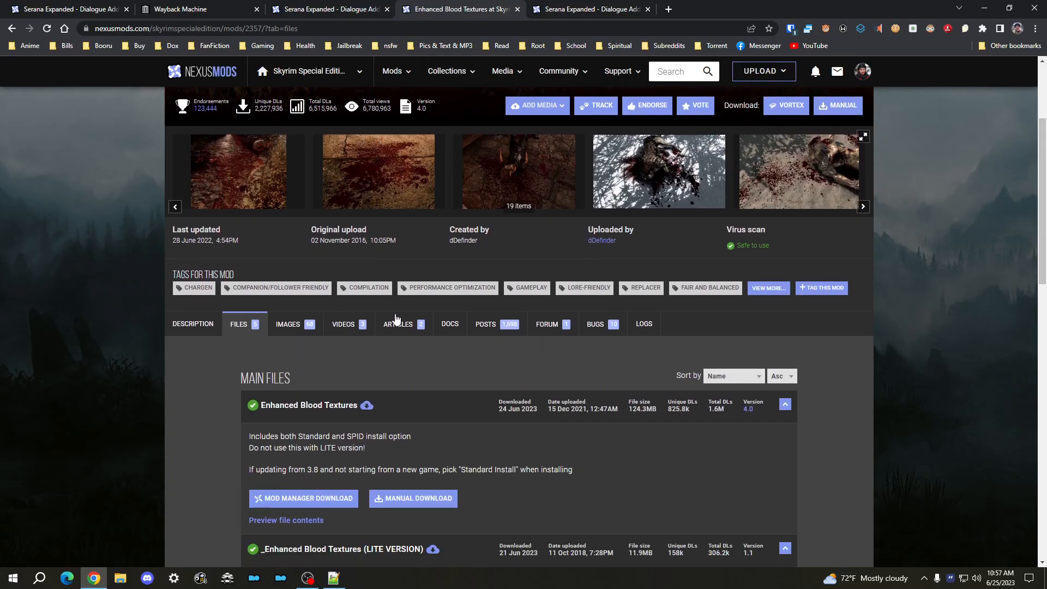
# Step: Open Enhanced Blood Textures' FILE ARCHIVE list, showing older versions like 4.0 beta 2
pyautogui.scroll(-3)
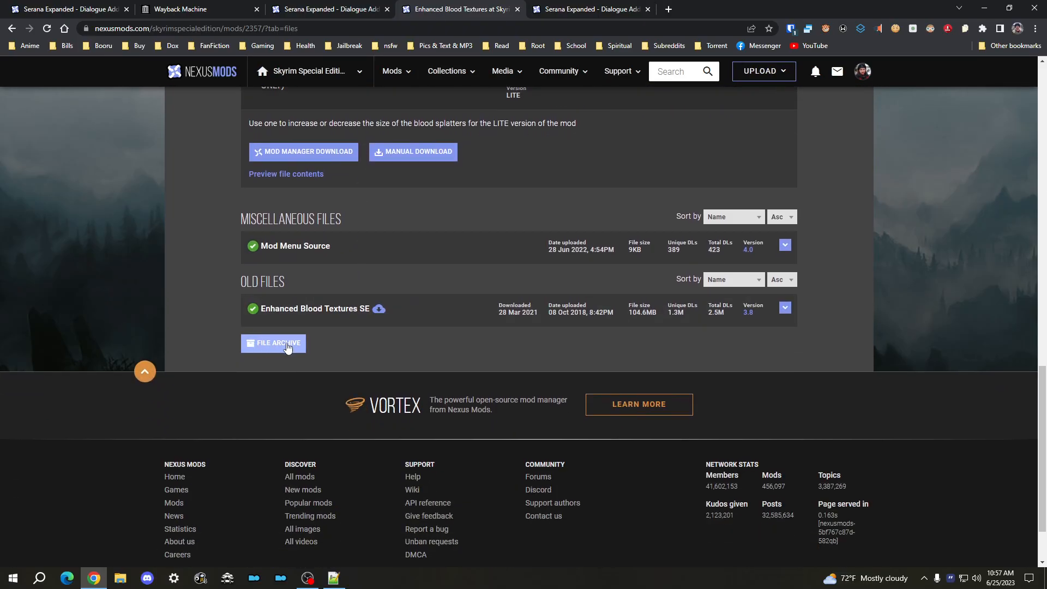
pyautogui.click(273, 343)
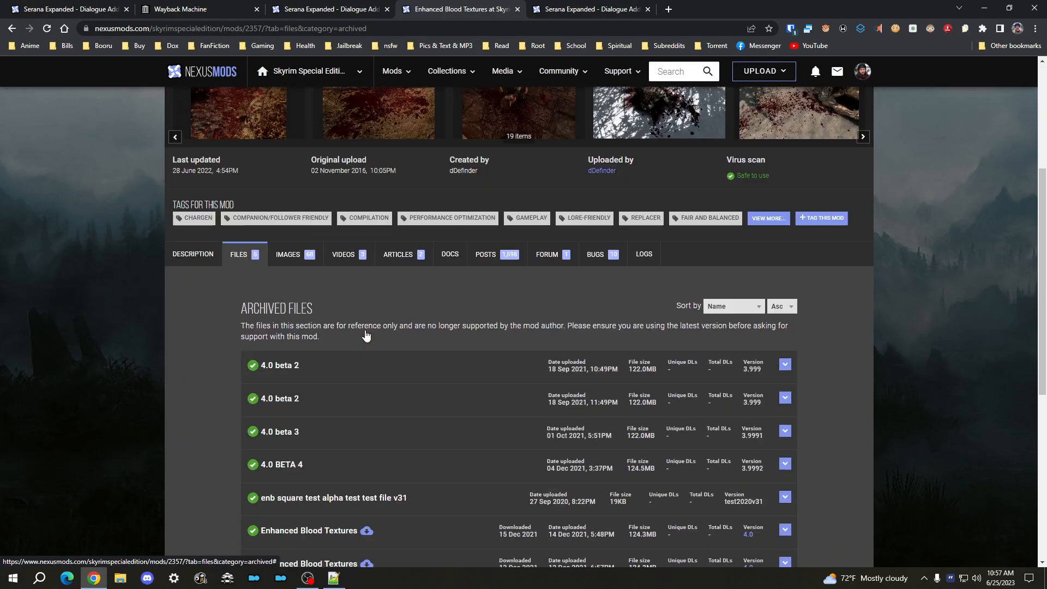
pyautogui.scroll(-3)
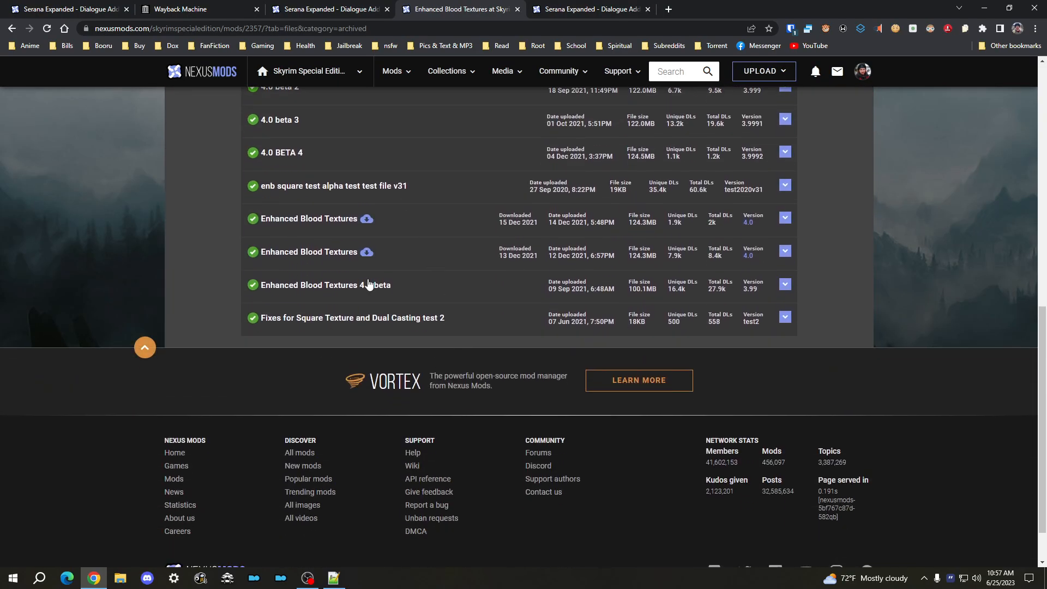
pyautogui.scroll(3)
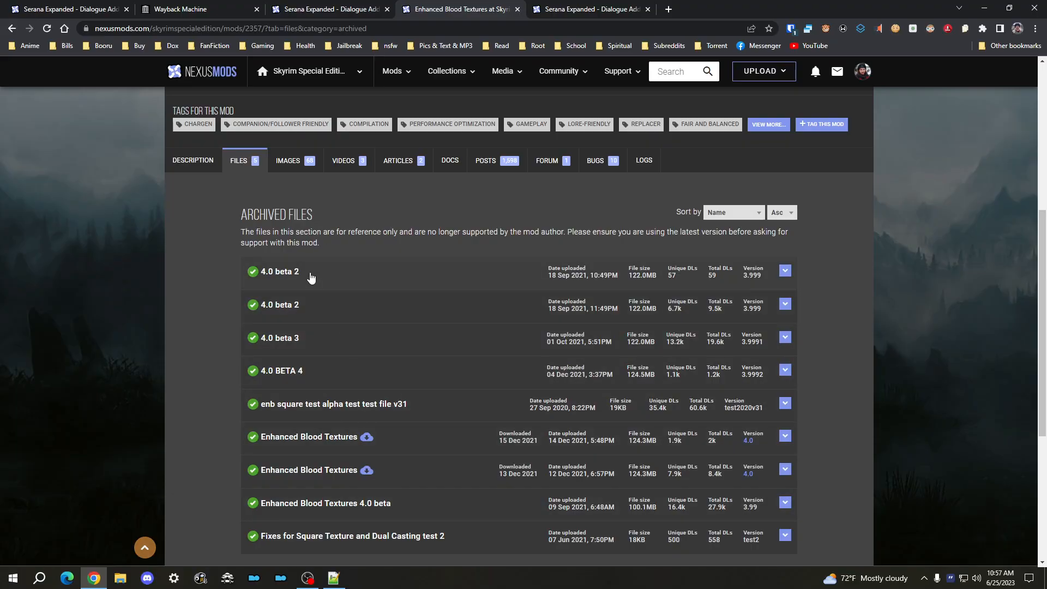
# Step: Inspect the first 4.0 beta 2 archived entry to reveal its data-id 229281
pyautogui.rightClick(310, 277)
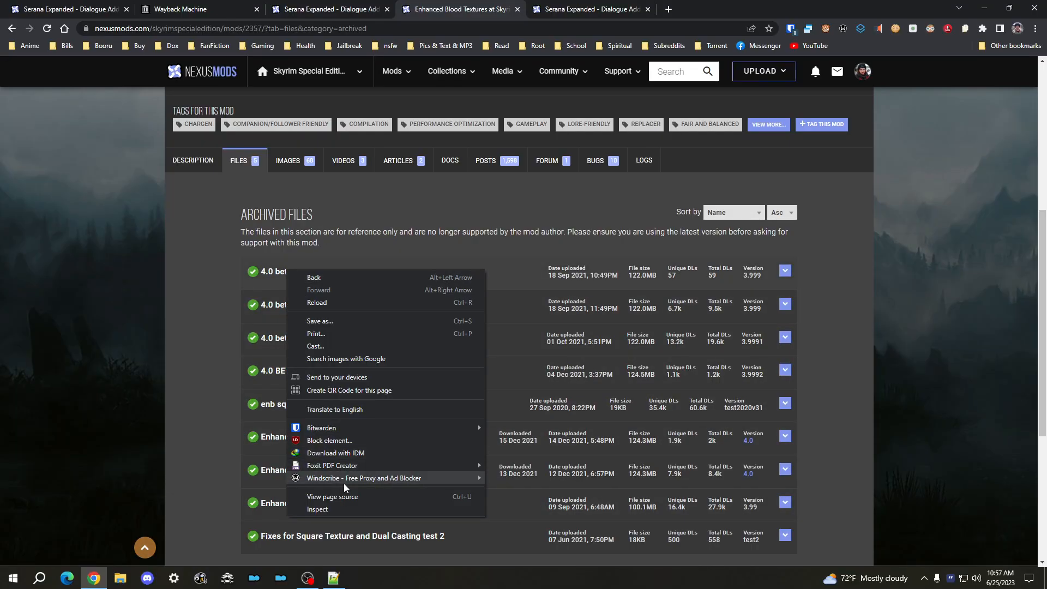
pyautogui.click(317, 508)
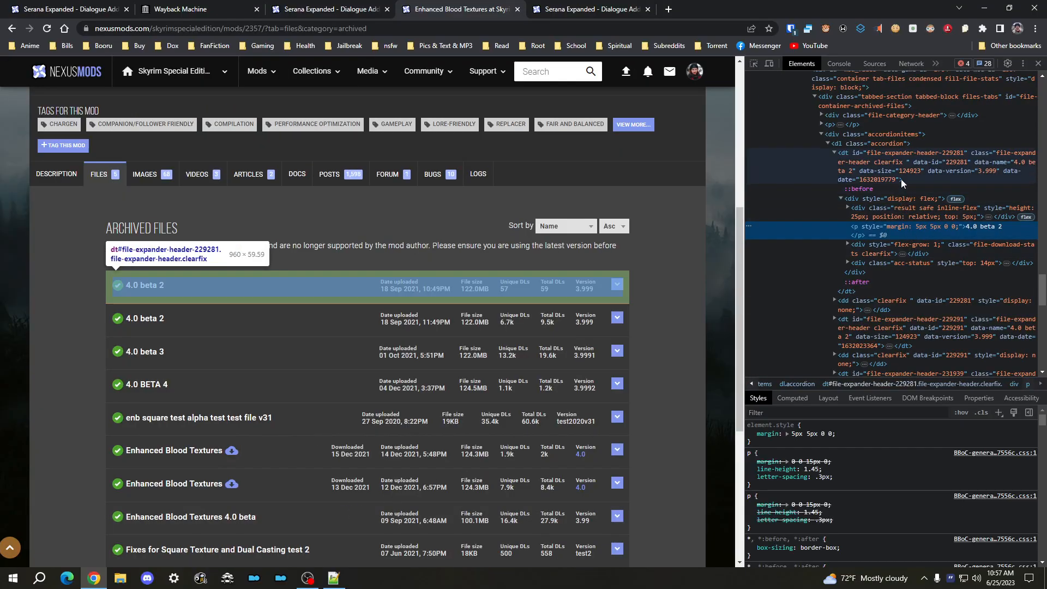
pyautogui.rightClick(895, 170)
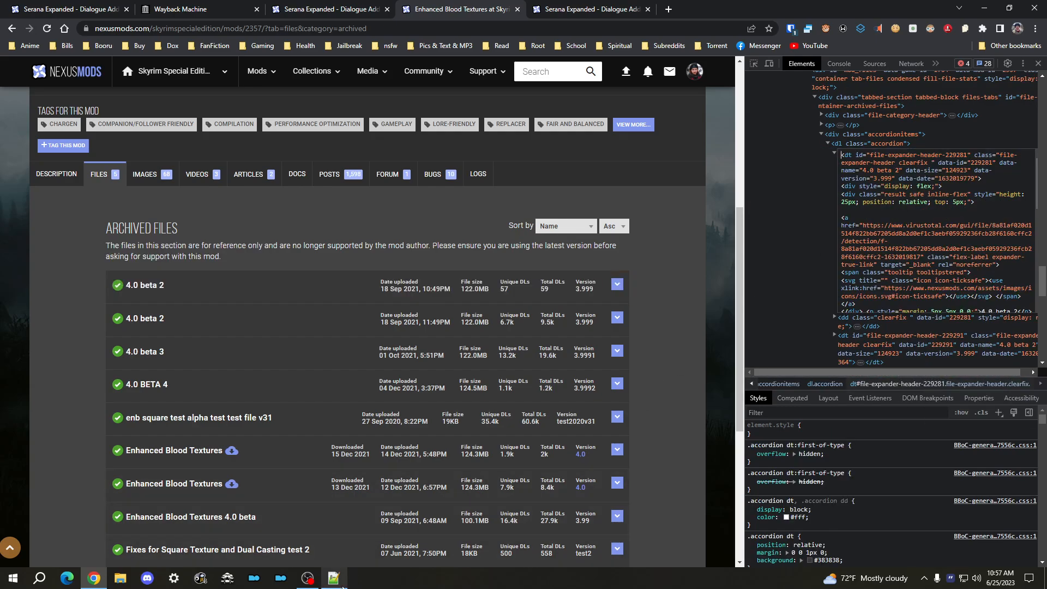
# Step: Read Notepad++ lines 11–14: find the active mod, inspect its file, grab the data-id
pyautogui.click(332, 578)
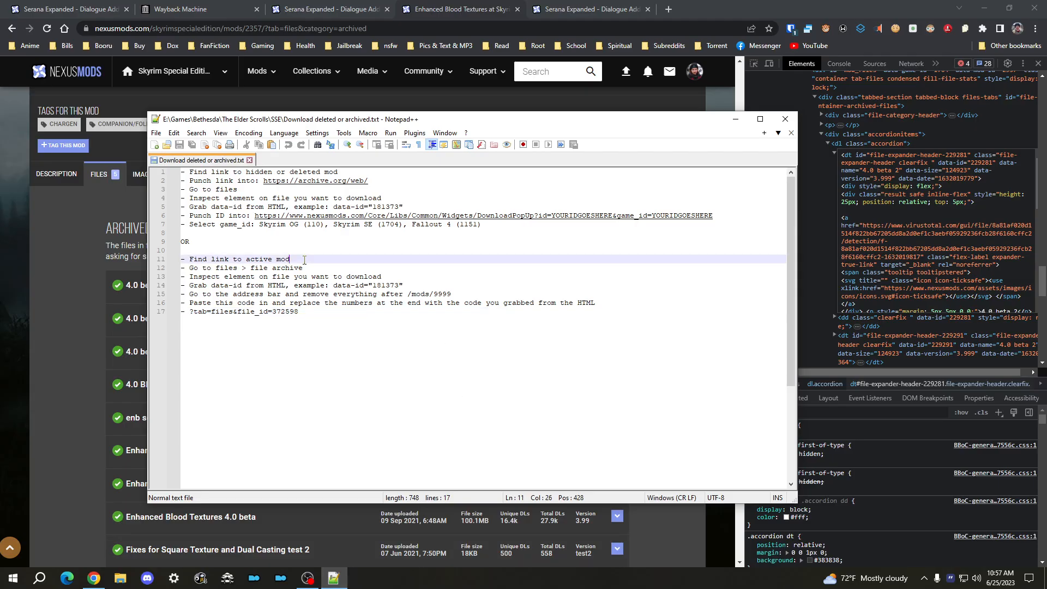
pyautogui.click(286, 268)
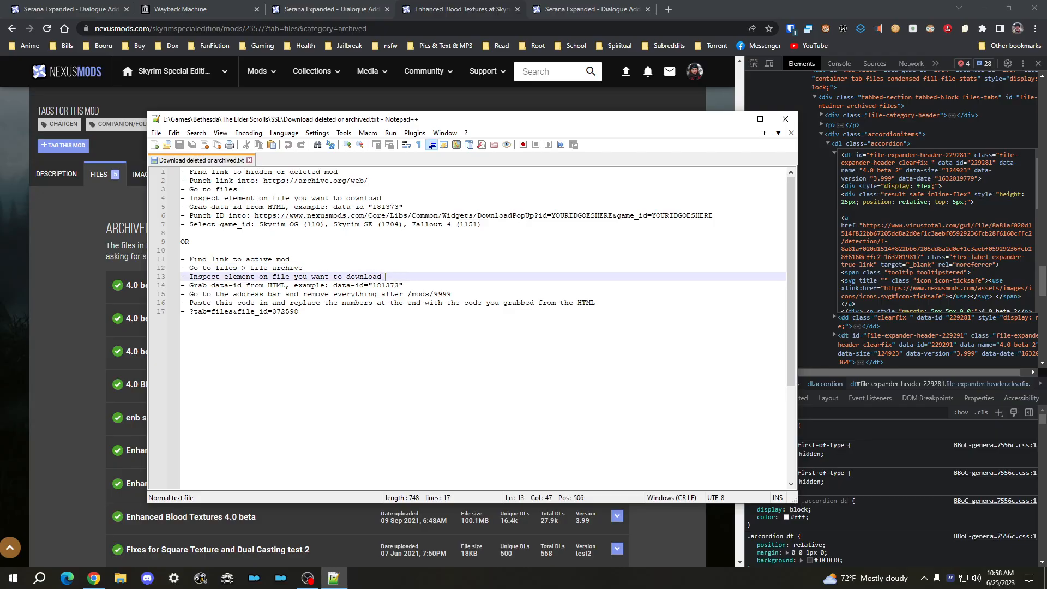
pyautogui.click(420, 286)
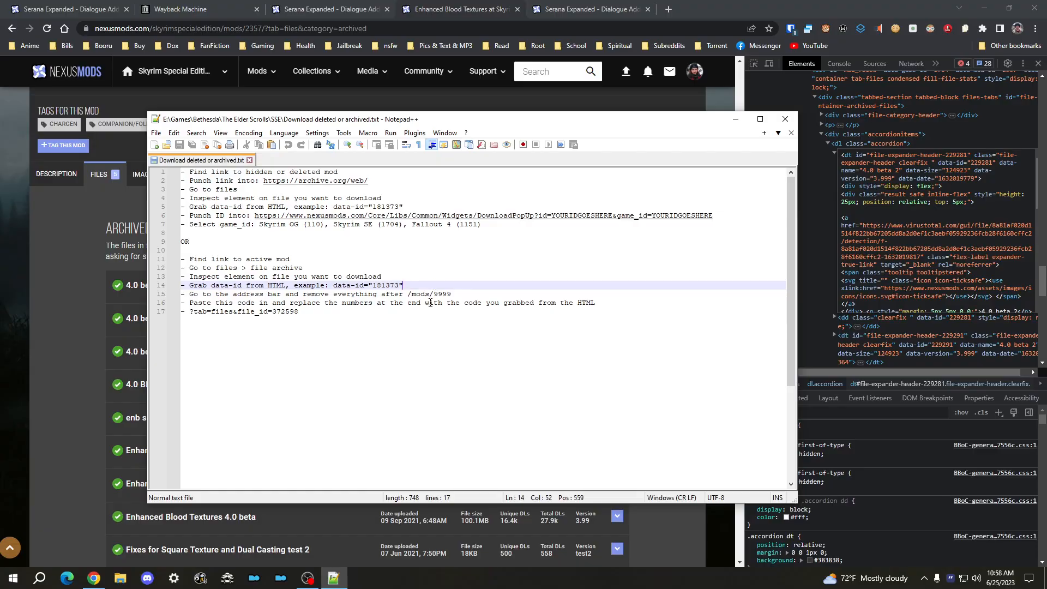
pyautogui.click(294, 294)
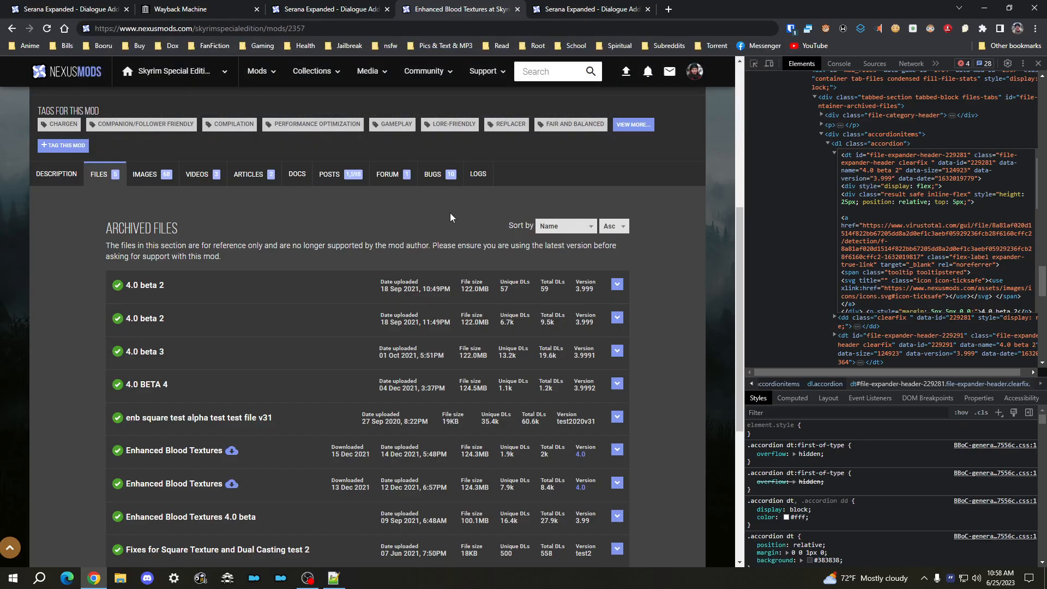
# Step: Inspect the 4.0 beta 2 entry and append &file_id=229281 to the Files URL
pyautogui.click(333, 578)
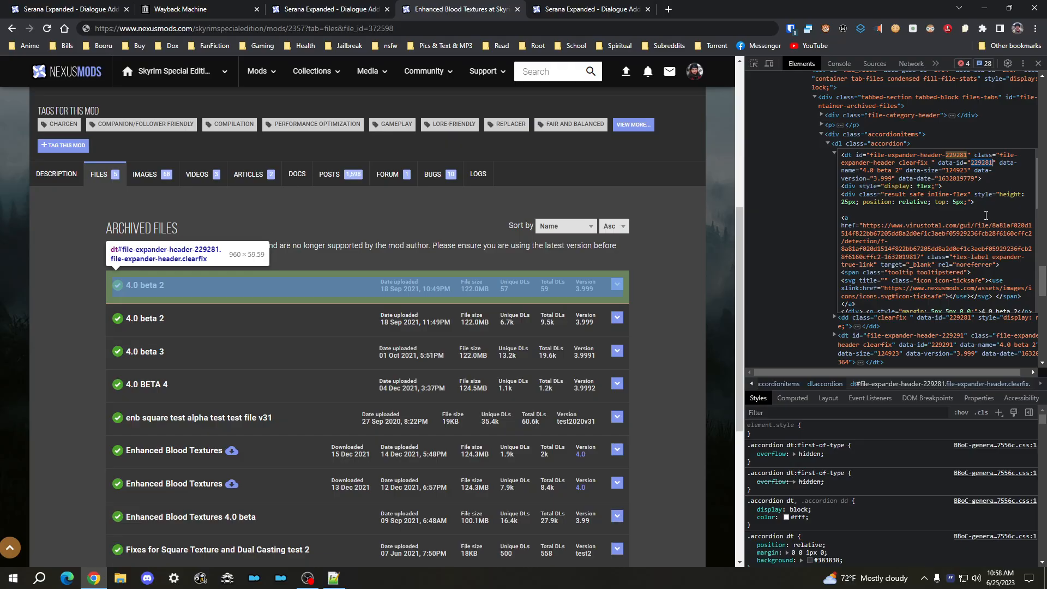
pyautogui.click(428, 28)
pyautogui.write('29281')
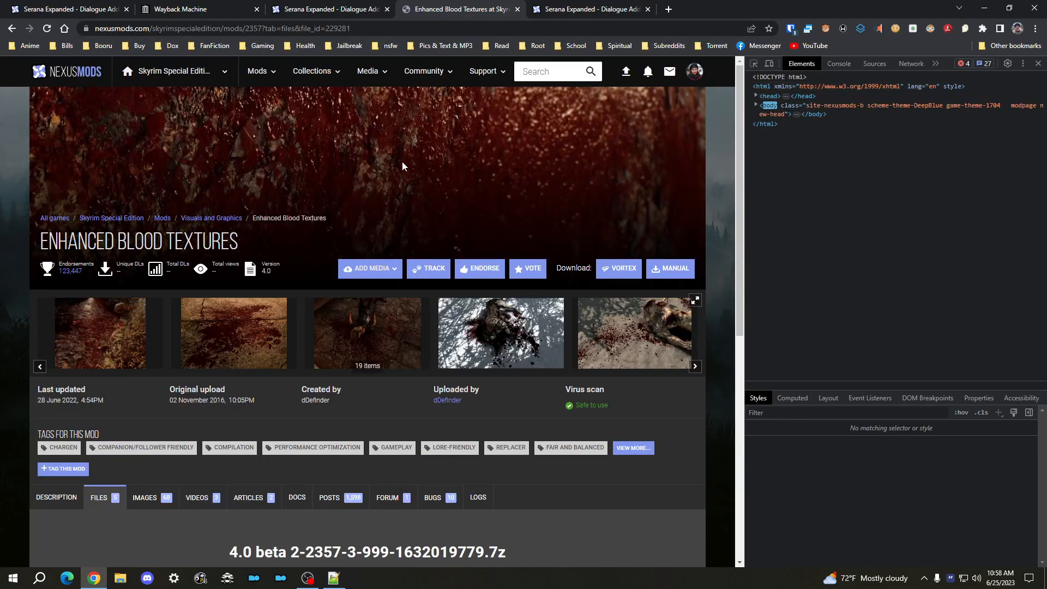
# Step: Scroll through the Enhanced Blood Textures Main, Miscellaneous and Old files lists
pyautogui.scroll(-3)
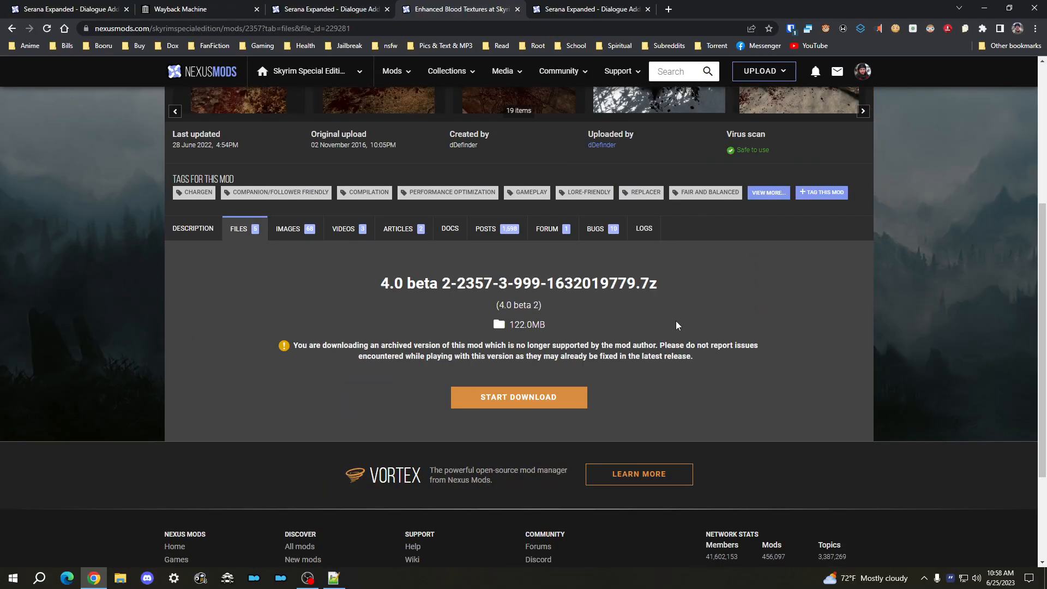
pyautogui.scroll(3)
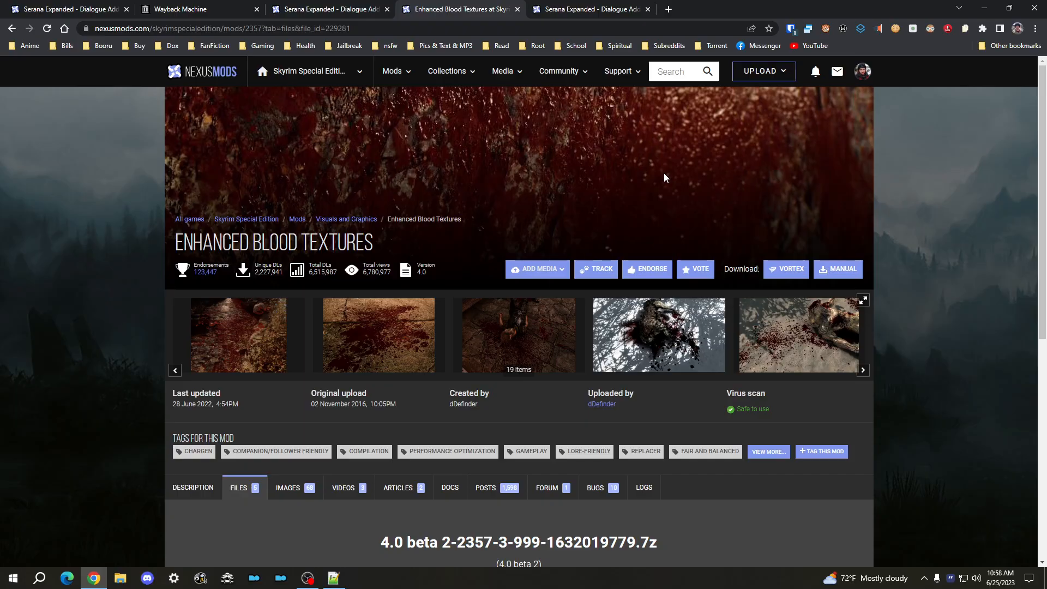
pyautogui.scroll(-3)
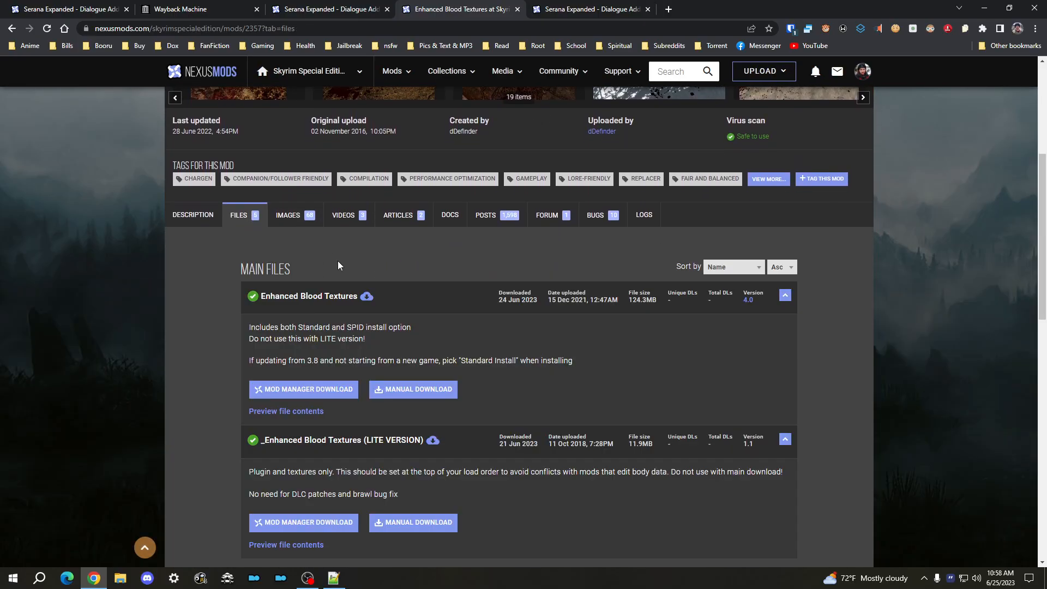
pyautogui.scroll(-3)
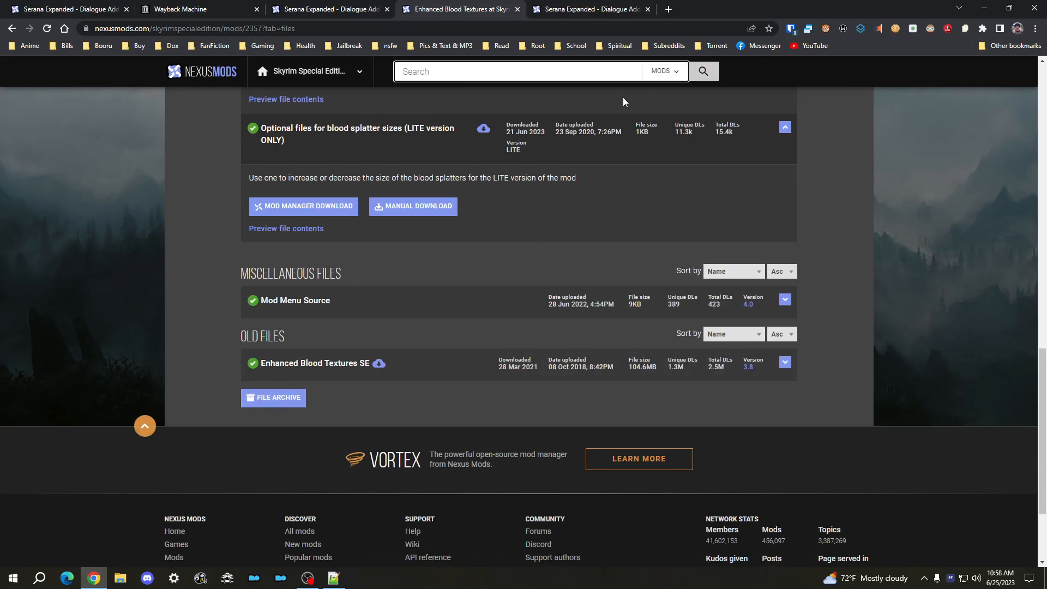
# Step: Search 'unoffi' and open the Unofficial Skyrim Special Edition Patch's Files tab
pyautogui.write('unoffici')
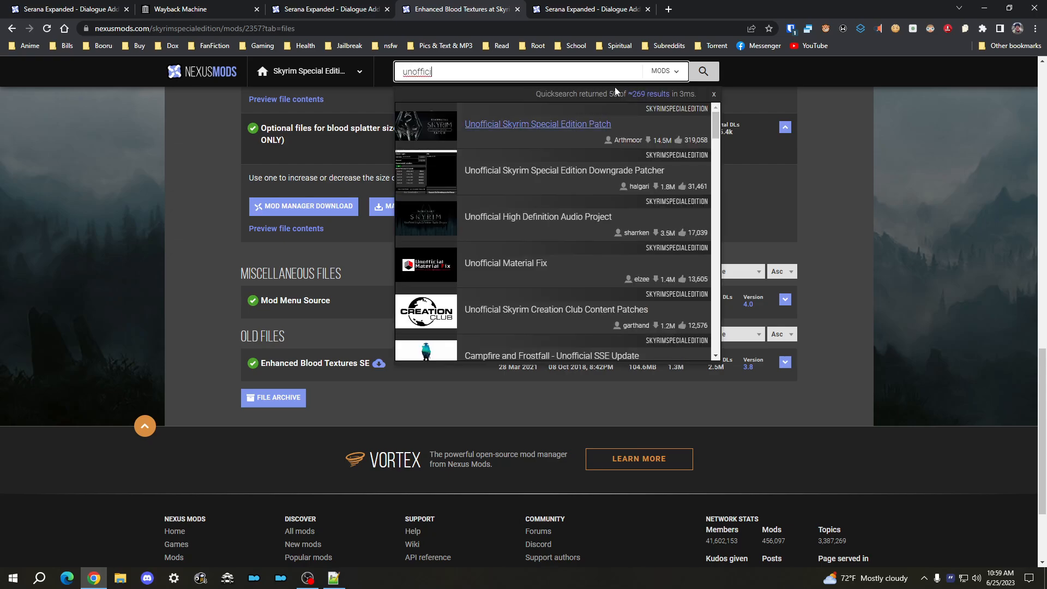
pyautogui.click(536, 124)
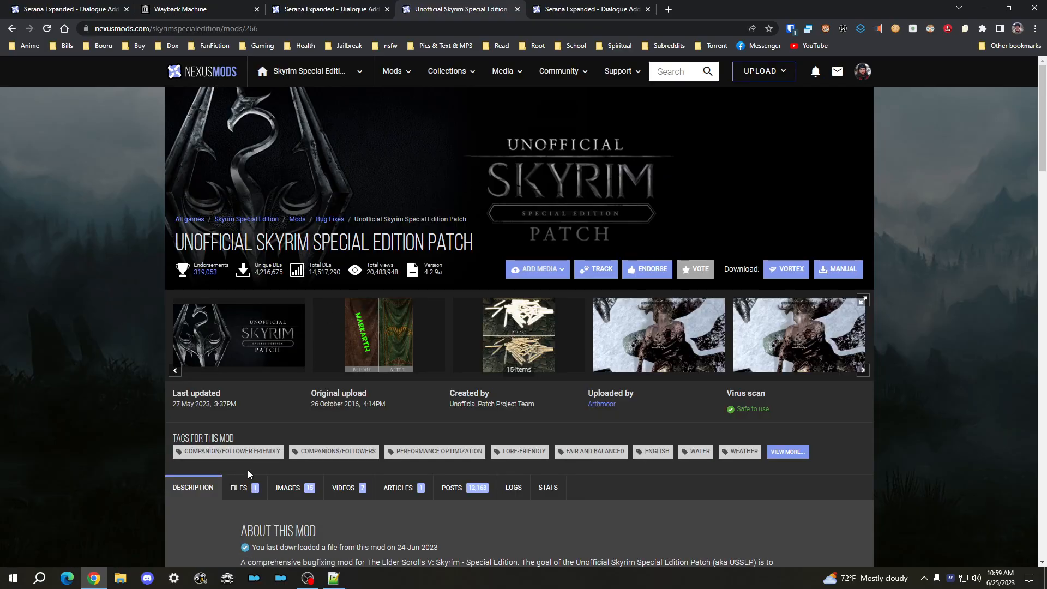
pyautogui.click(239, 486)
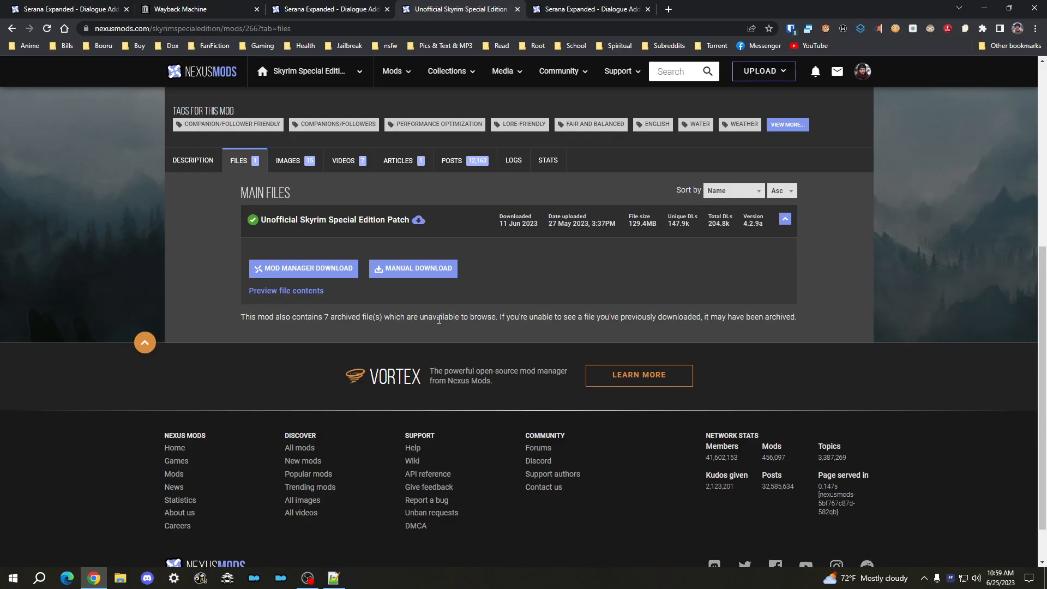
pyautogui.moveTo(228, 209)
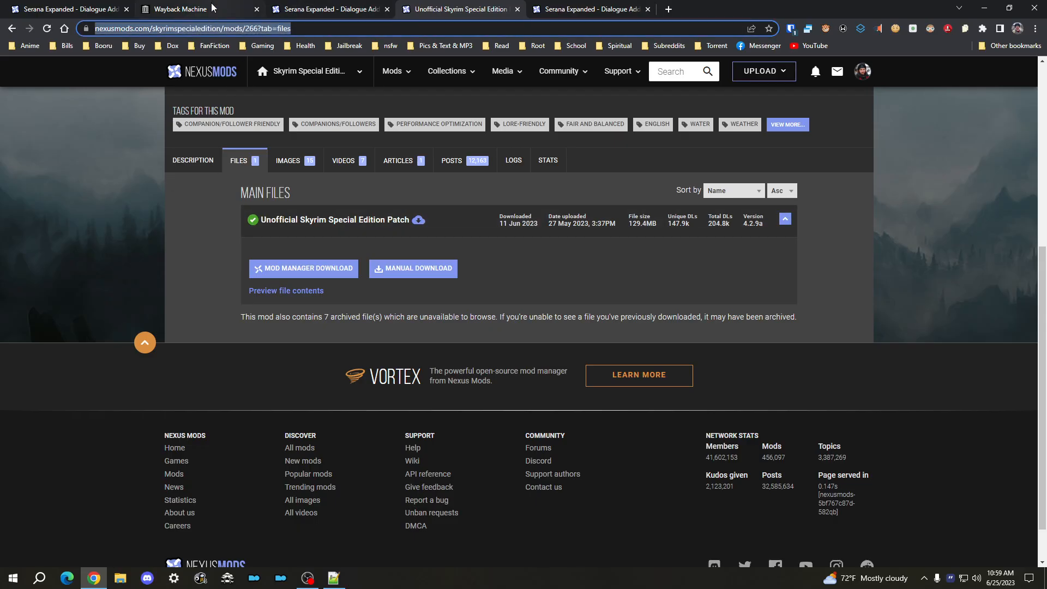
# Step: Open the January 22, 2023 23:46:02 Wayback capture of mods/266?tab=files
pyautogui.click(197, 9)
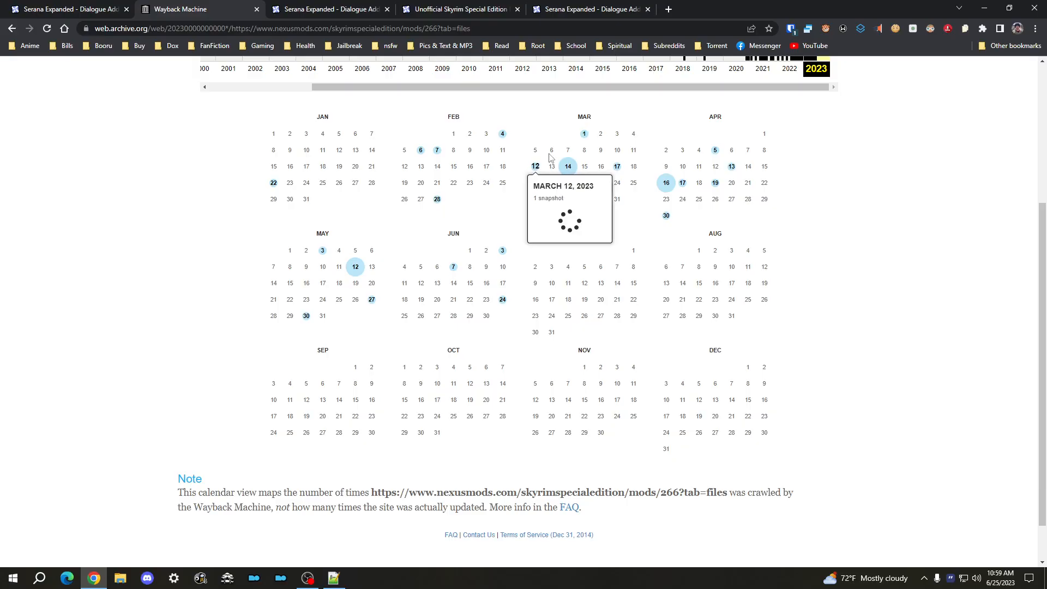
pyautogui.moveTo(420, 149)
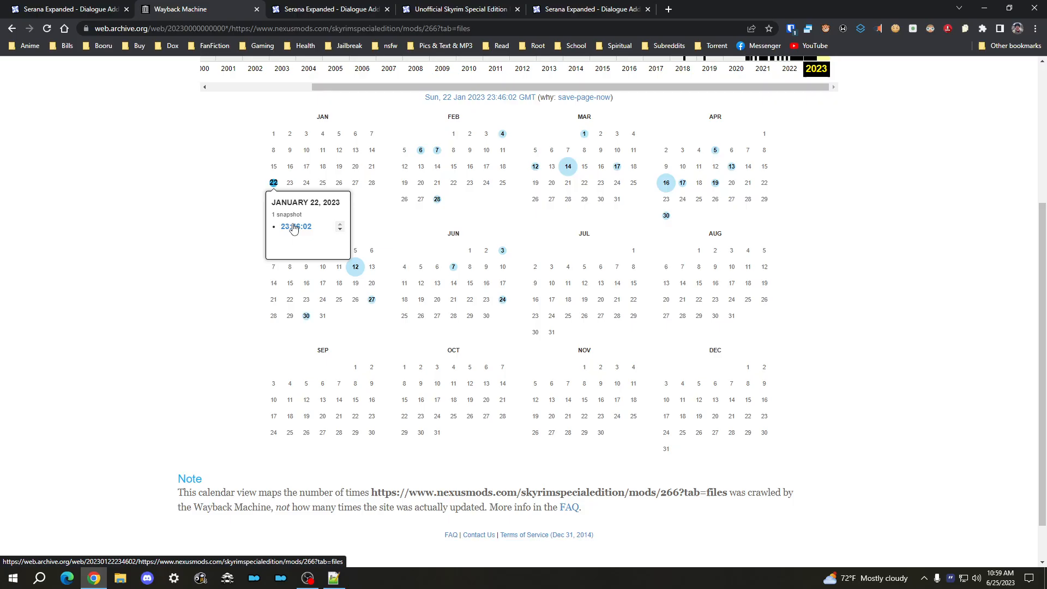
pyautogui.click(296, 227)
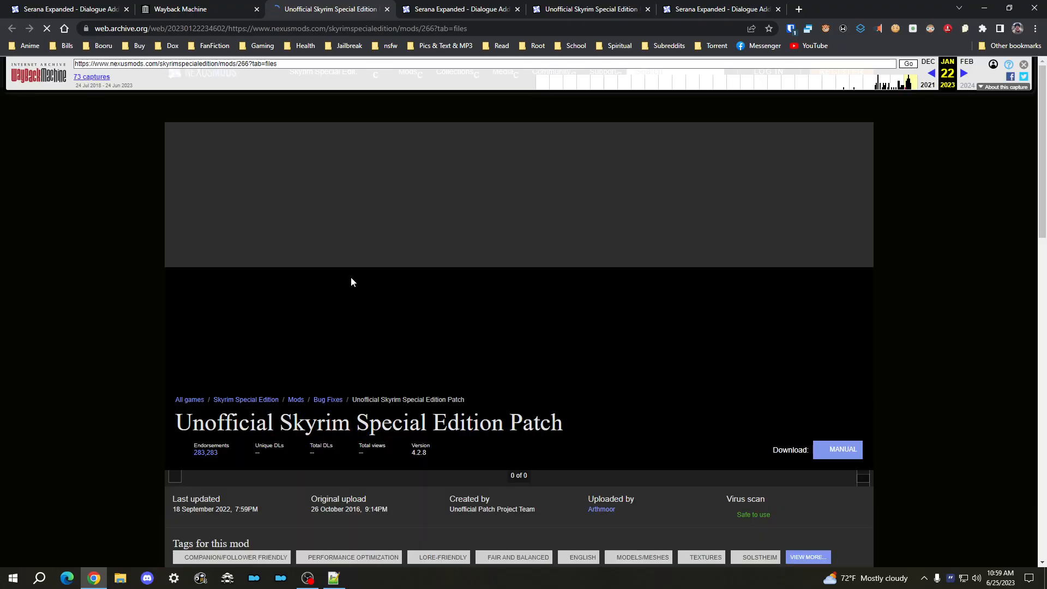
# Step: Inspect the archived 4.2.8 main file to find data-id 317360, then trim the address to /mods/266
pyautogui.scroll(-3)
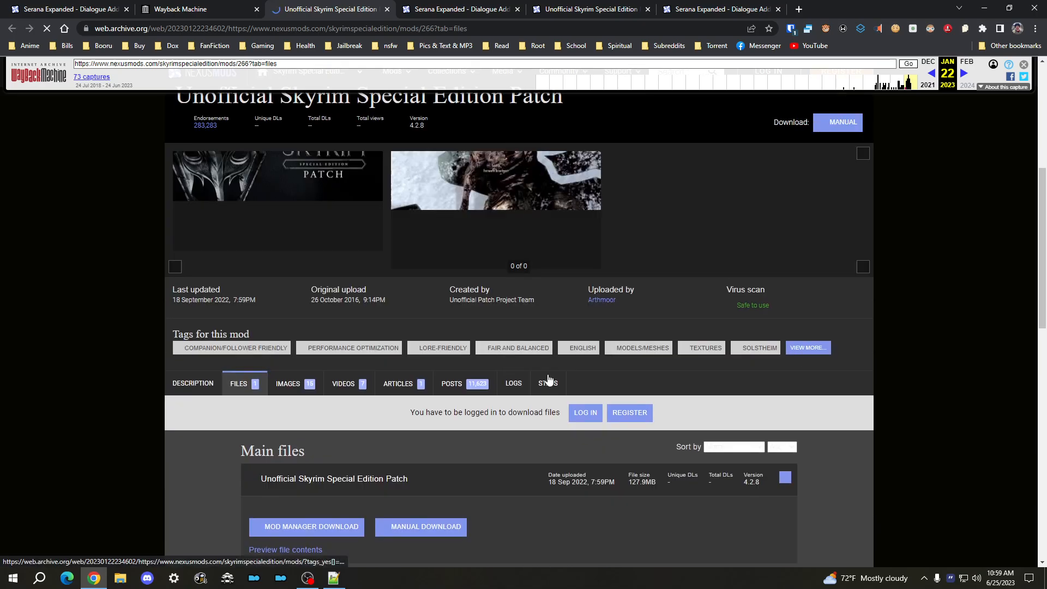
pyautogui.scroll(-3)
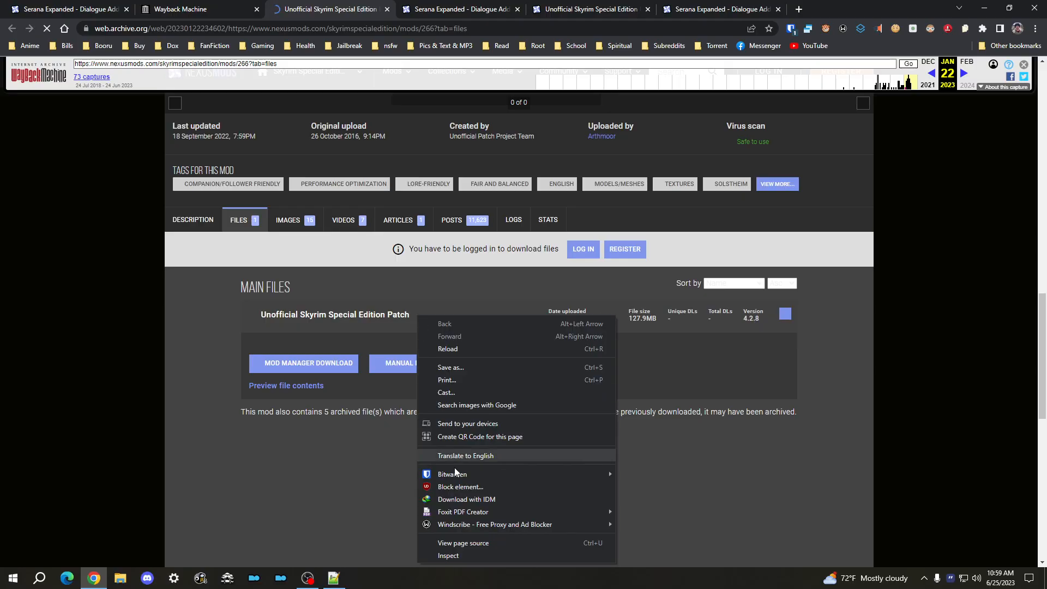
pyautogui.click(447, 555)
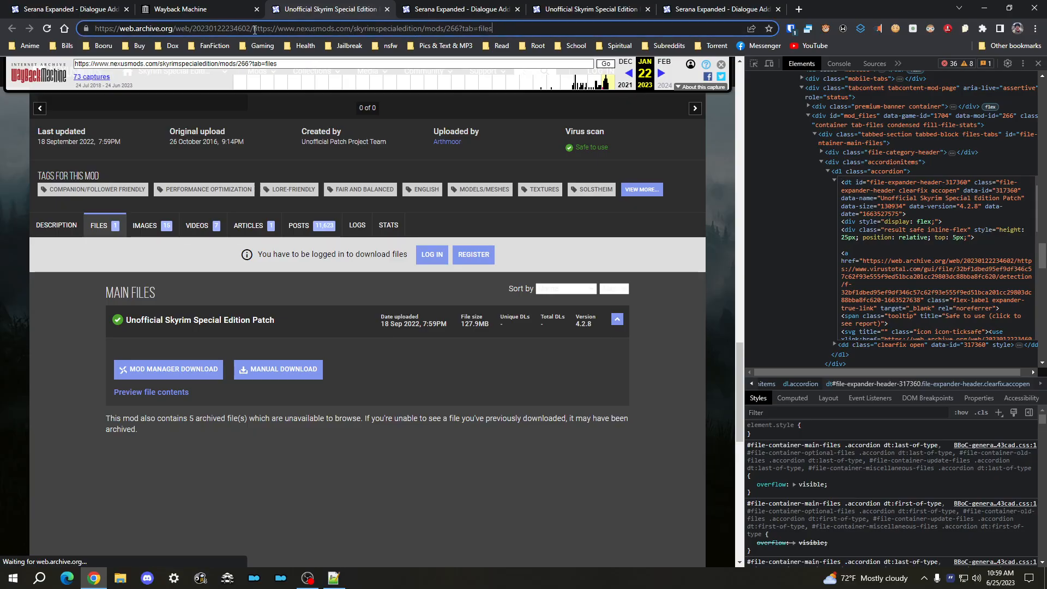
pyautogui.click(267, 29)
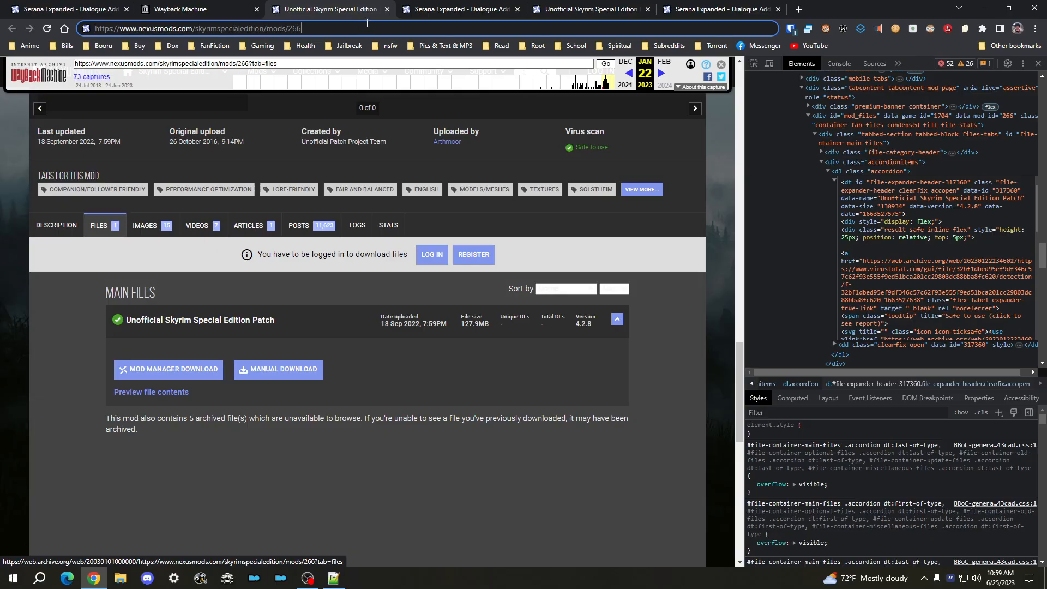
# Step: Load mods/266?tab=files&file_id=317360 to view the 4.2.8 .7z download page, then return to Wayback Machine
pyautogui.click(199, 320)
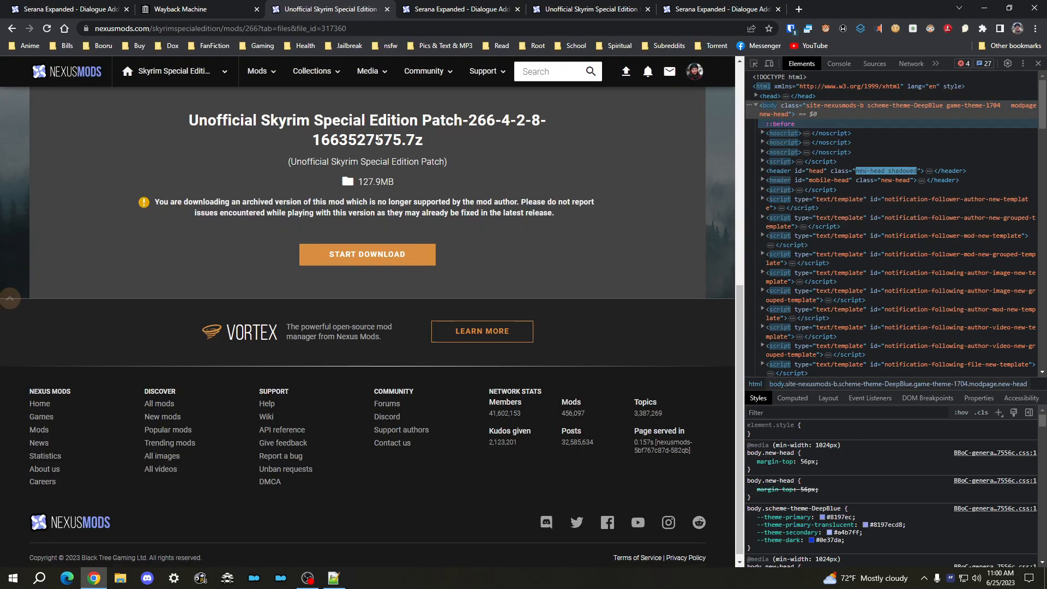
pyautogui.scroll(3)
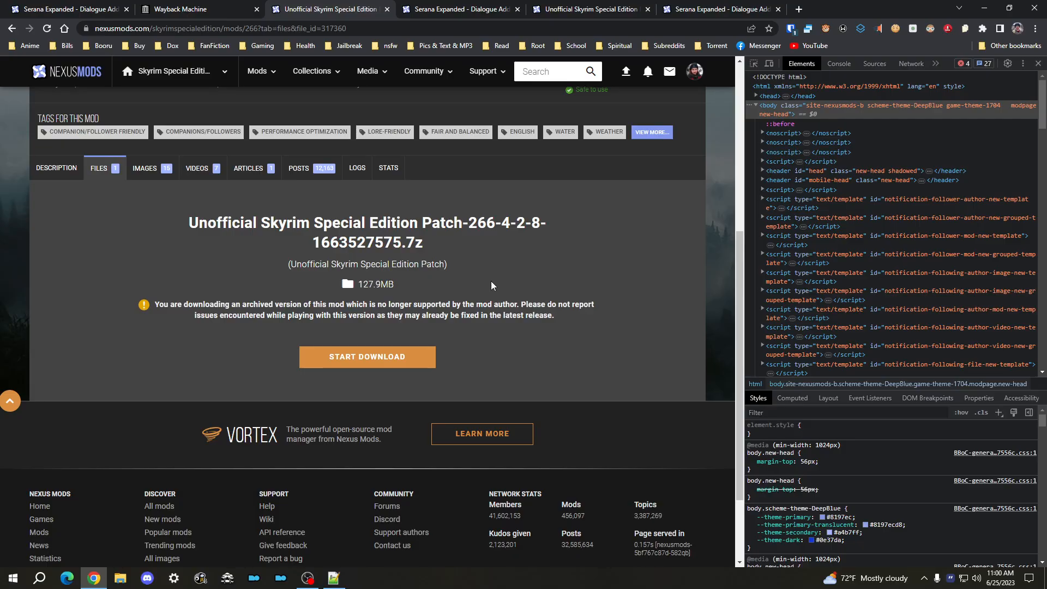
pyautogui.click(193, 9)
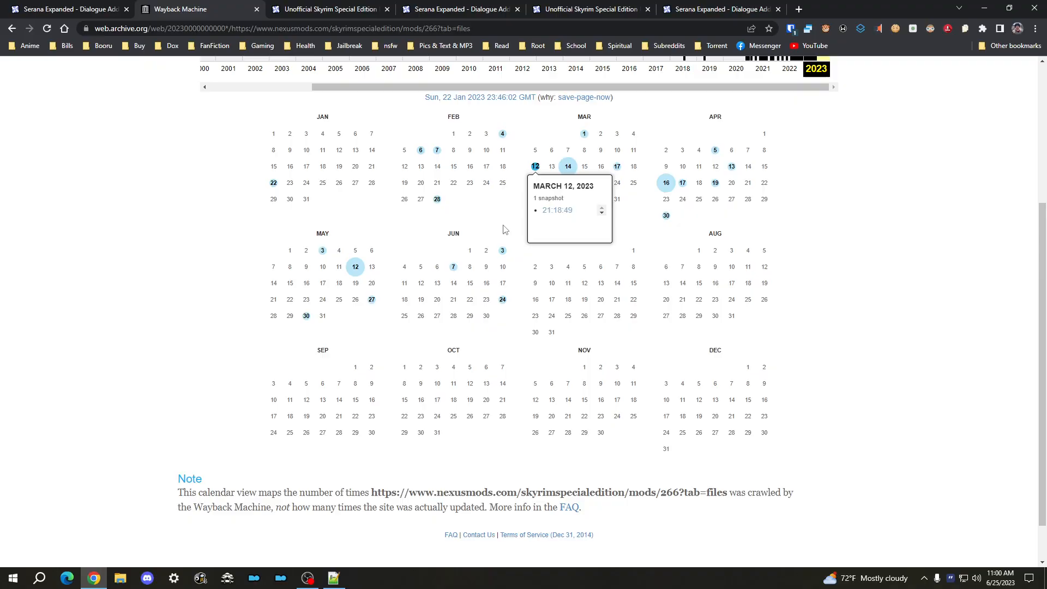
pyautogui.scroll(3)
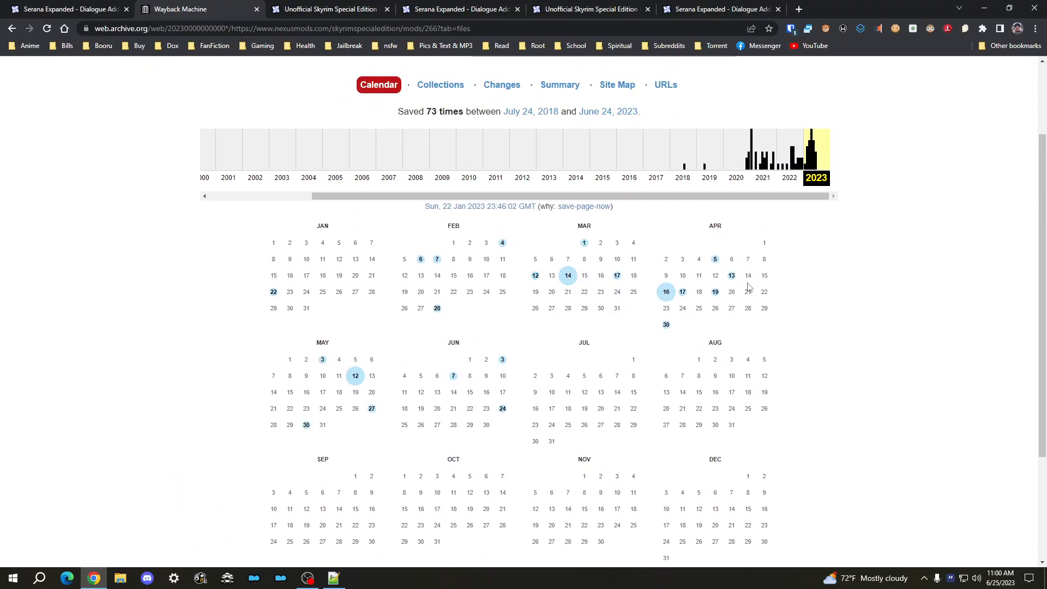
pyautogui.moveTo(744, 295)
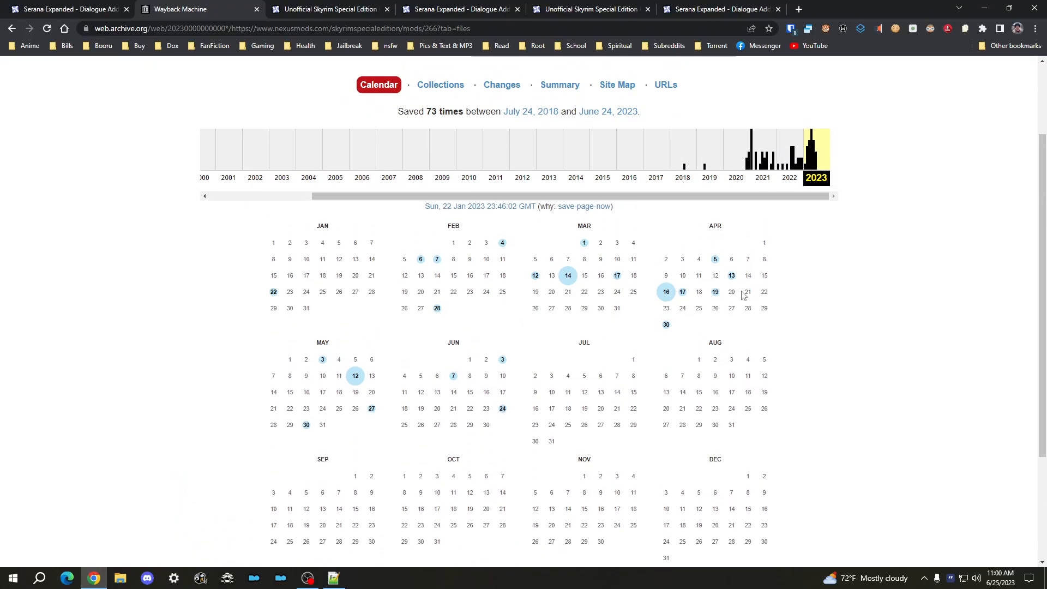
pyautogui.moveTo(794, 306)
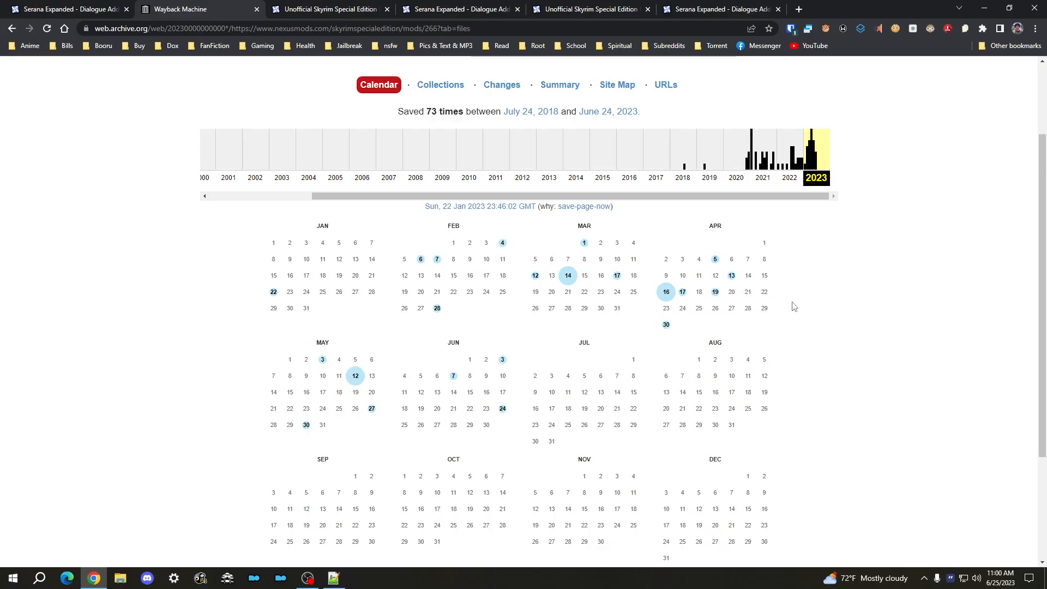
pyautogui.scroll(3)
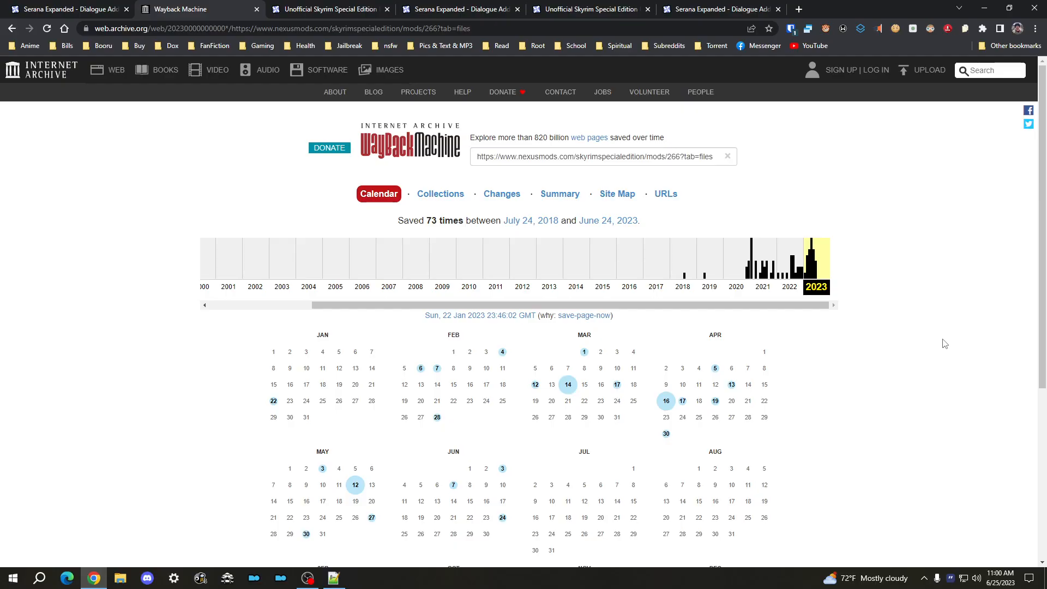
pyautogui.moveTo(933, 252)
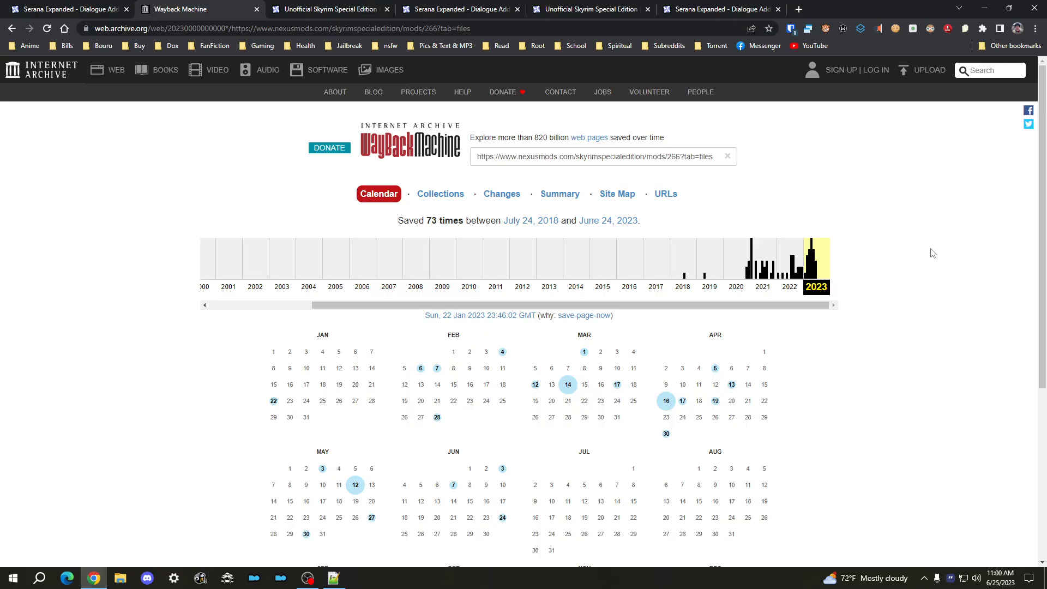
pyautogui.moveTo(925, 251)
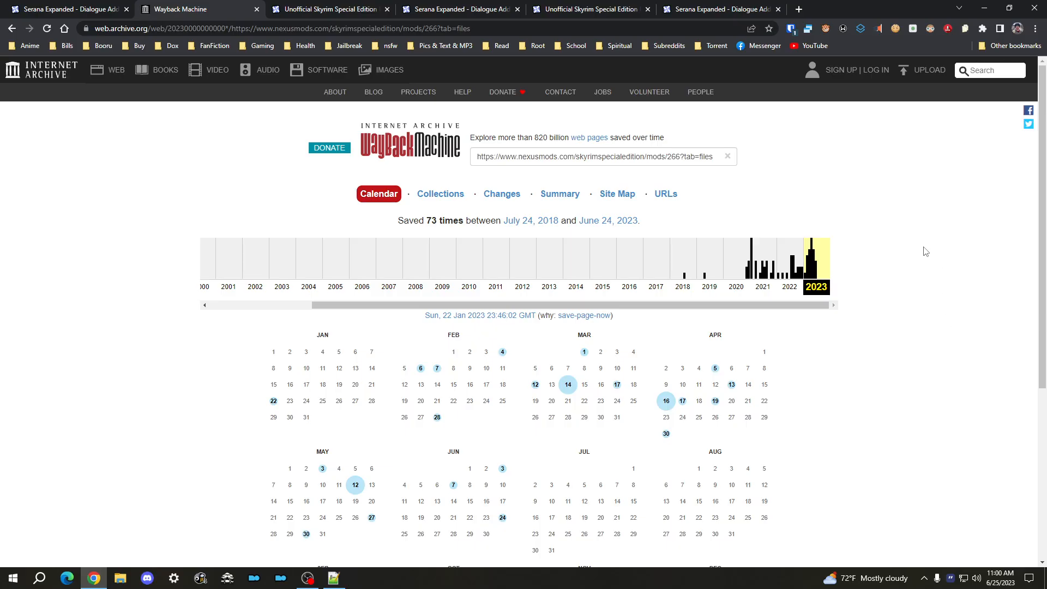
pyautogui.moveTo(931, 372)
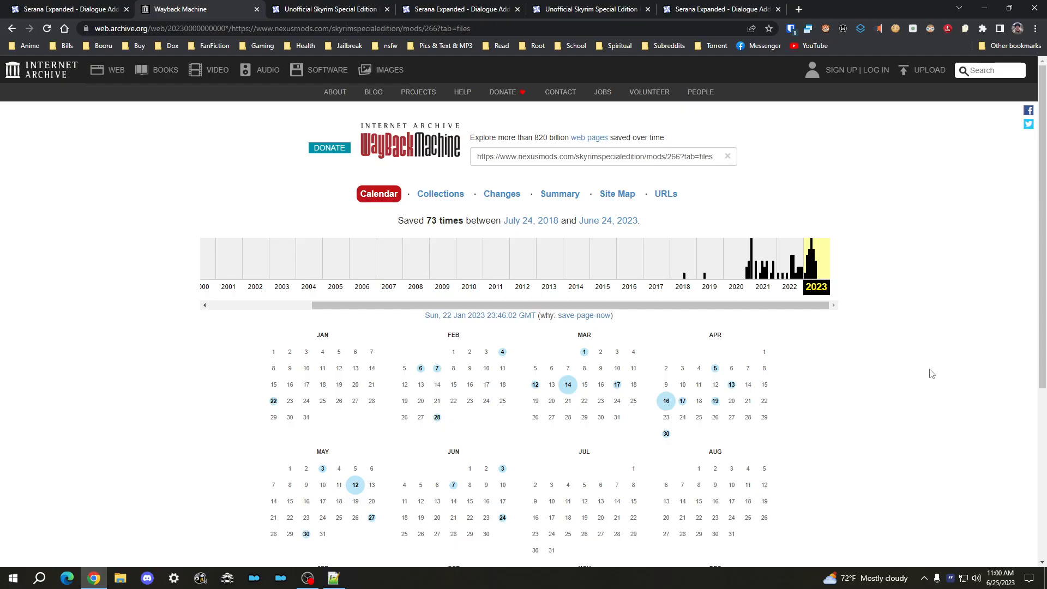